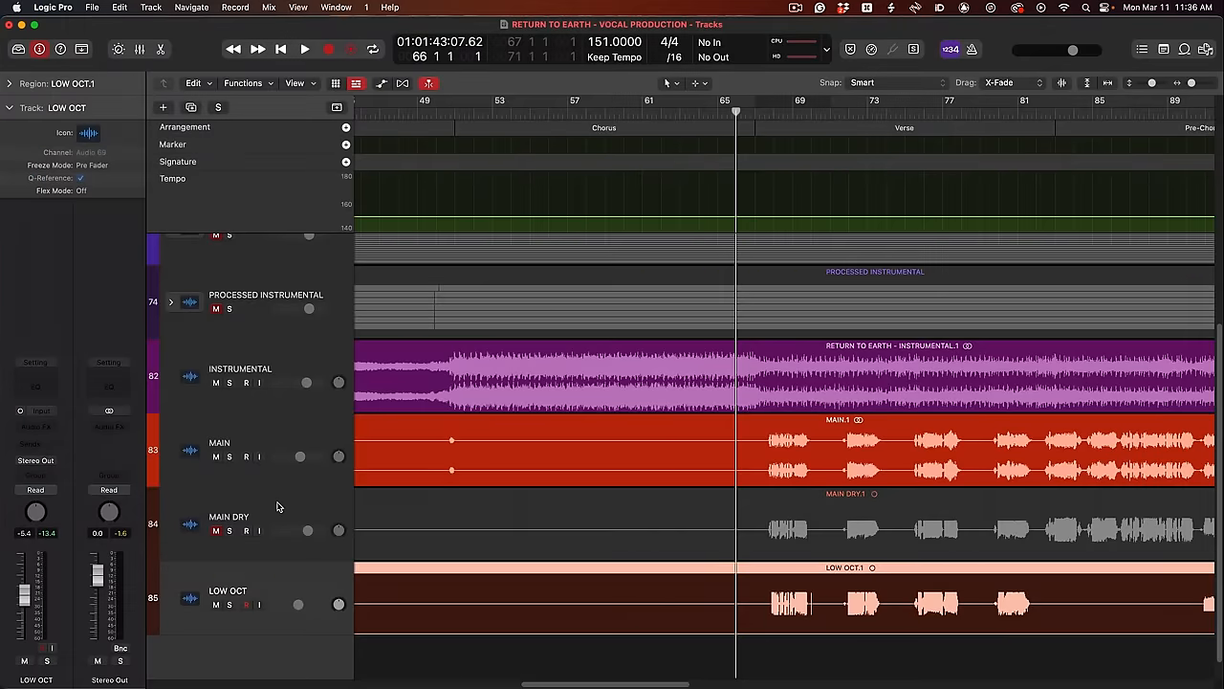
# Step: Scroll the arrangement over to the vocal tracks to reach the MAIN track
pyautogui.hscroll(3)
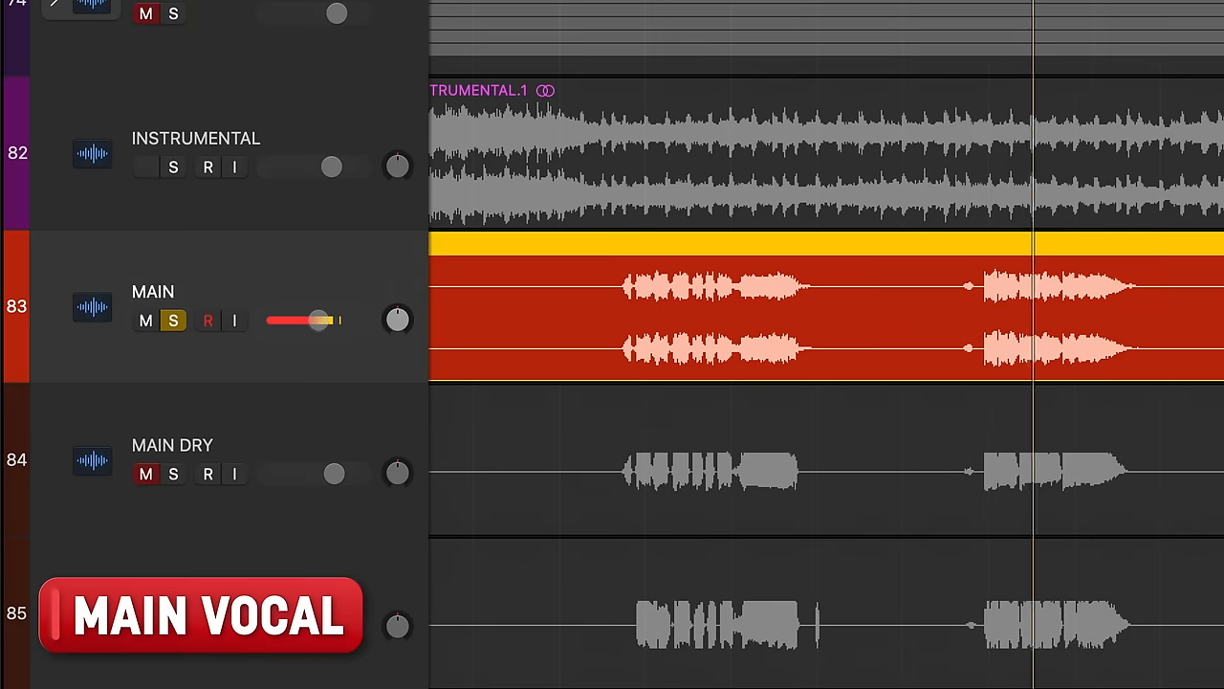
# Step: Solo LOW OCT to audition it, then unsolo so all vocal layers play again
pyautogui.click(145, 167)
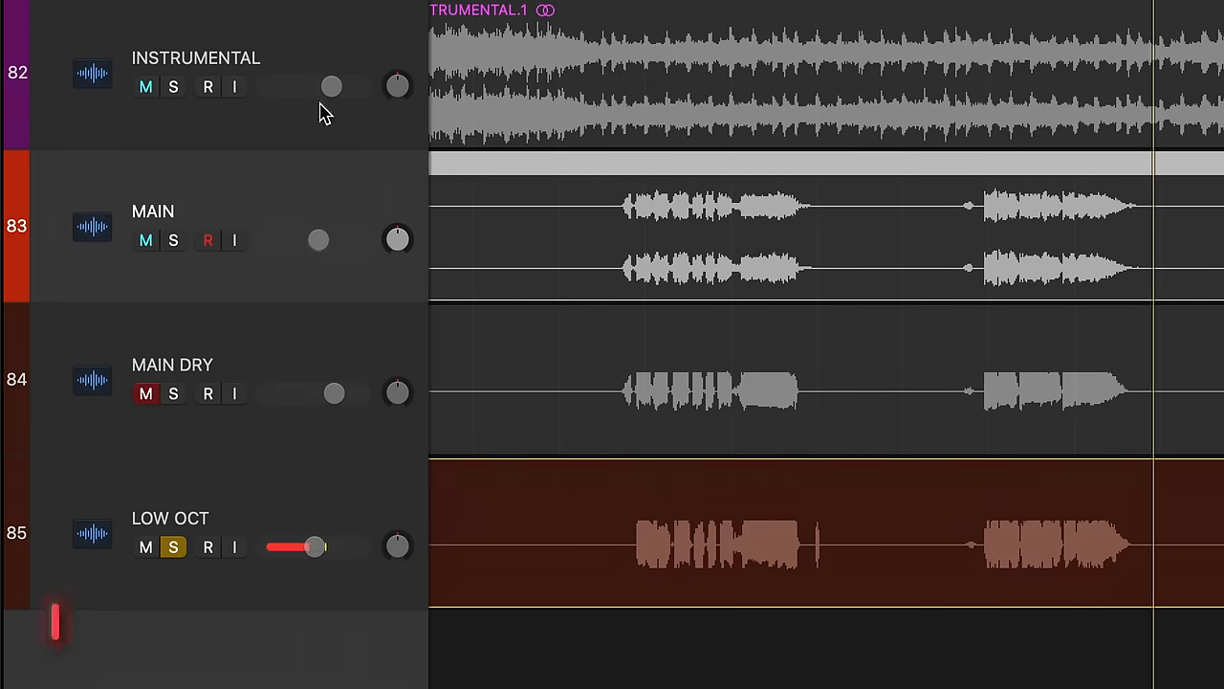
pyautogui.click(172, 241)
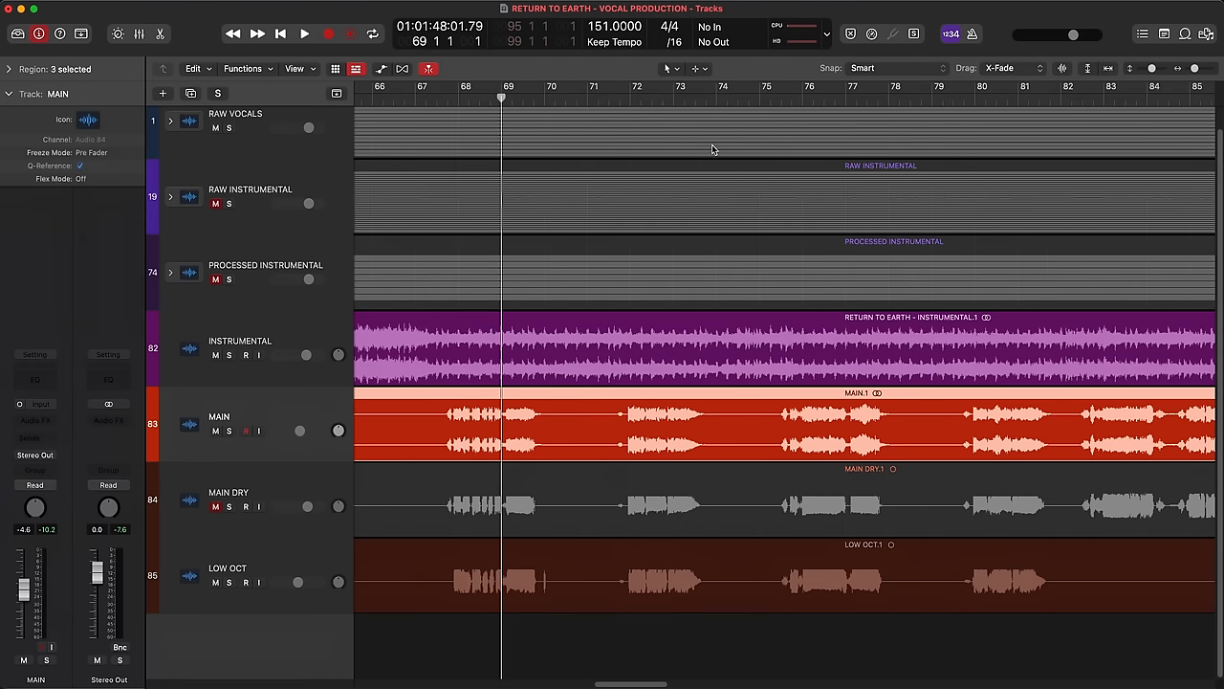
# Step: Solo MAIN DRY and begin splitting its region to isolate the bar 69 and 73 phrases
pyautogui.click(215, 507)
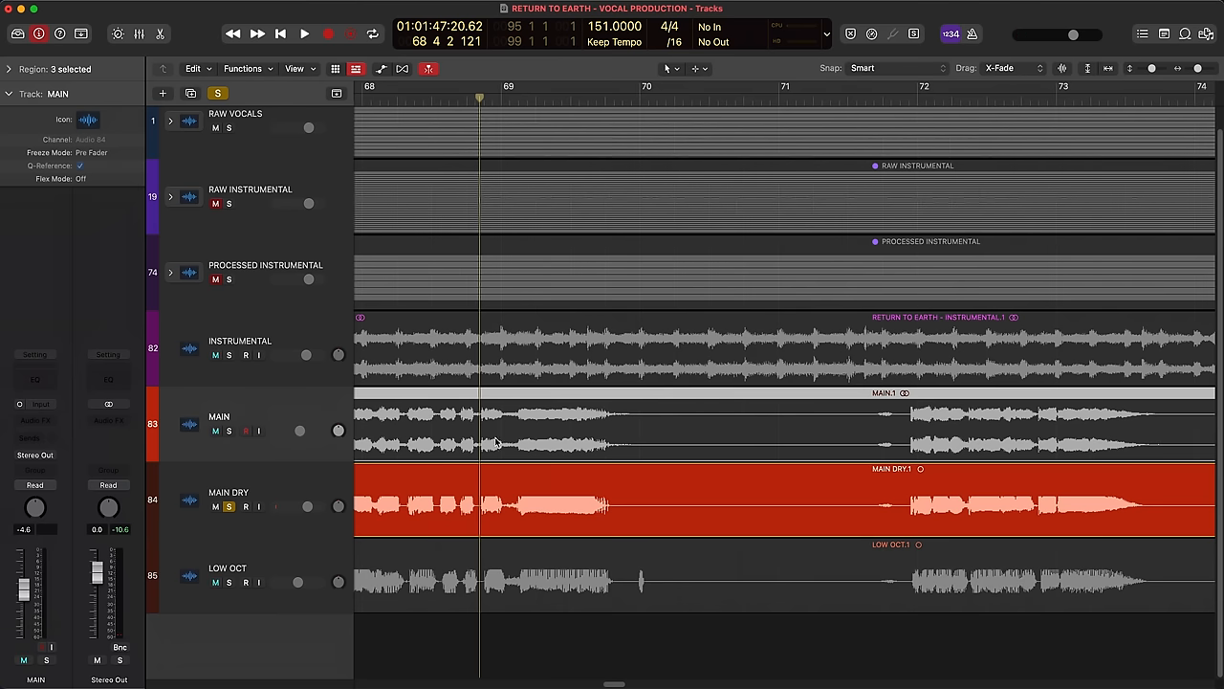
pyautogui.click(417, 501)
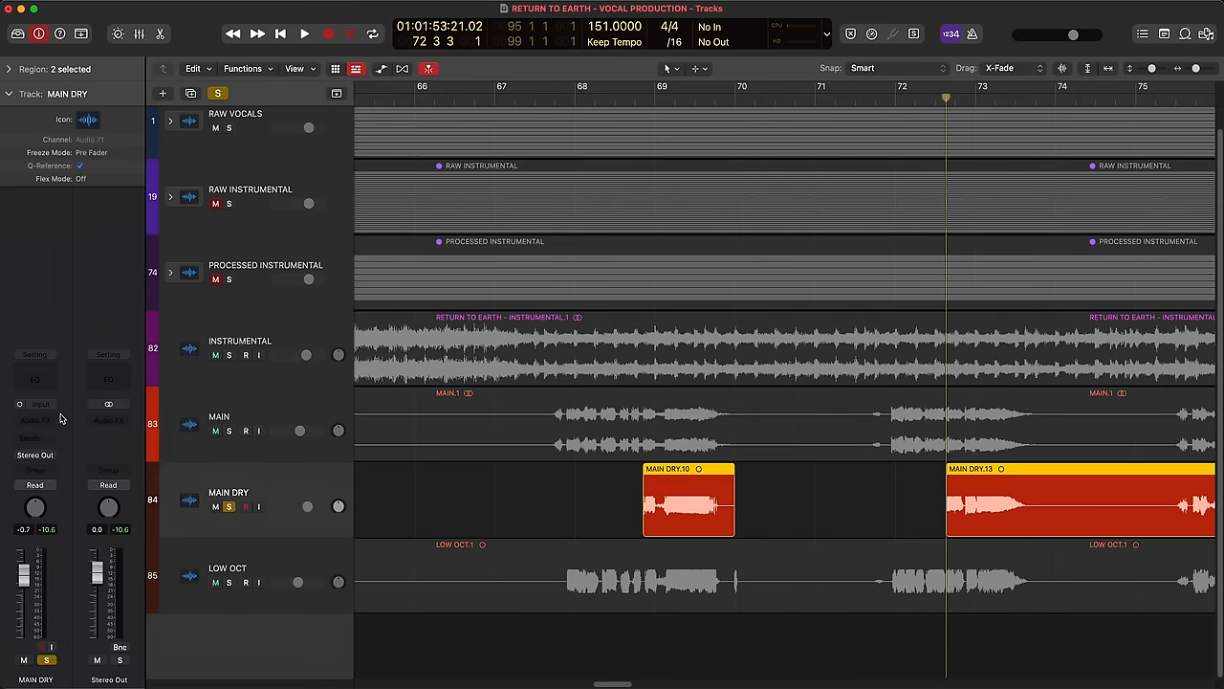
# Step: Add a Mono->Stereo Instant Delay on MAIN DRY with 1/2-note time and ~37% feedback
pyautogui.click(35, 404)
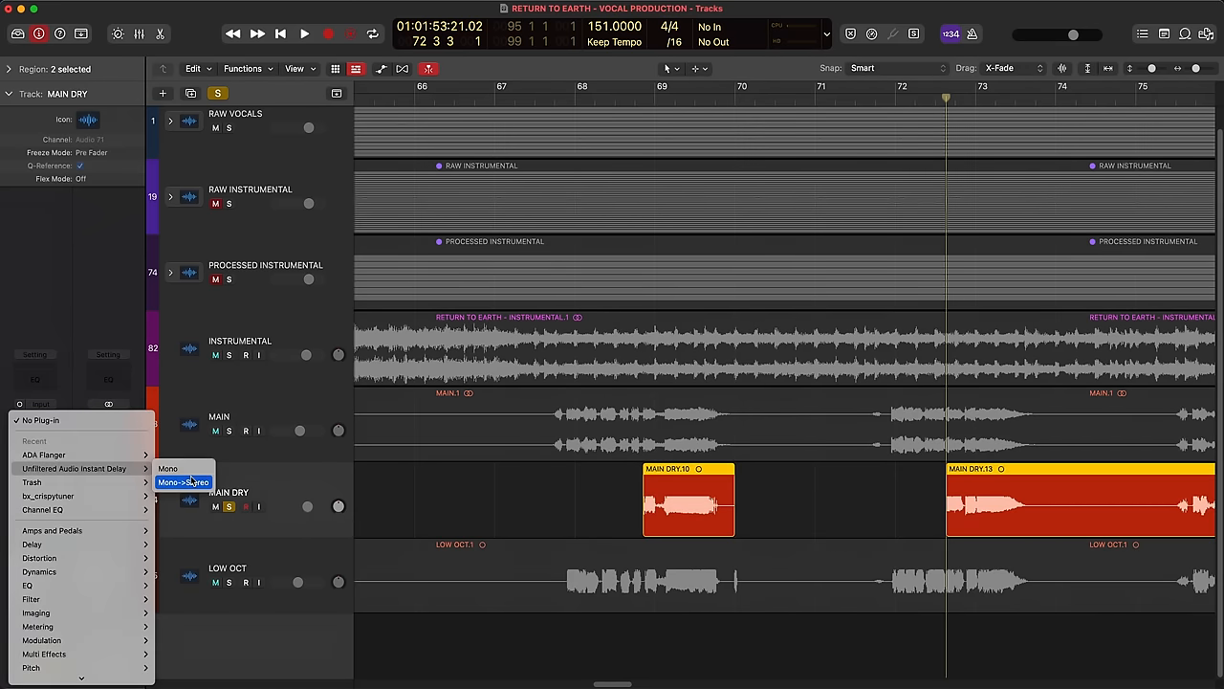
pyautogui.click(184, 482)
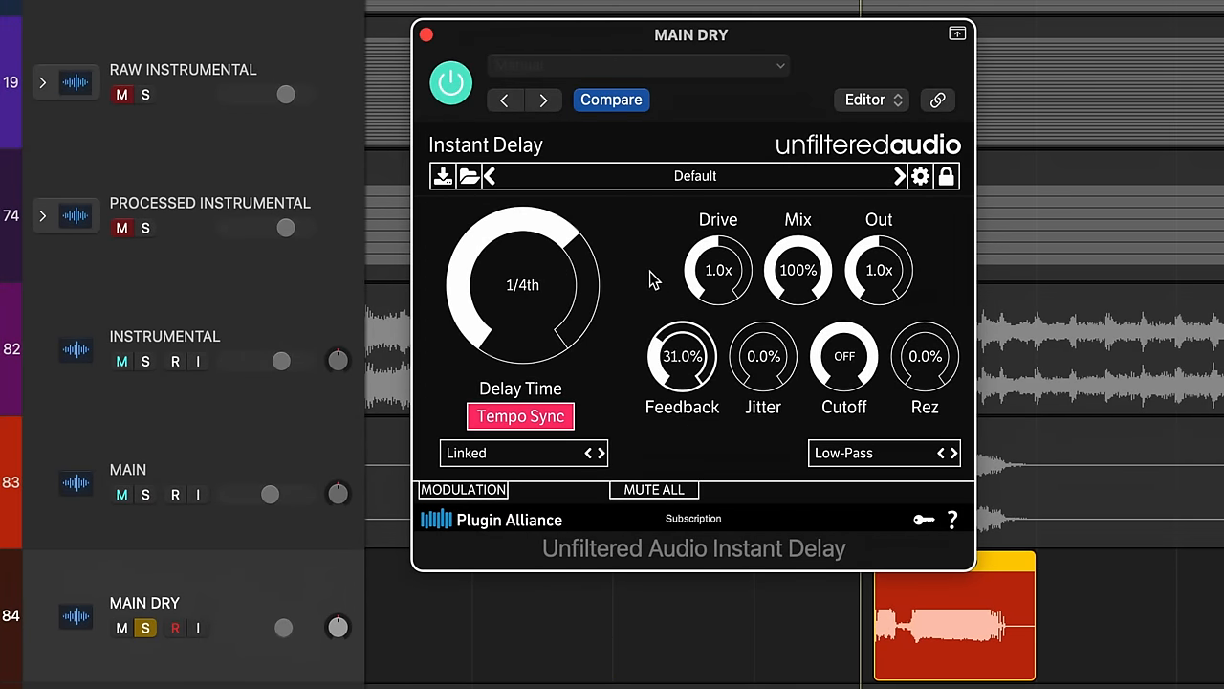
pyautogui.moveTo(681, 355); pyautogui.dragTo(681, 341)
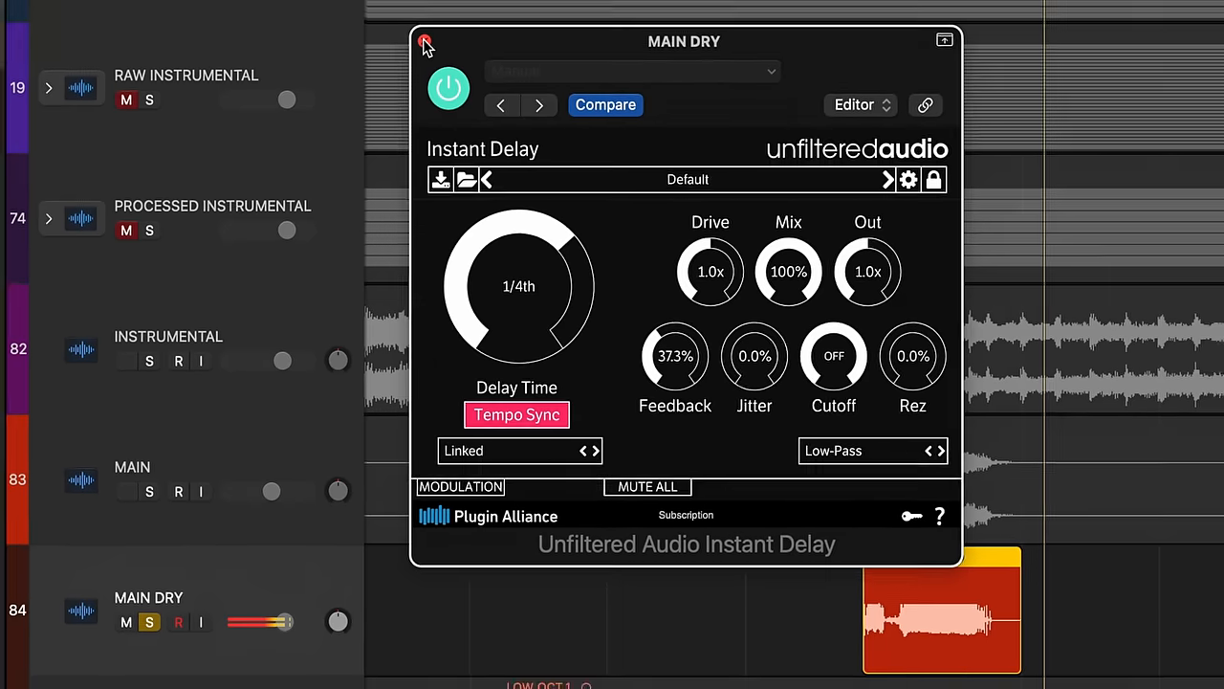
pyautogui.click(425, 42)
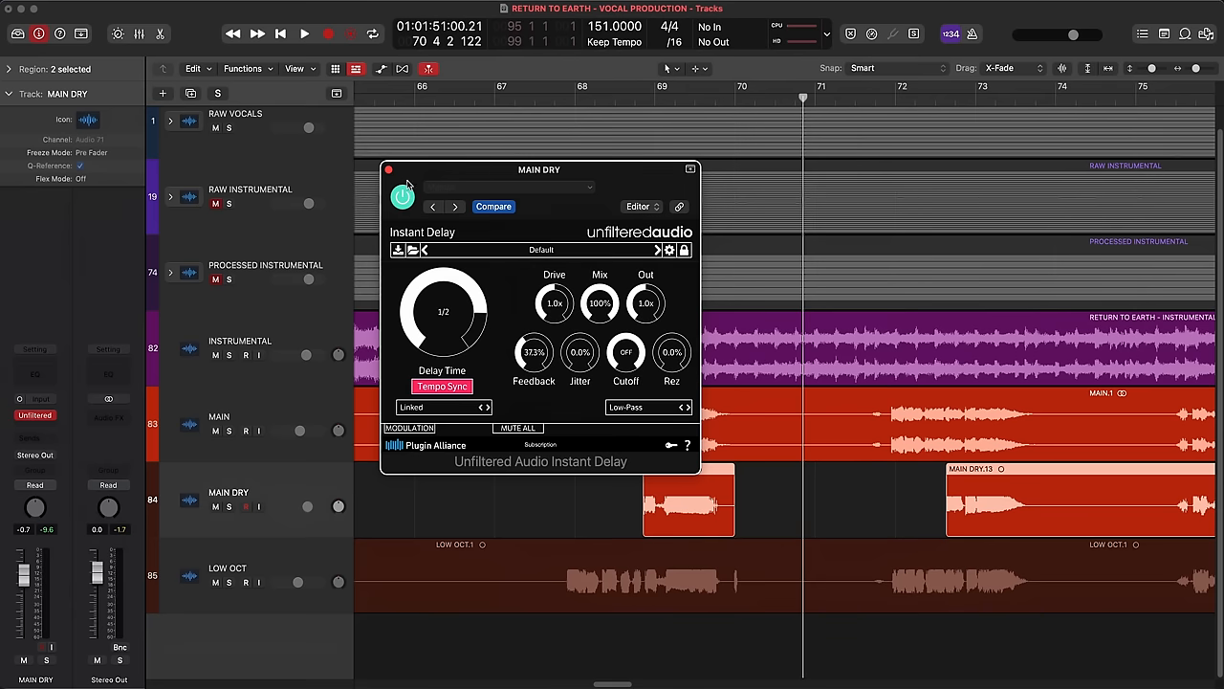
pyautogui.click(302, 34)
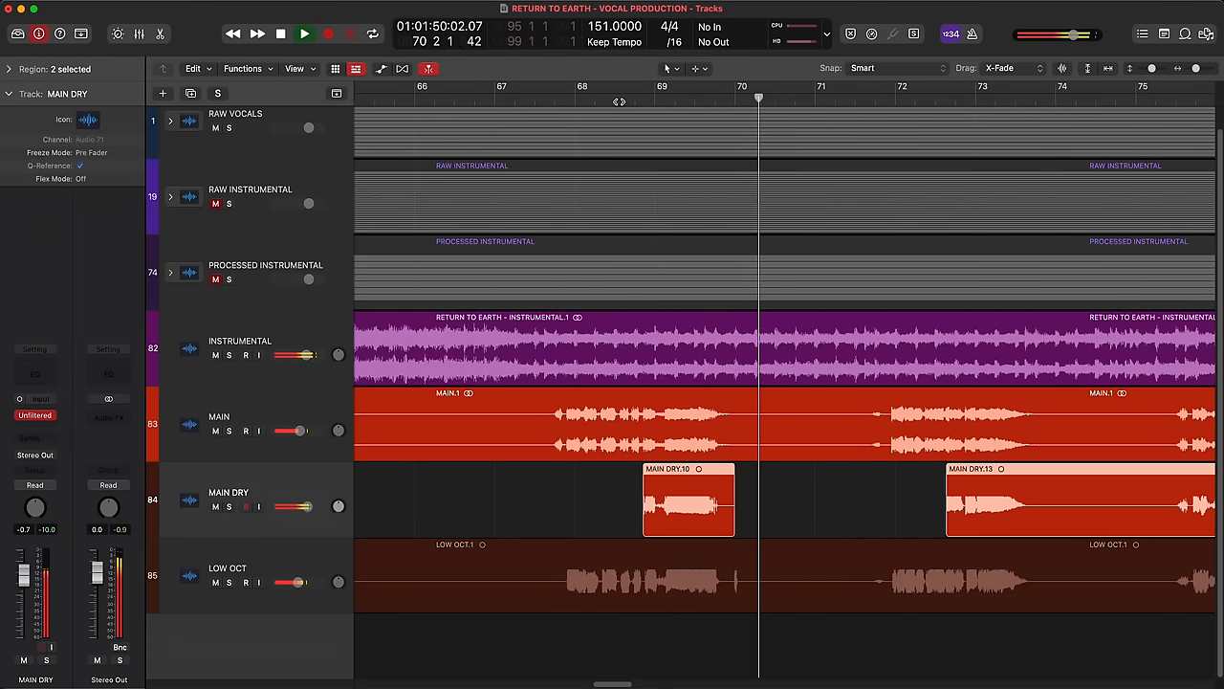
# Step: Replay from just past bar 72 to hear the delayed second MAIN DRY phrase
pyautogui.click(279, 35)
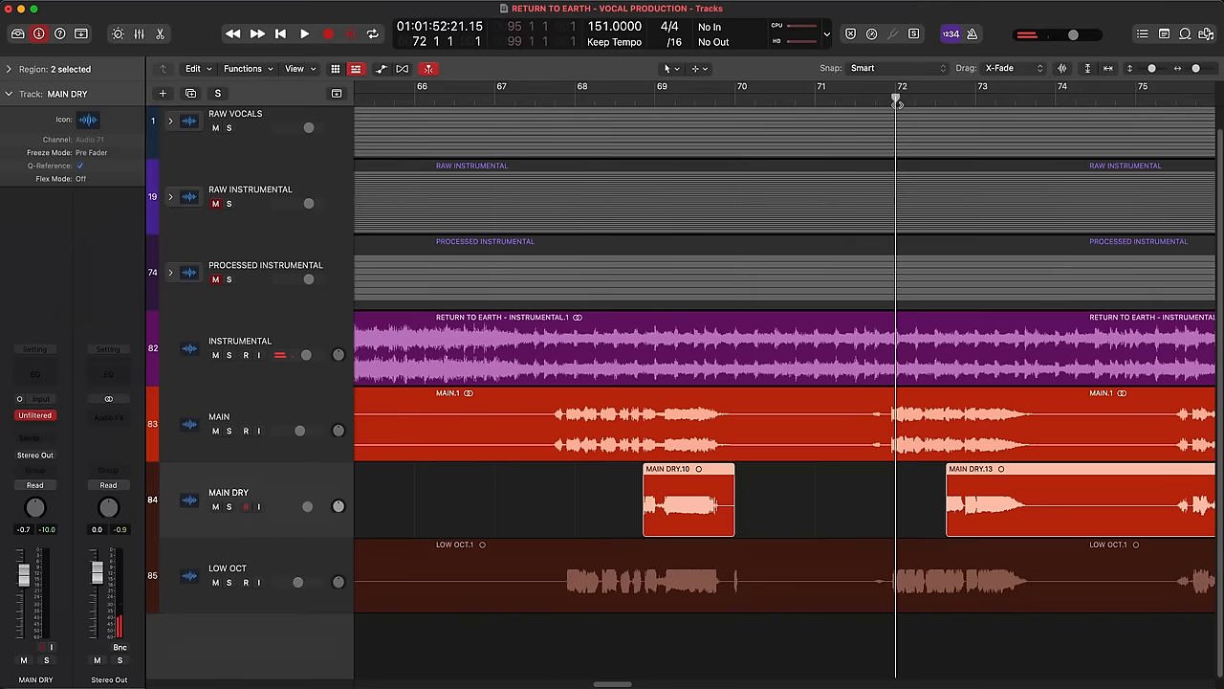
pyautogui.click(302, 35)
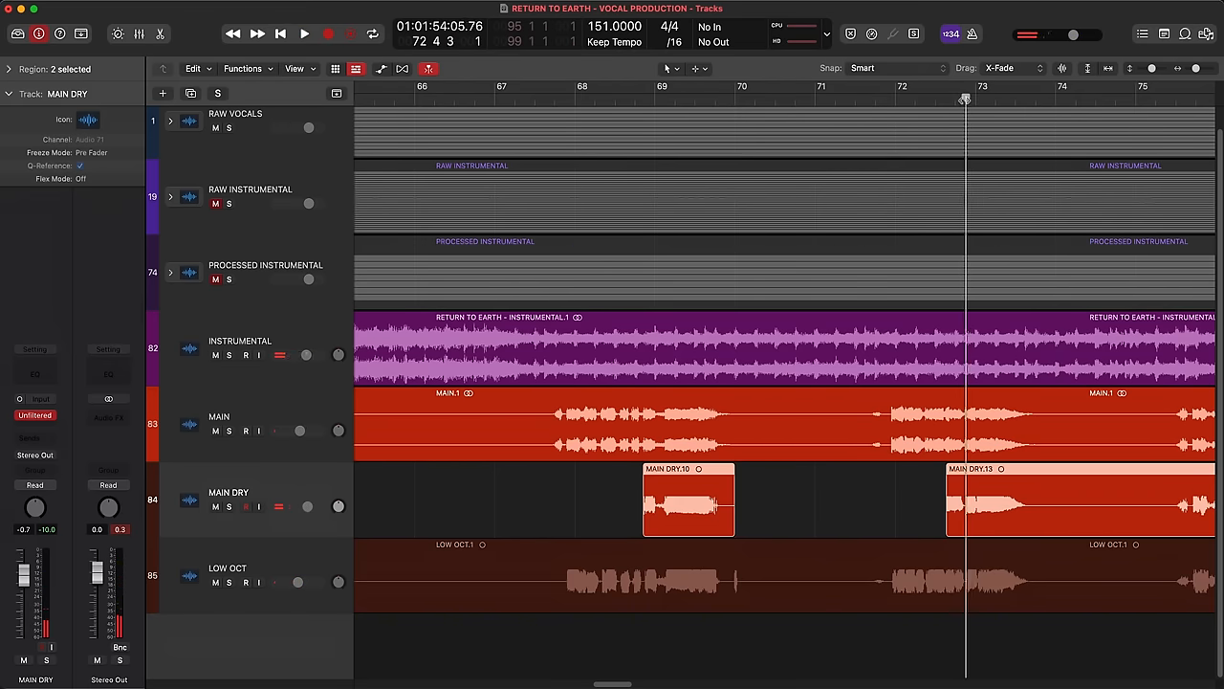
pyautogui.click(302, 34)
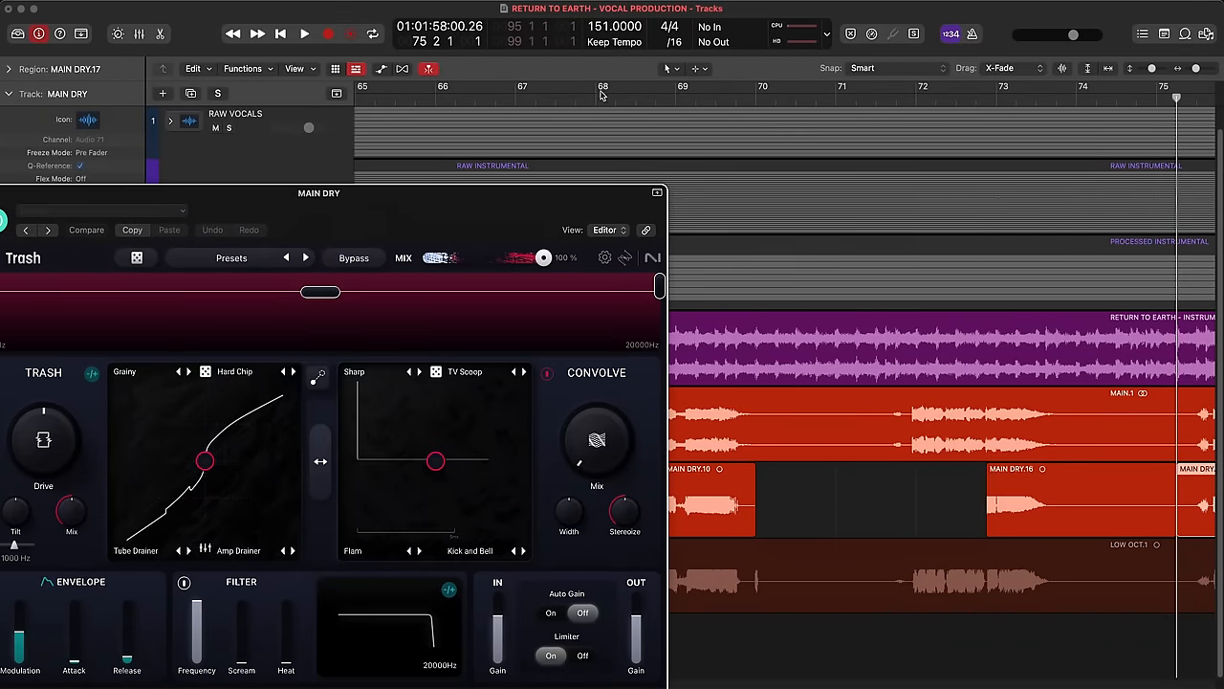
# Step: Drag the Trash plugin window into view to work on its drive and distortion curve
pyautogui.moveTo(589, 86); pyautogui.dragTo(838, 86)
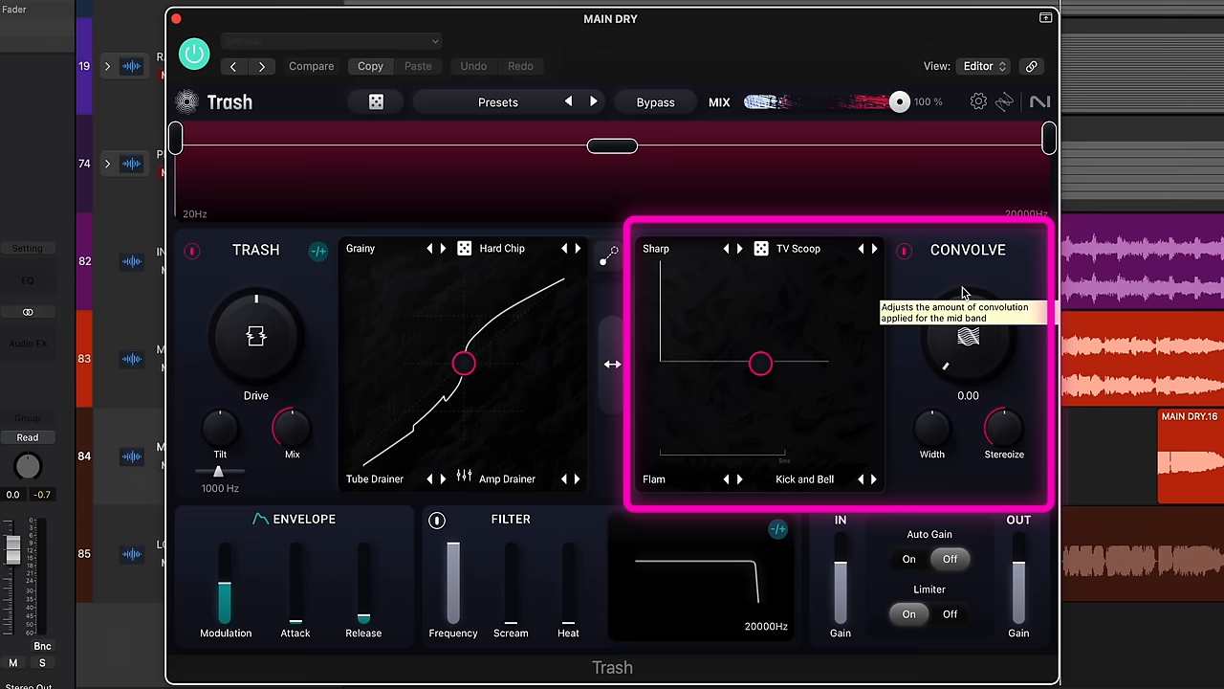
pyautogui.moveTo(627, 237)
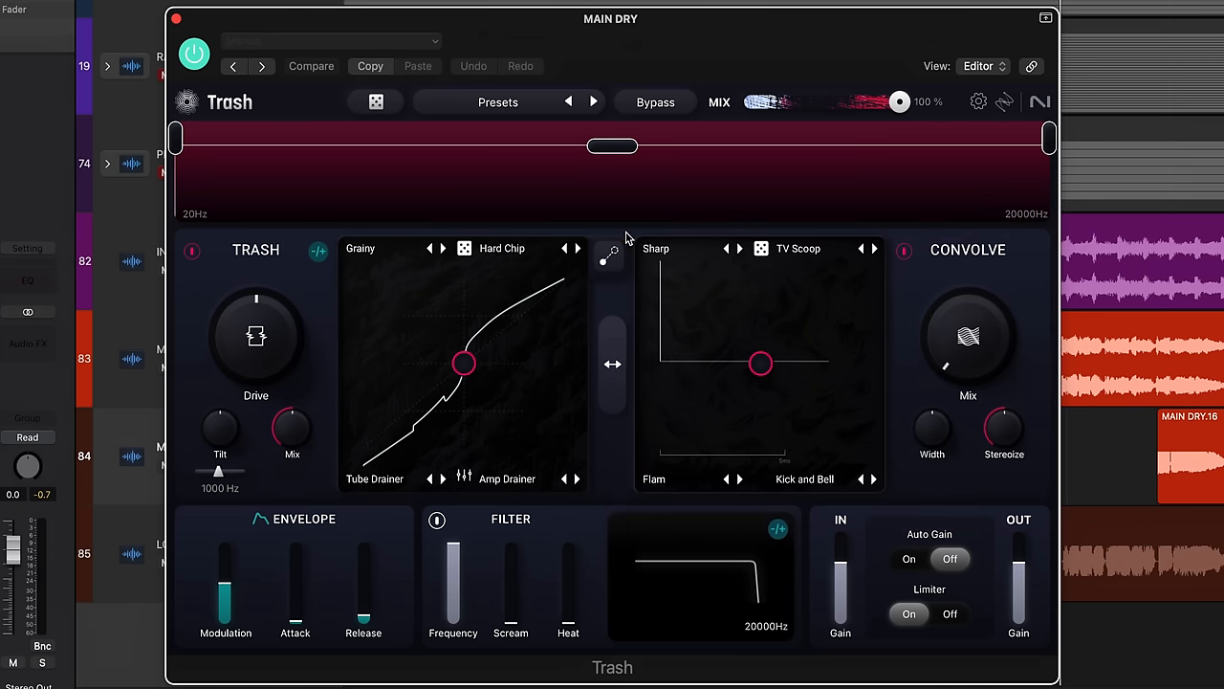
pyautogui.moveTo(474, 348)
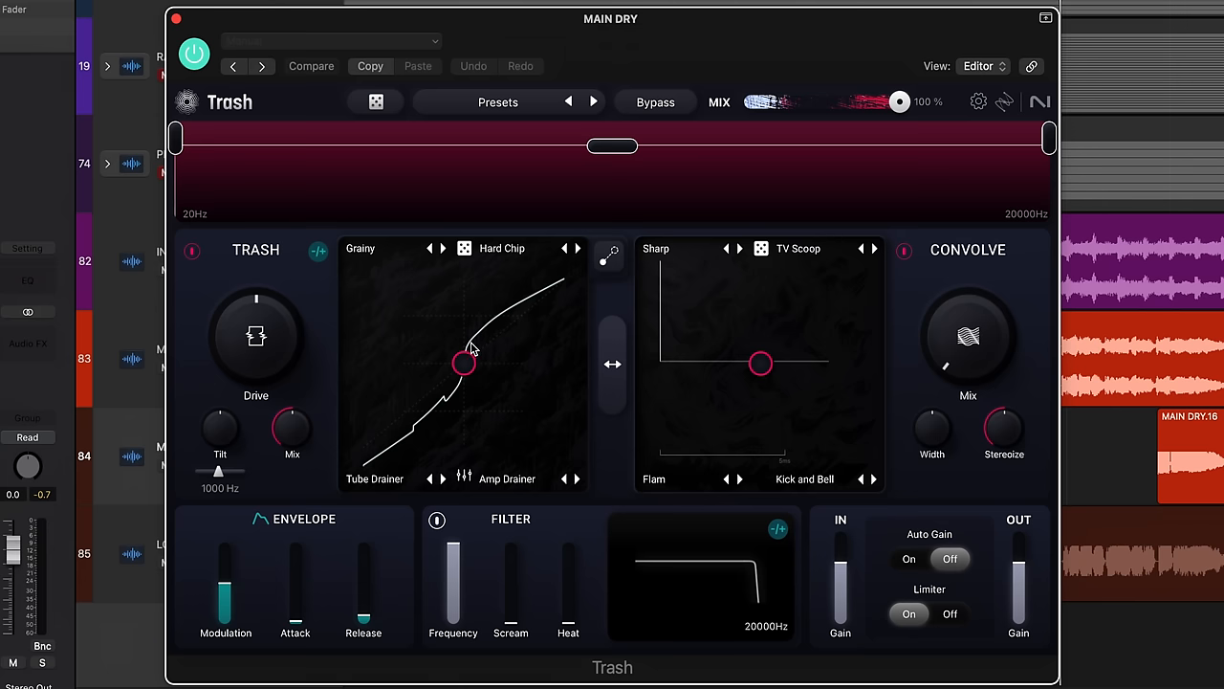
pyautogui.moveTo(505, 308)
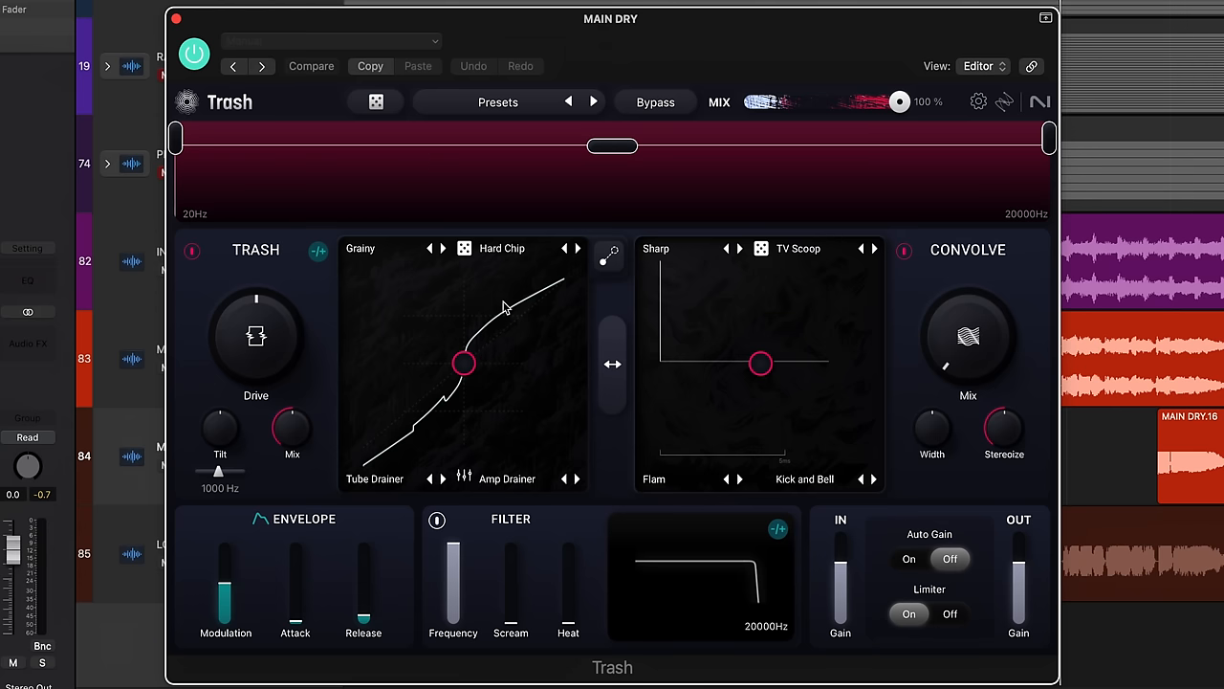
pyautogui.moveTo(810, 337)
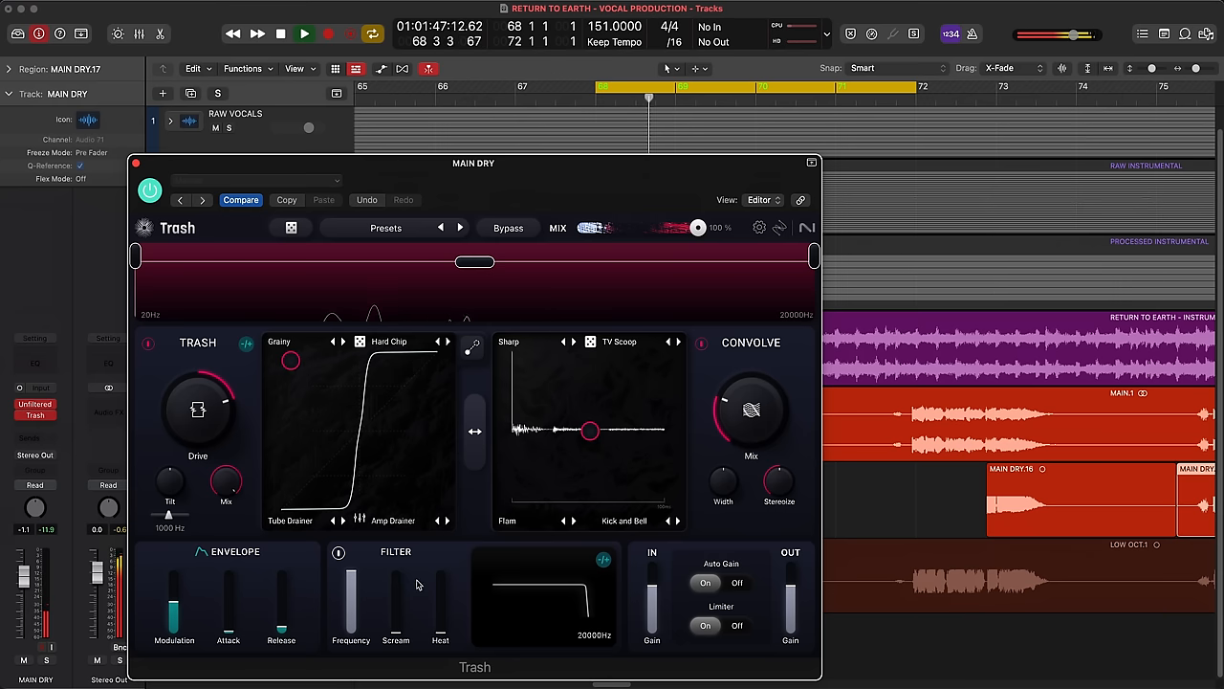
# Step: Soften the Trash distortion curve and blend the mid band toward the lower modes
pyautogui.moveTo(291, 359); pyautogui.dragTo(290, 489)
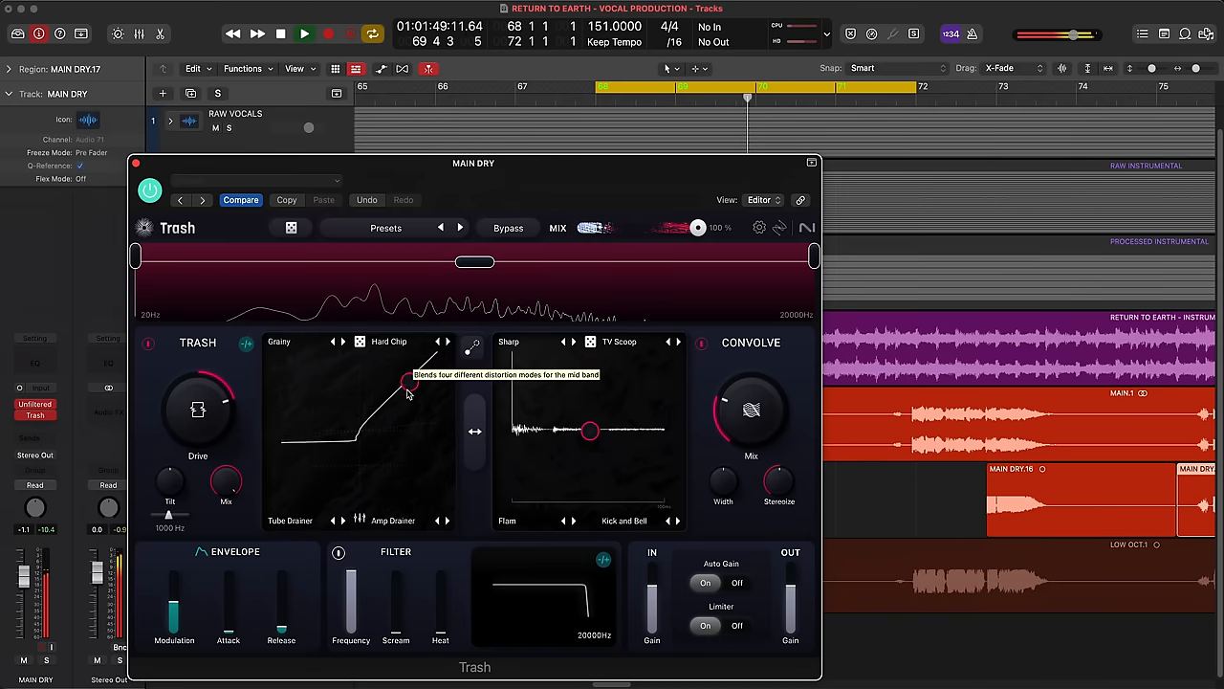
pyautogui.moveTo(405, 381); pyautogui.dragTo(400, 451)
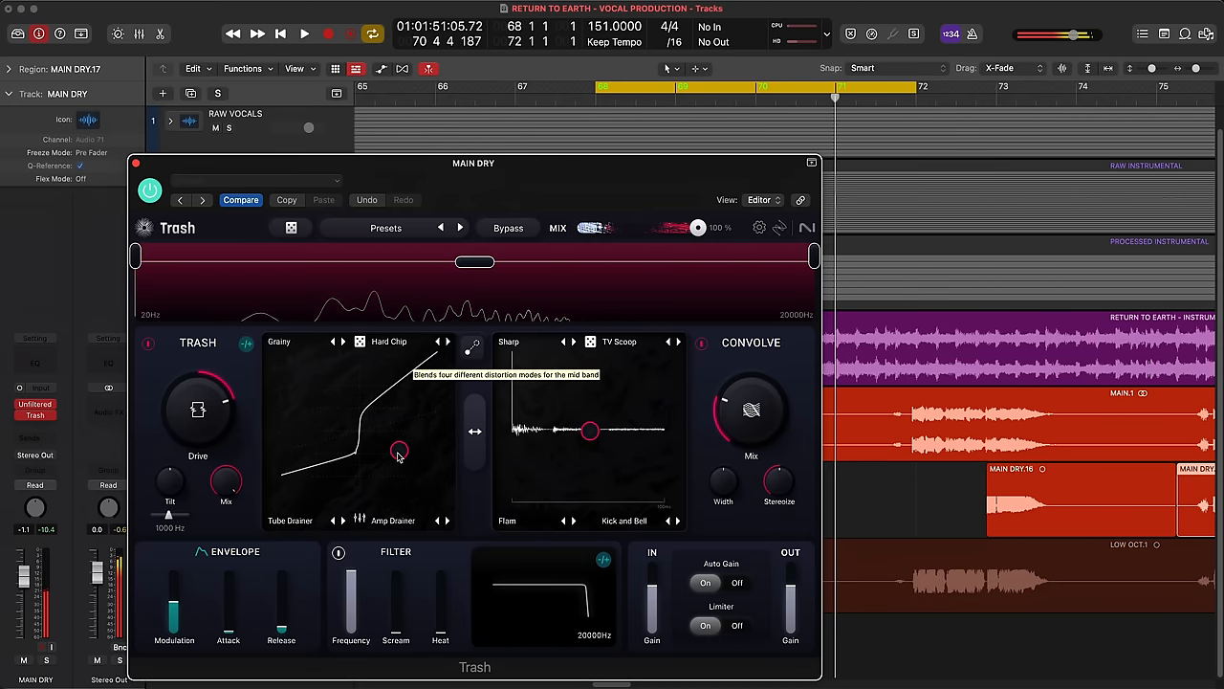
pyautogui.click(389, 341)
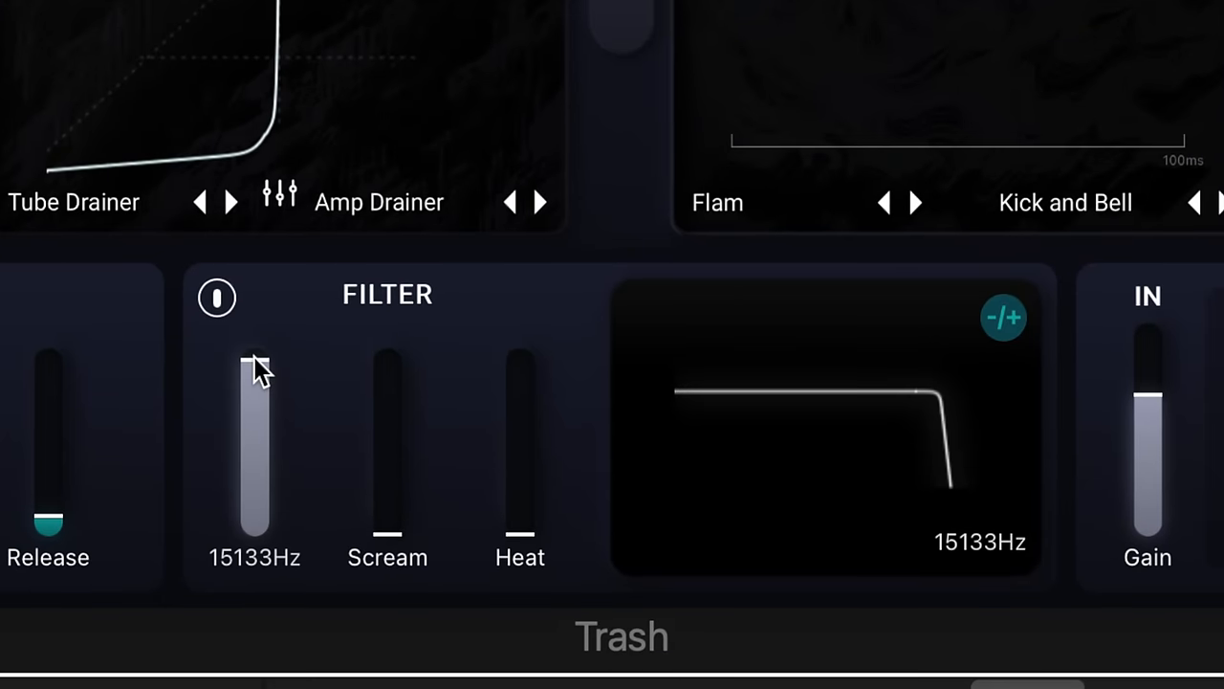
# Step: Lower the Trash filter cutoff from 15133 Hz to about 5072 Hz
pyautogui.moveTo(253, 363); pyautogui.dragTo(253, 401)
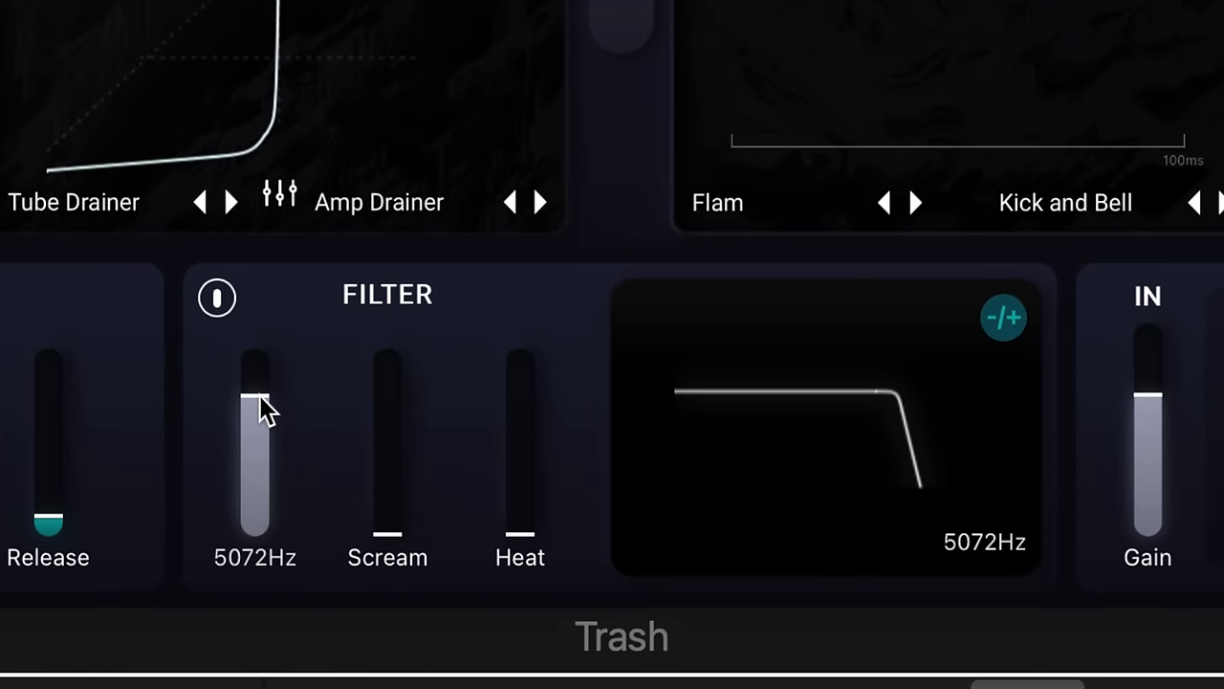
pyautogui.moveTo(257, 396); pyautogui.dragTo(256, 425)
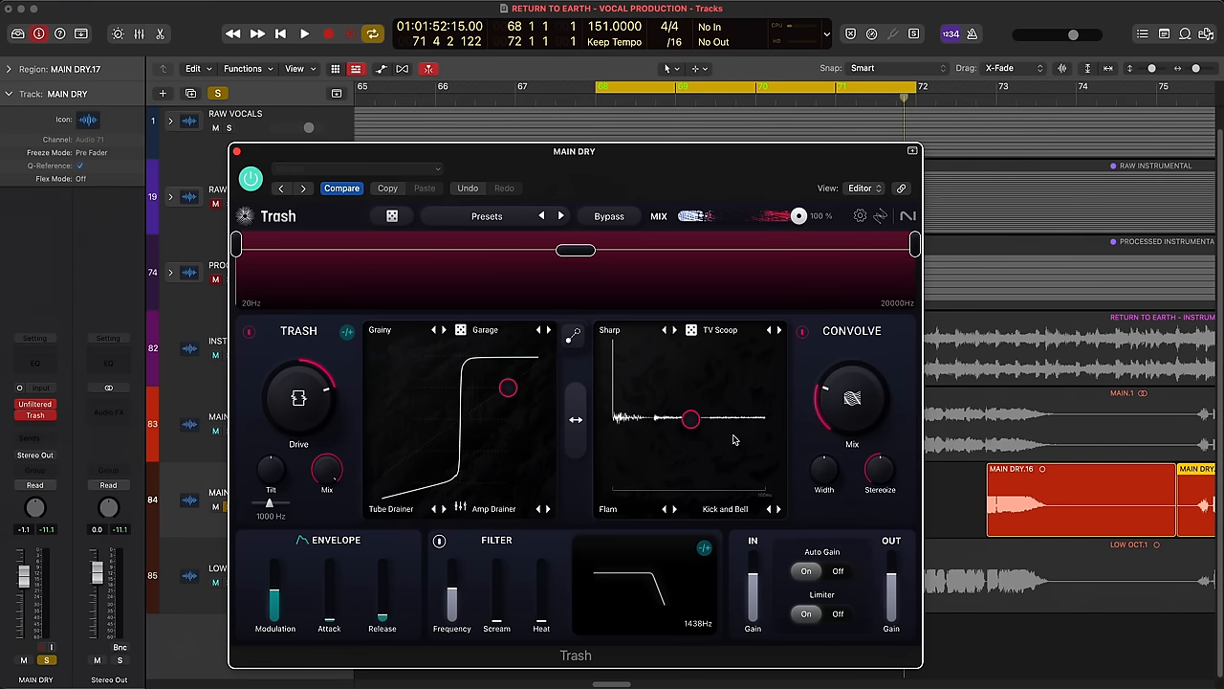
# Step: Choose Dark Vinyl from the Textures category as Trash's convolution sound
pyautogui.click(302, 34)
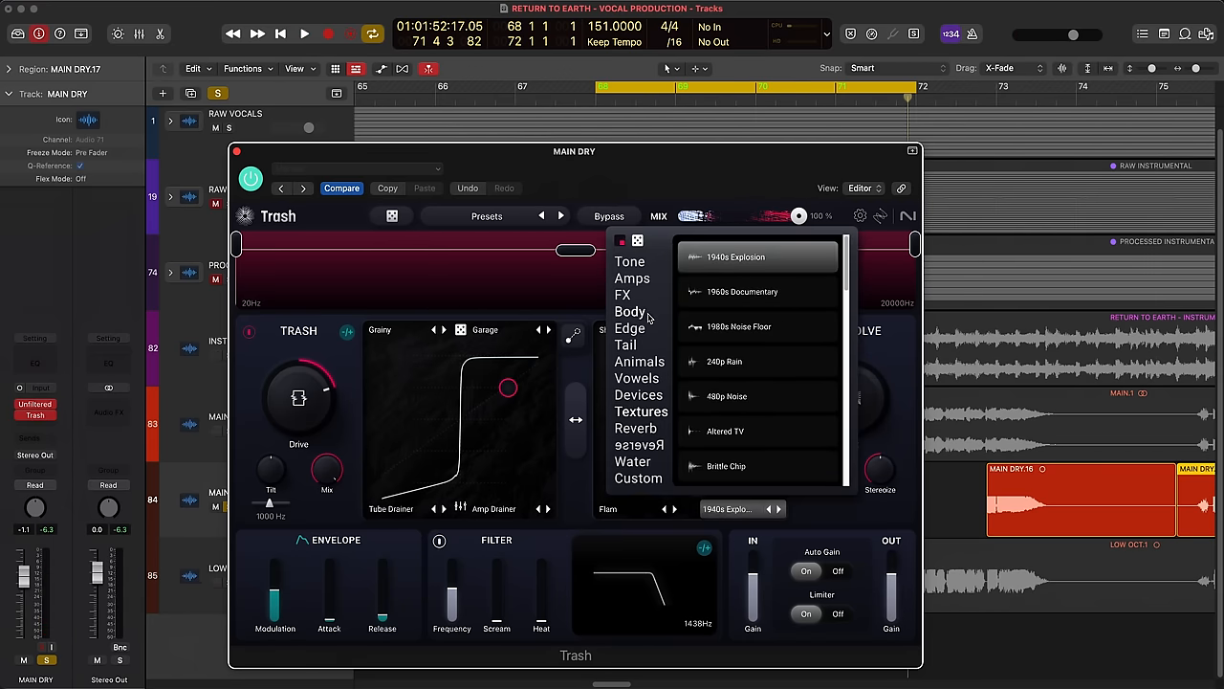
pyautogui.click(734, 257)
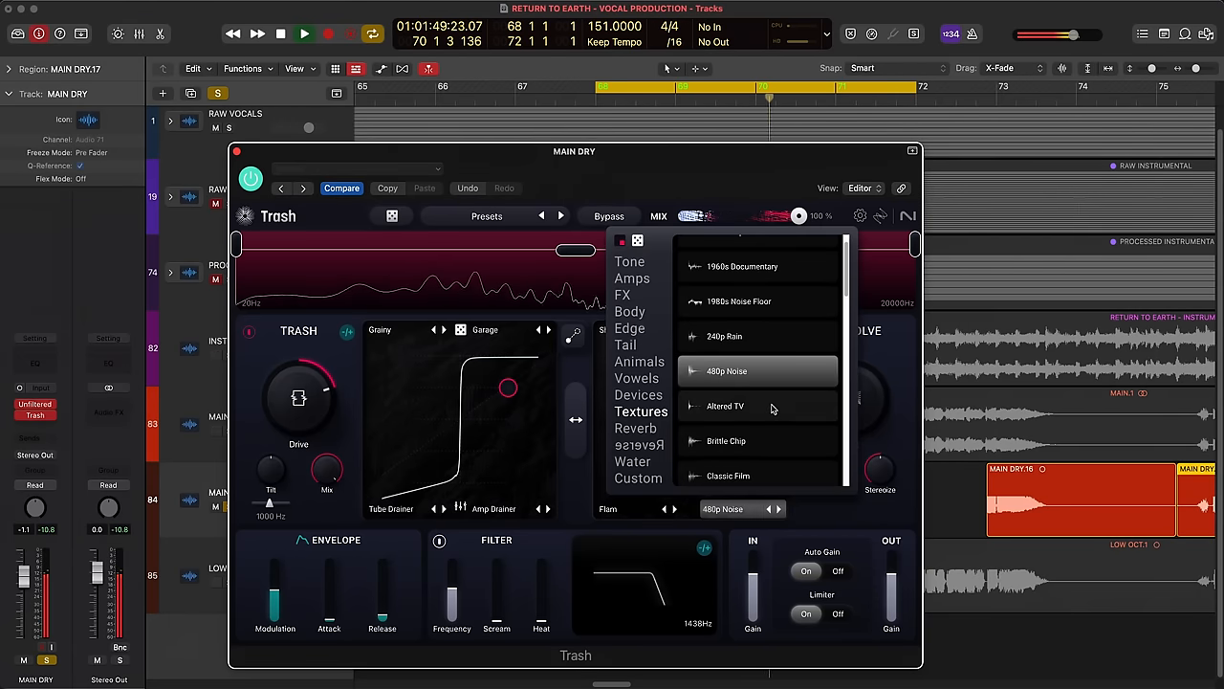
pyautogui.click(725, 404)
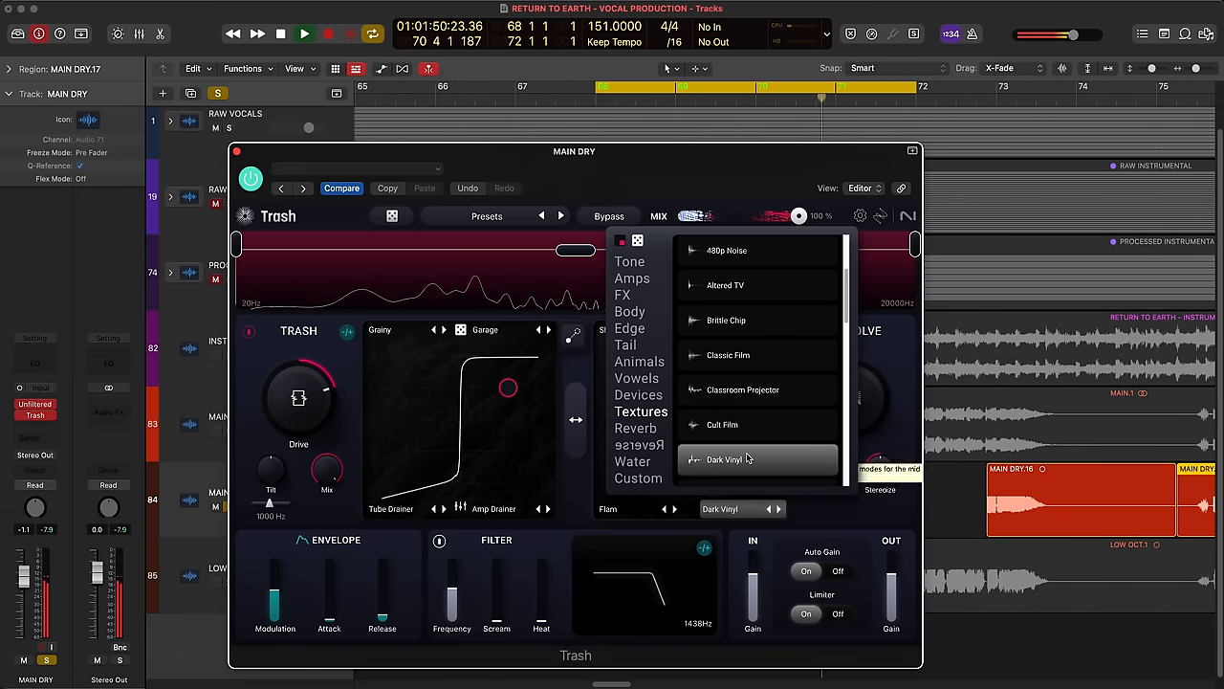
pyautogui.click(742, 390)
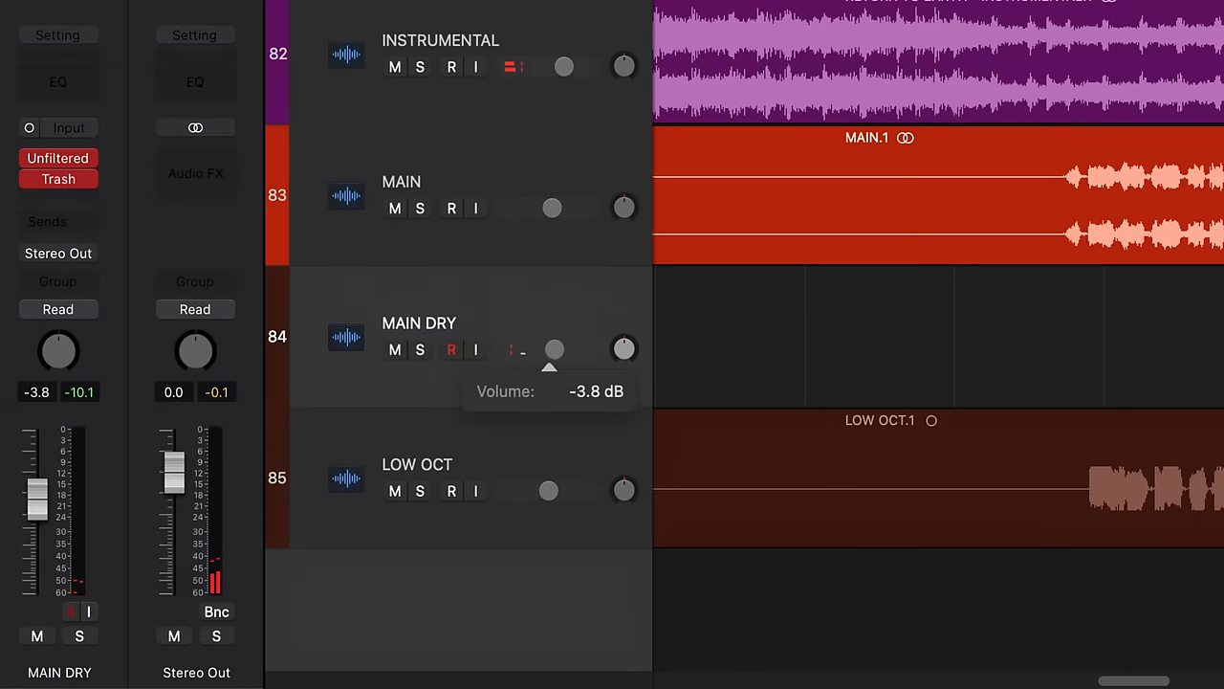
# Step: Set the MAIN DRY track volume to -3.8 dB
pyautogui.moveTo(555, 348); pyautogui.dragTo(547, 348)
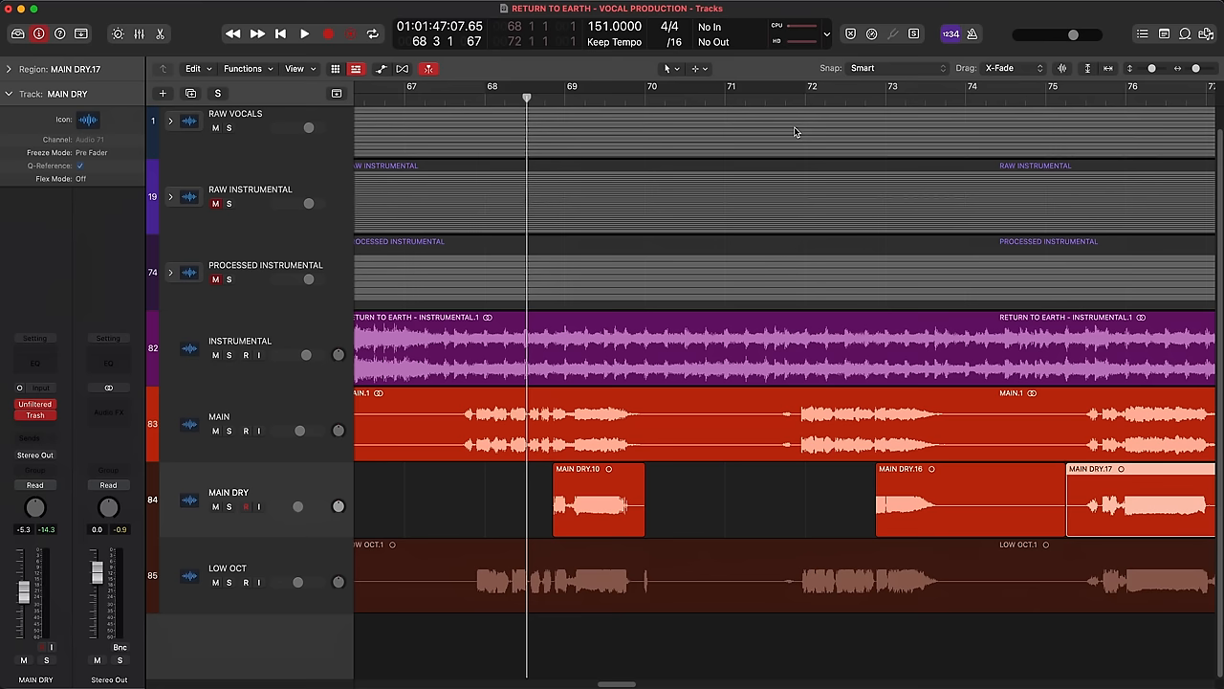
# Step: Play around bars 79–82 and remove the MAIN DRY piece before bar 80
pyautogui.click(859, 99)
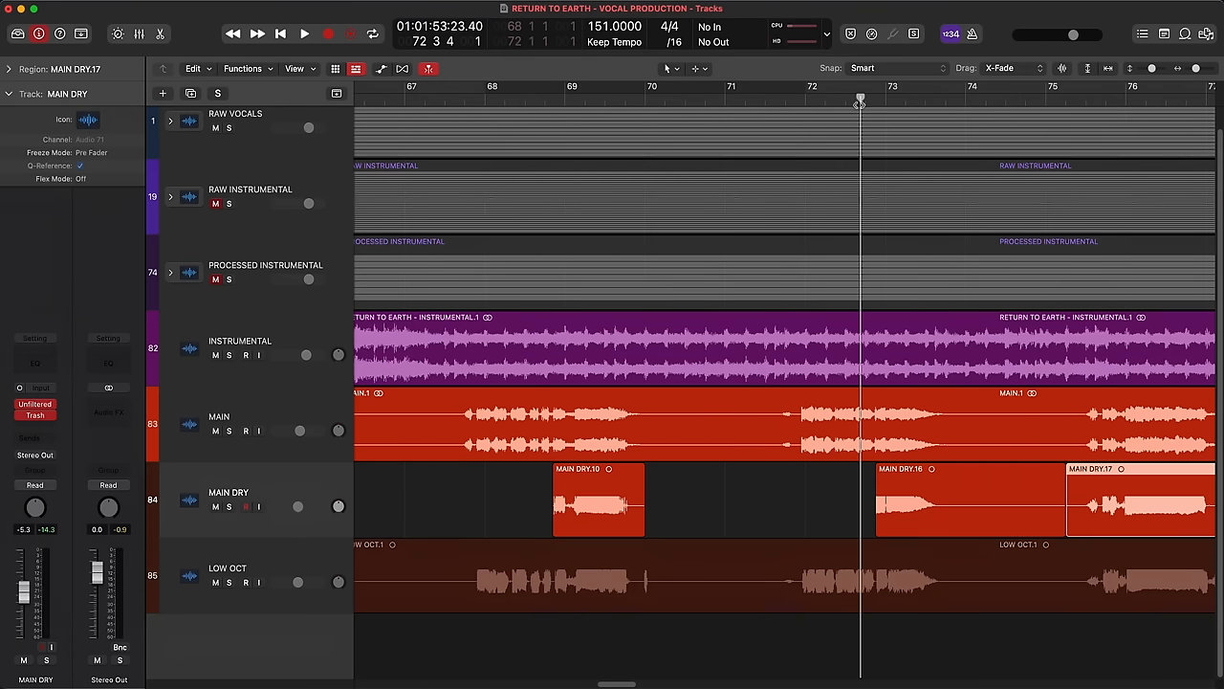
pyautogui.click(302, 34)
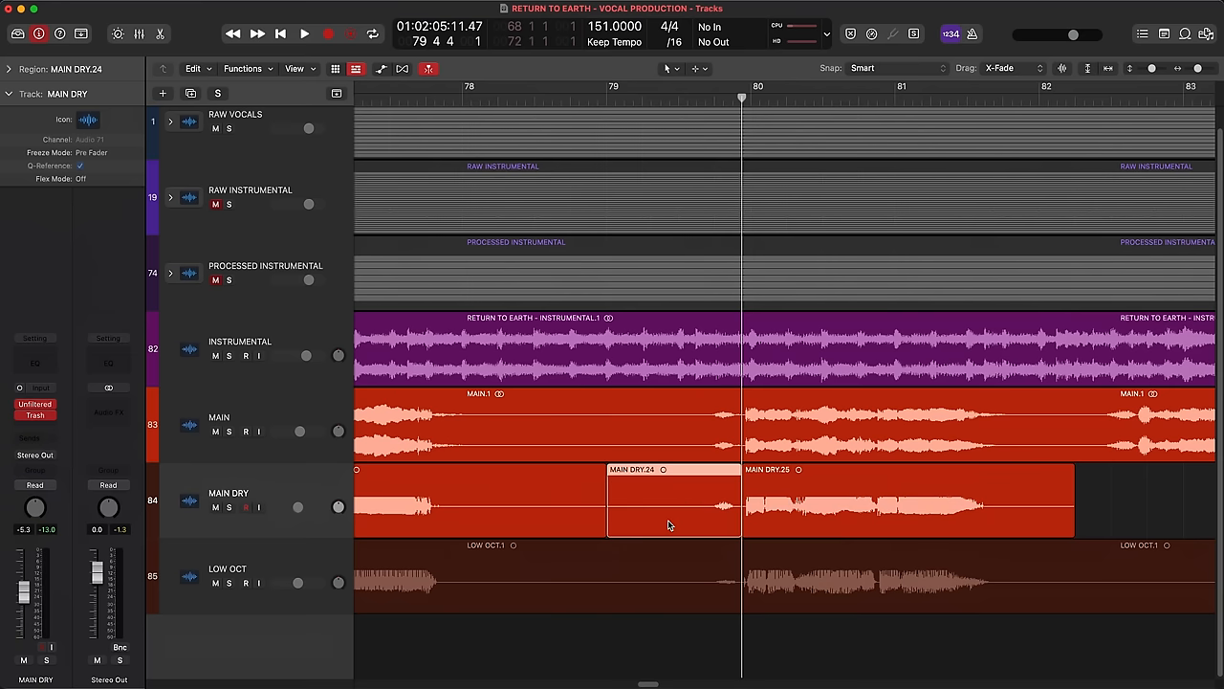
pyautogui.click(670, 497)
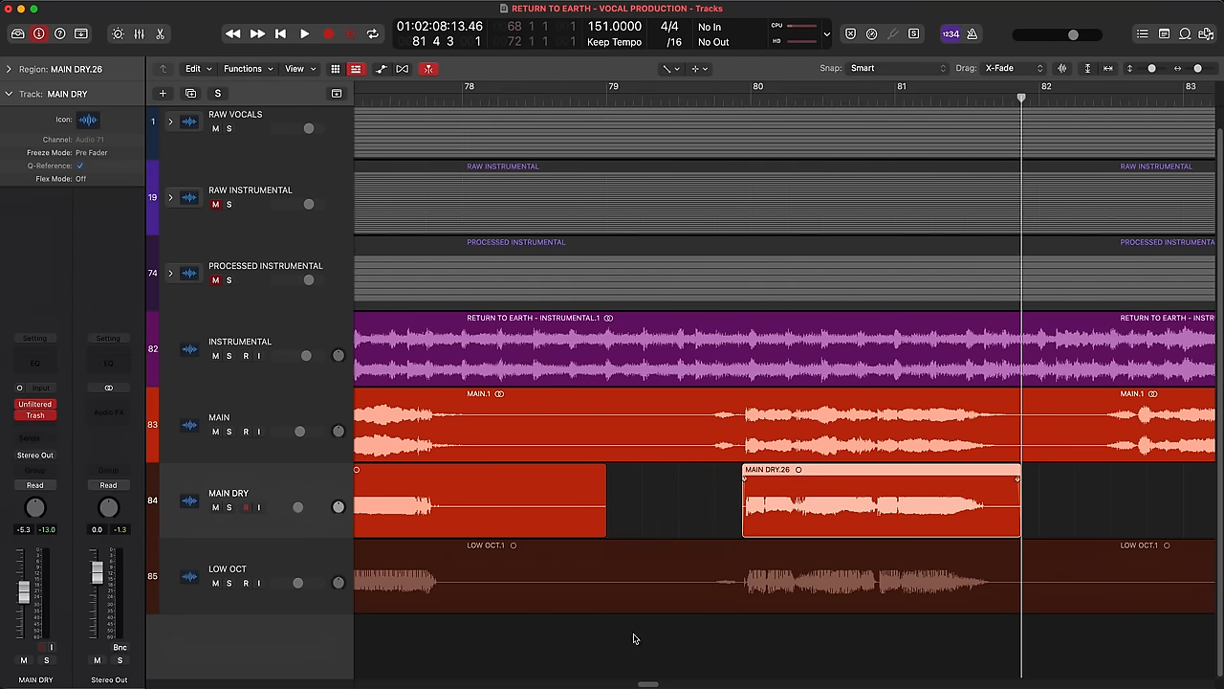
pyautogui.hscroll(-3)
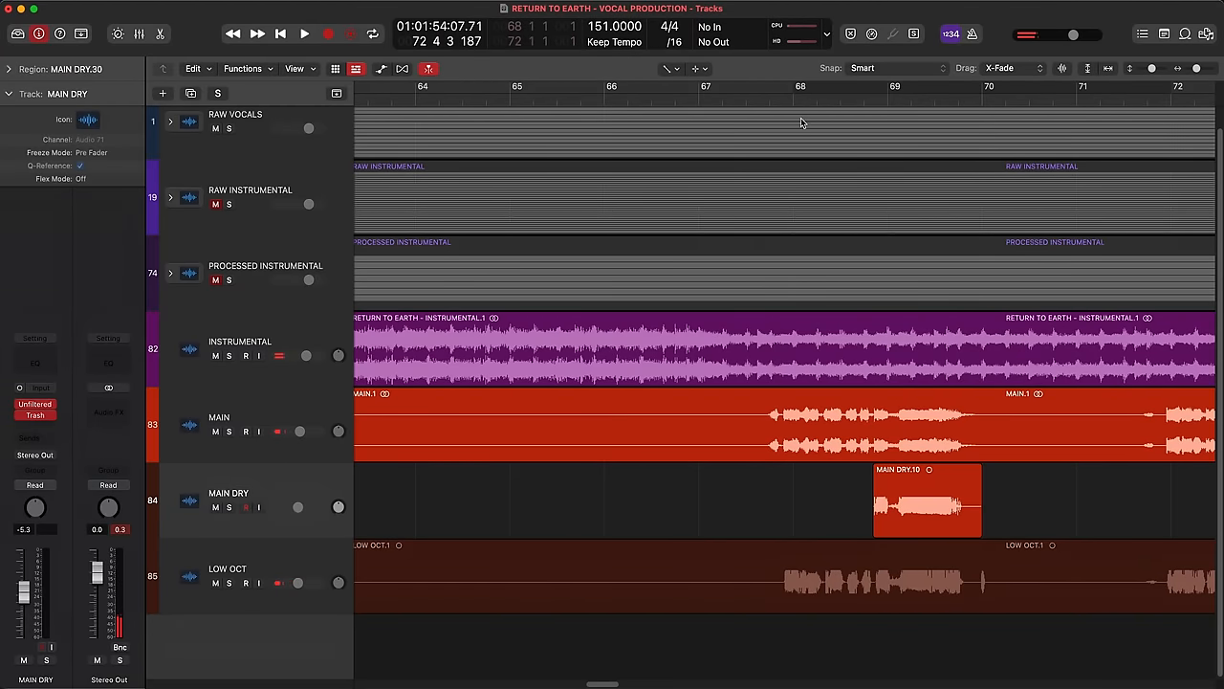
# Step: Play back the vocal section to audition the phrase destined for the second MAIN DRY track
pyautogui.click(302, 34)
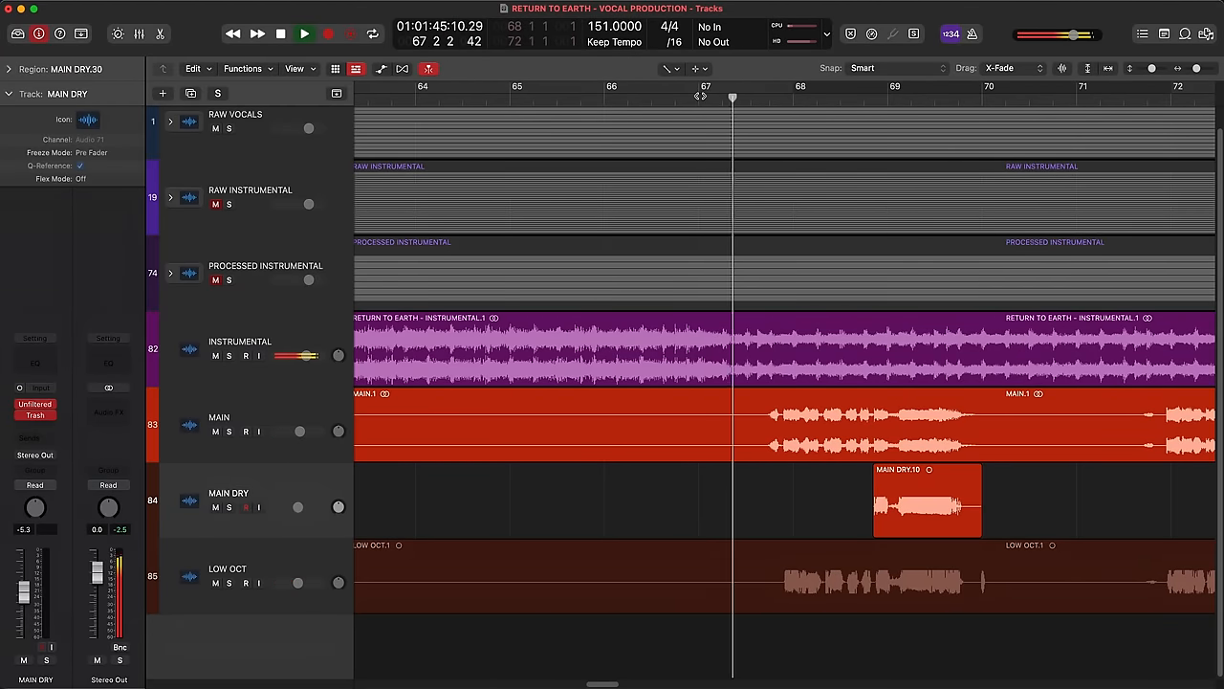
pyautogui.click(303, 35)
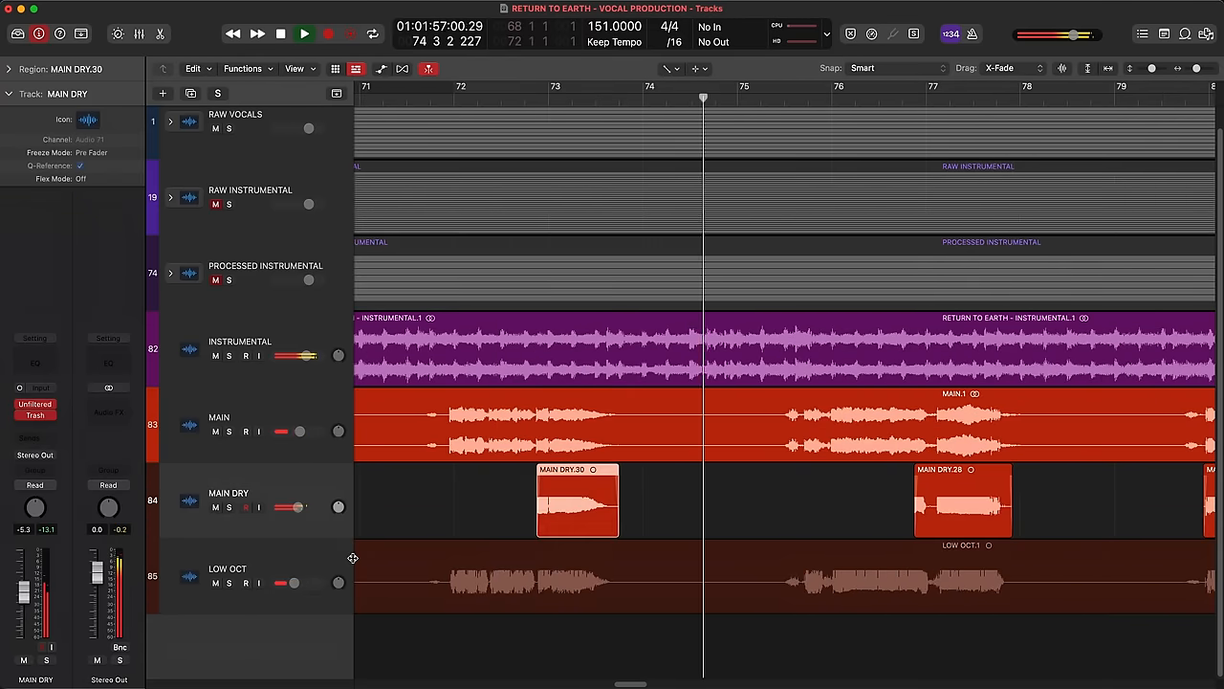
pyautogui.click(279, 34)
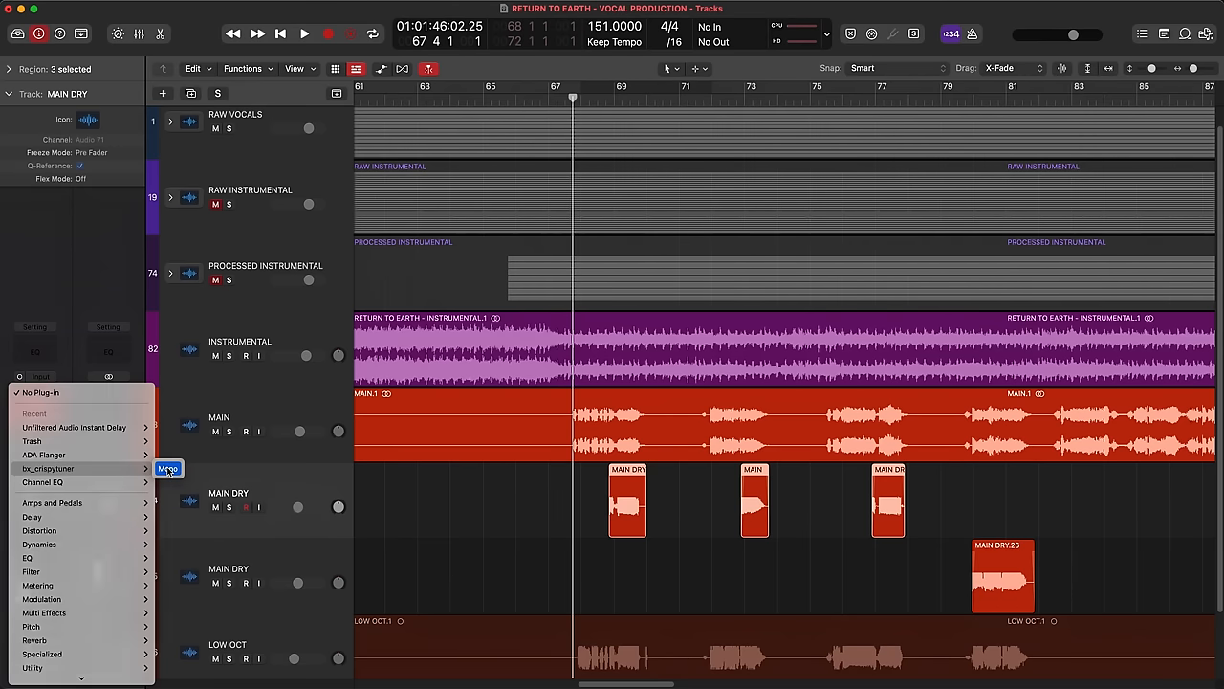
# Step: Insert bx_crispytuner on MAIN DRY and choose its correction scale from the Scale menu
pyautogui.click(46, 467)
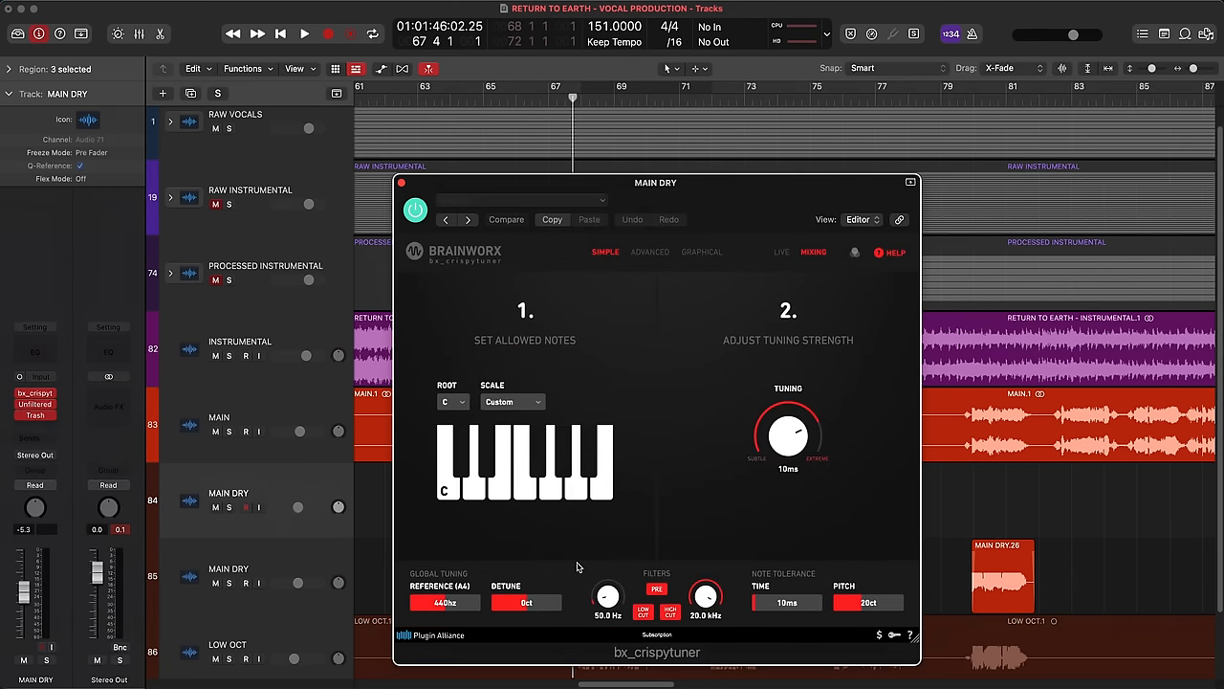
pyautogui.click(452, 402)
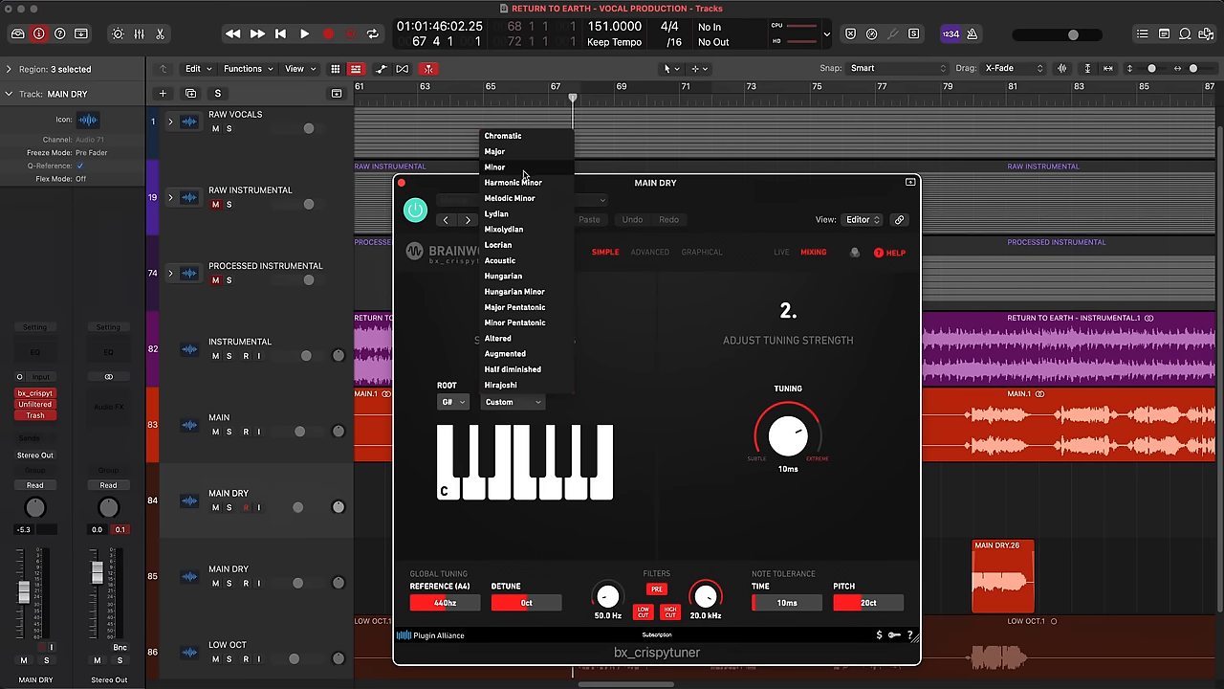
pyautogui.click(702, 252)
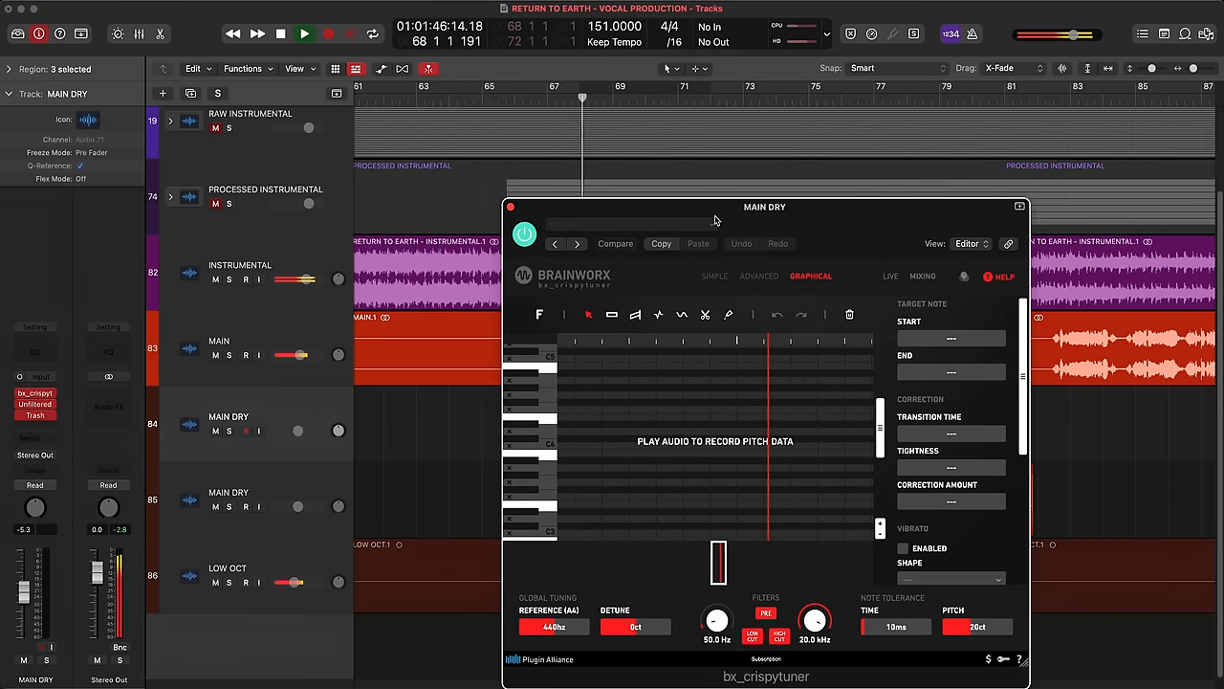
pyautogui.click(302, 34)
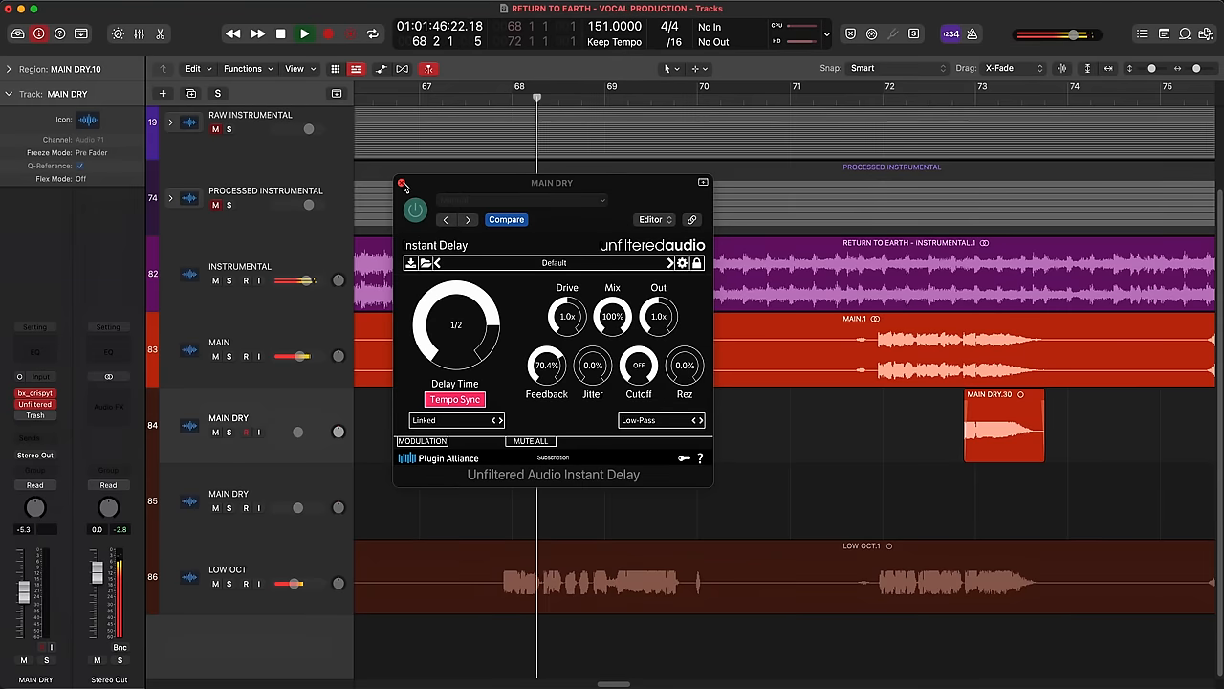
# Step: Close Instant Delay and bounce the MAIN DRY region in place from its context menu
pyautogui.click(402, 183)
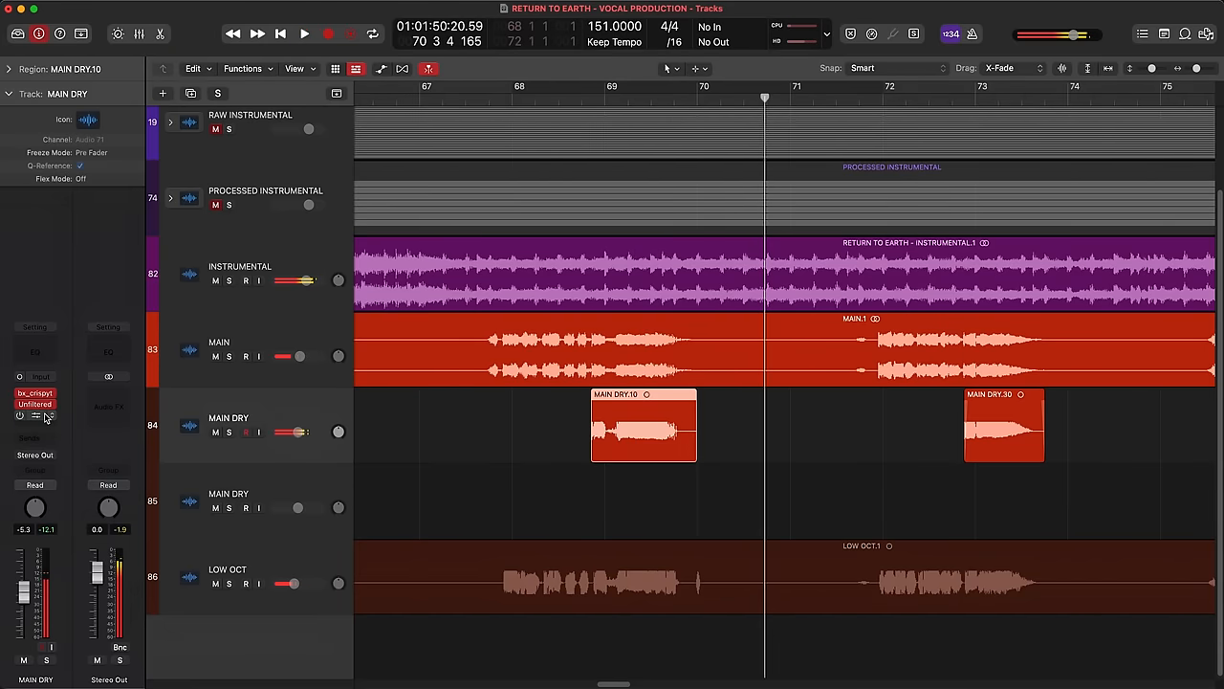
pyautogui.rightClick(643, 425)
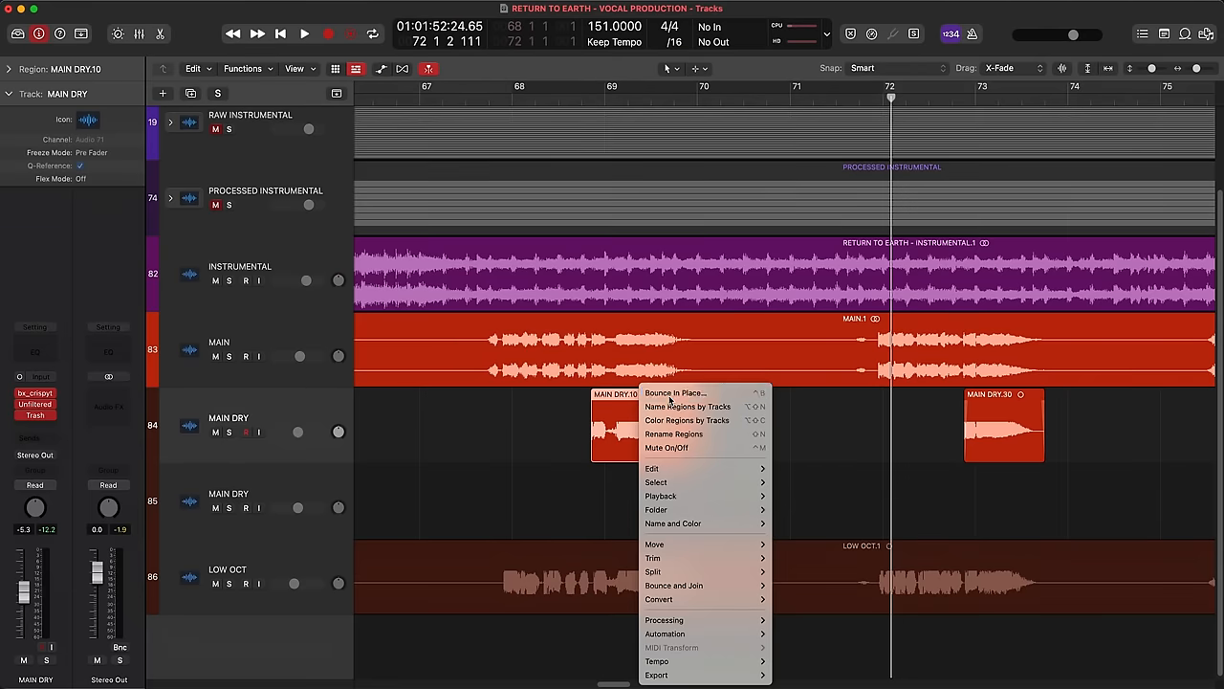
pyautogui.click(673, 394)
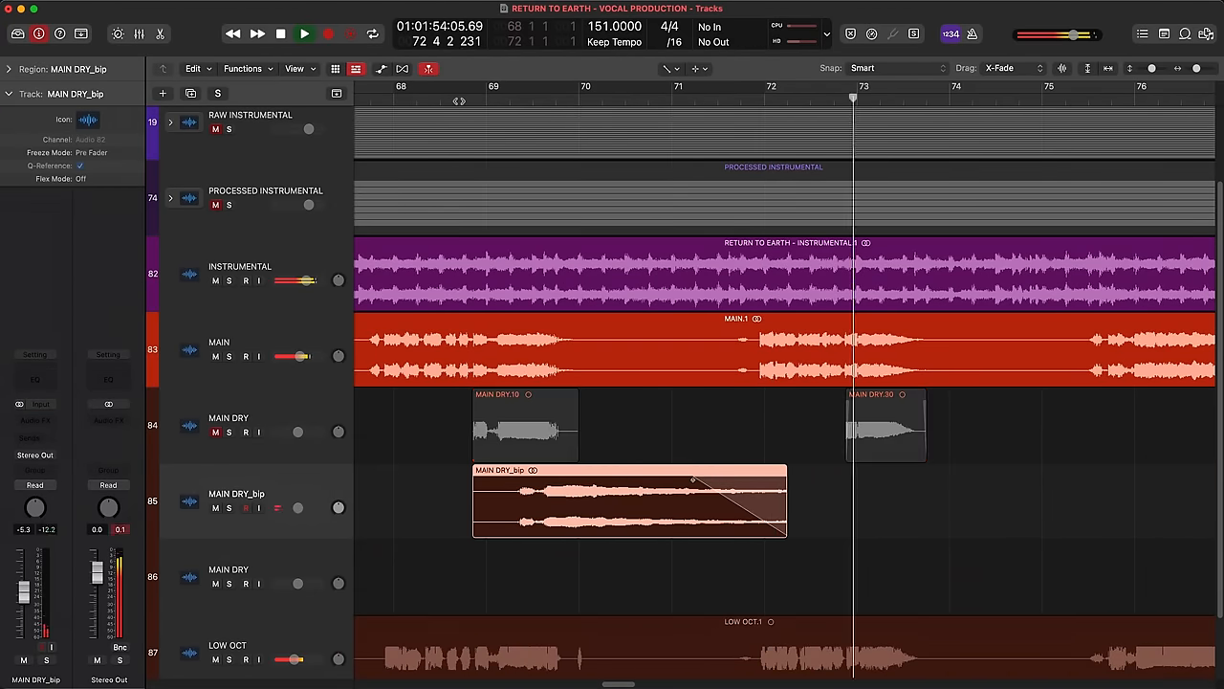
# Step: Return the playhead before the bounced phrase and bring up the pitch tuner on MAIN DRY
pyautogui.click(572, 86)
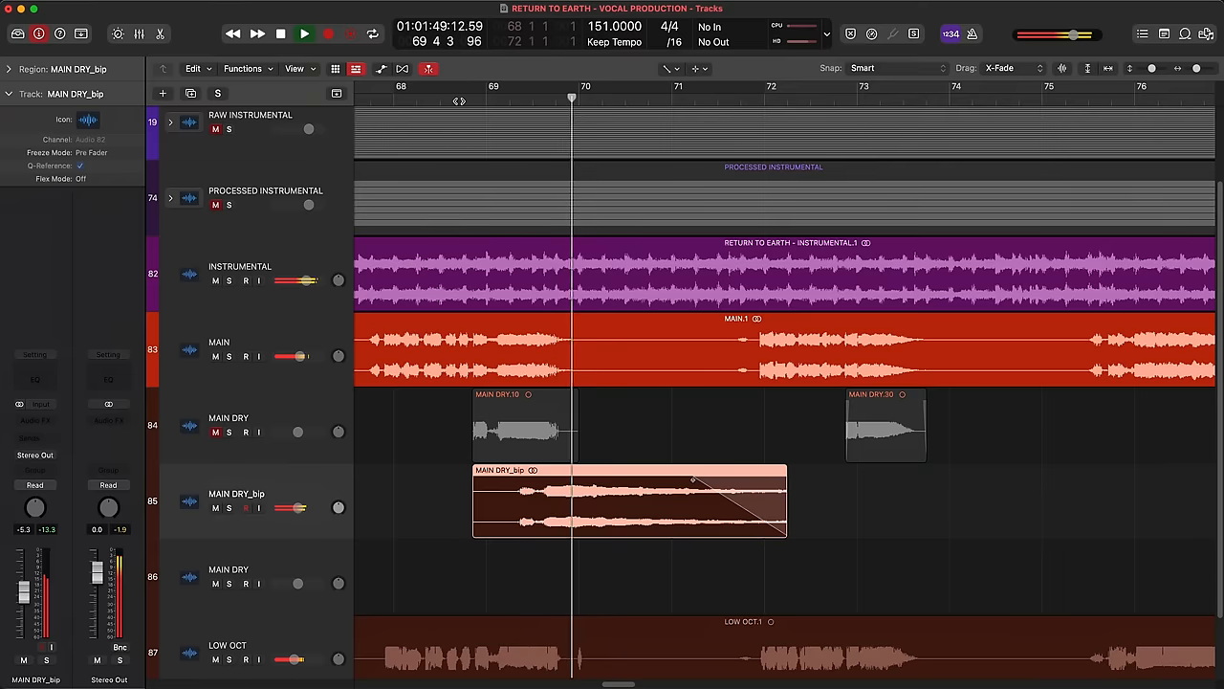
pyautogui.click(304, 35)
pyautogui.write('DLY THROW')
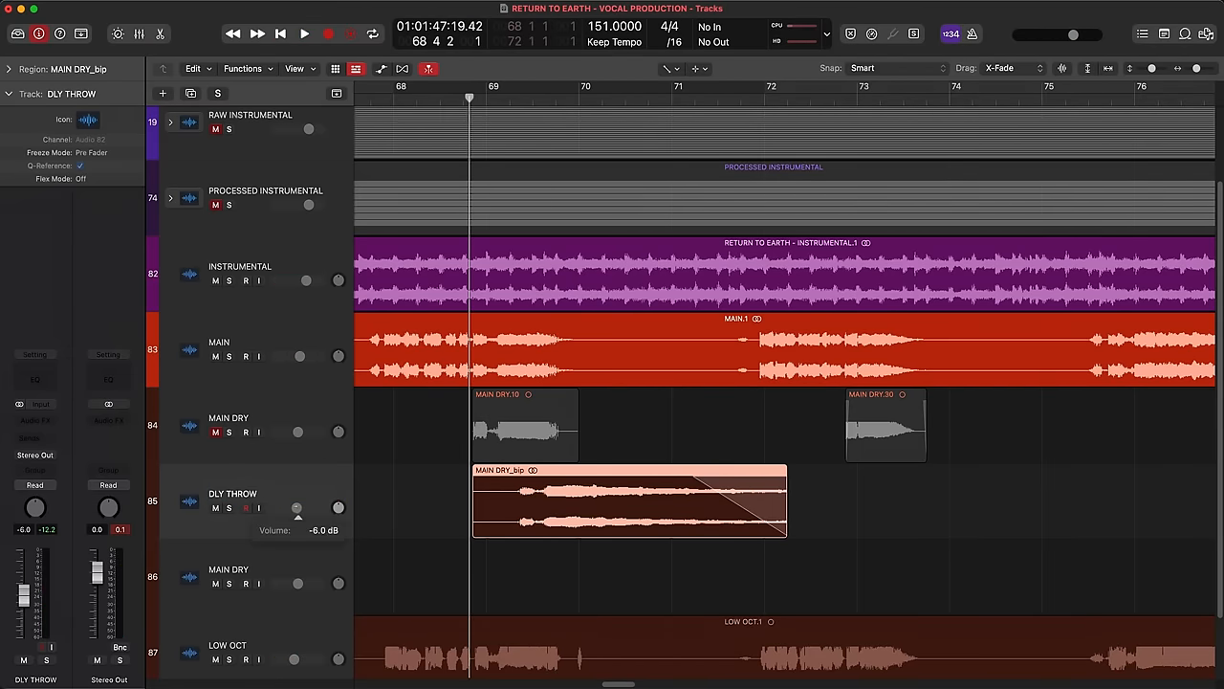
pyautogui.click(302, 35)
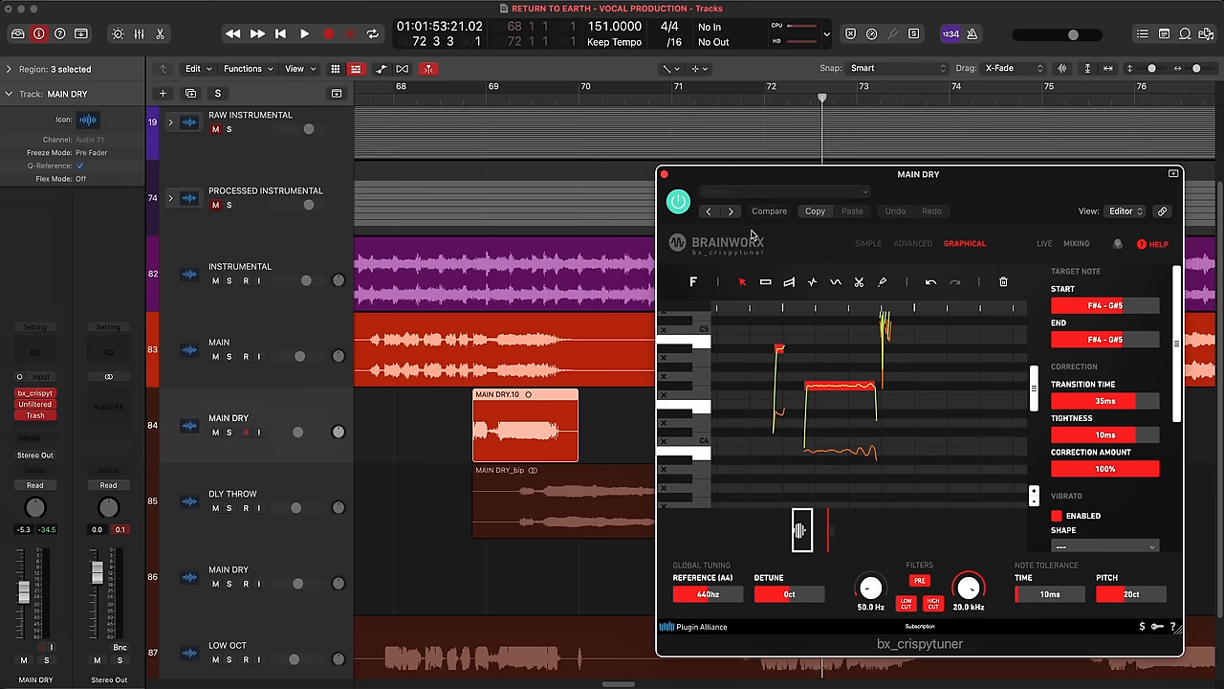
# Step: Try Formant Preservation around 63 percent, then settle it back near its earlier value
pyautogui.click(302, 34)
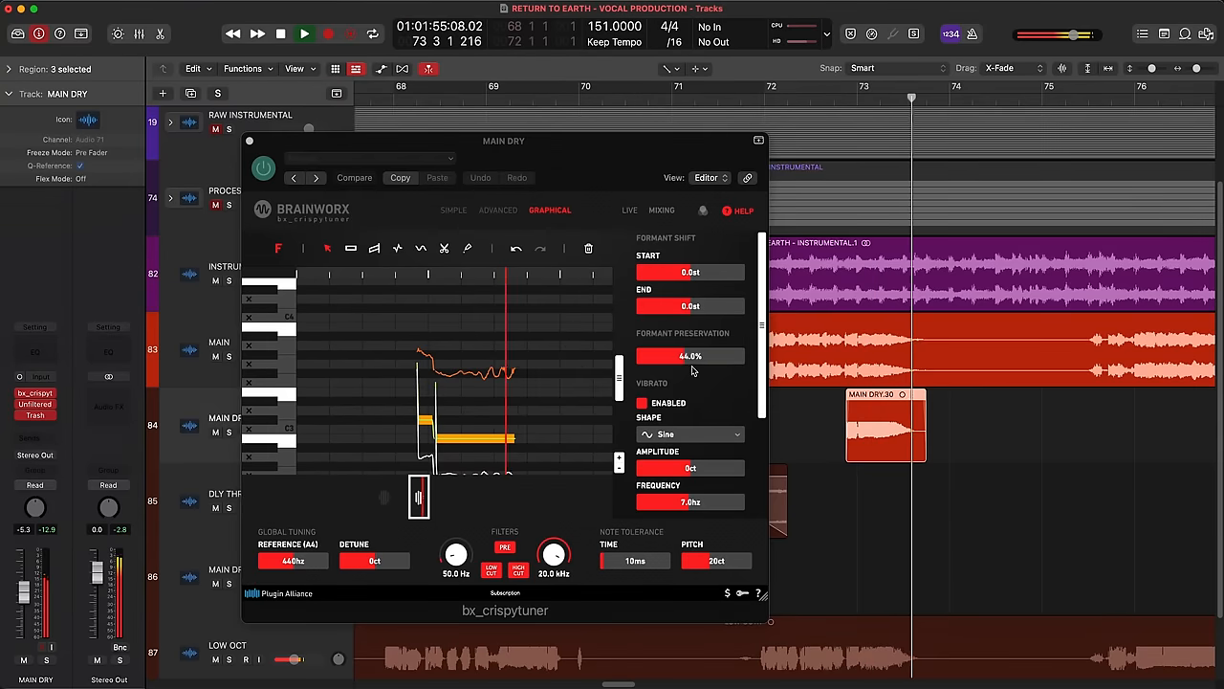
pyautogui.moveTo(679, 354); pyautogui.dragTo(699, 354)
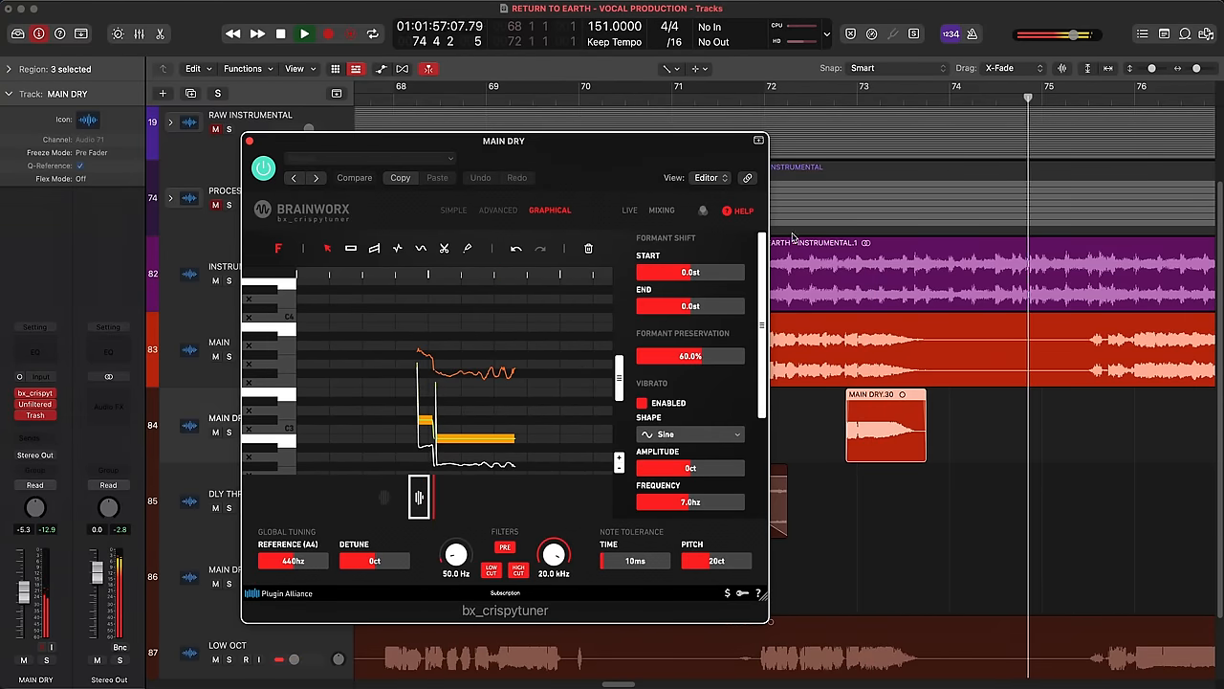
pyautogui.click(302, 35)
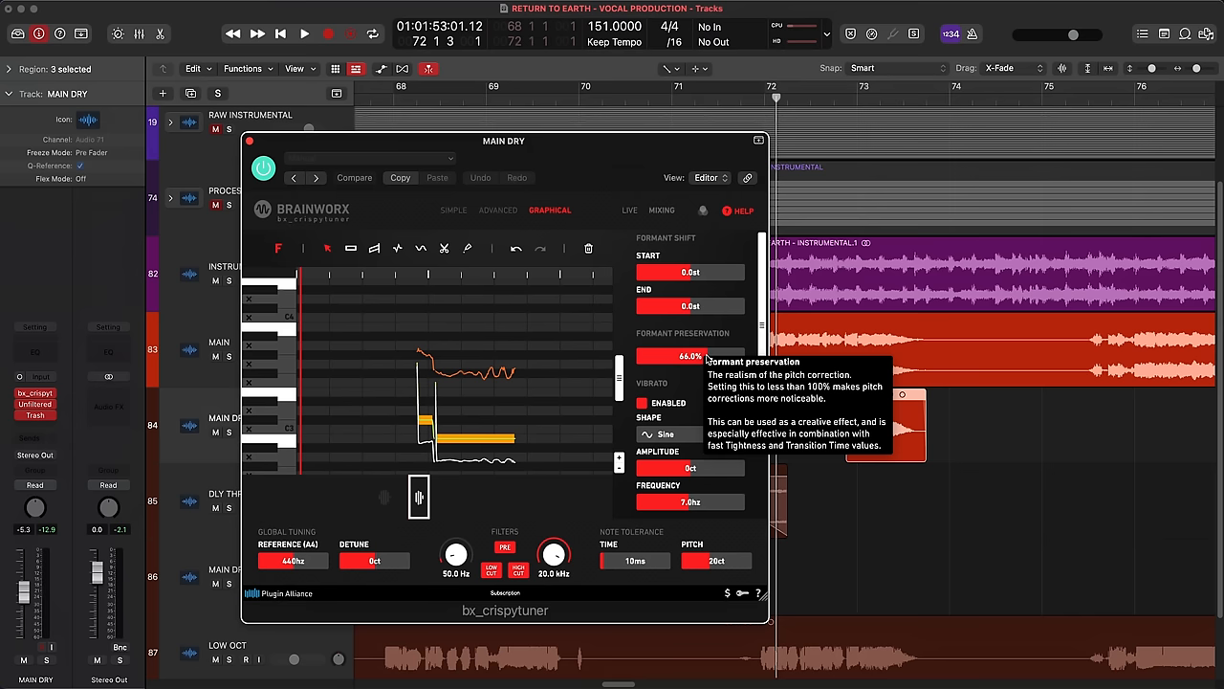
pyautogui.moveTo(688, 356); pyautogui.dragTo(692, 356)
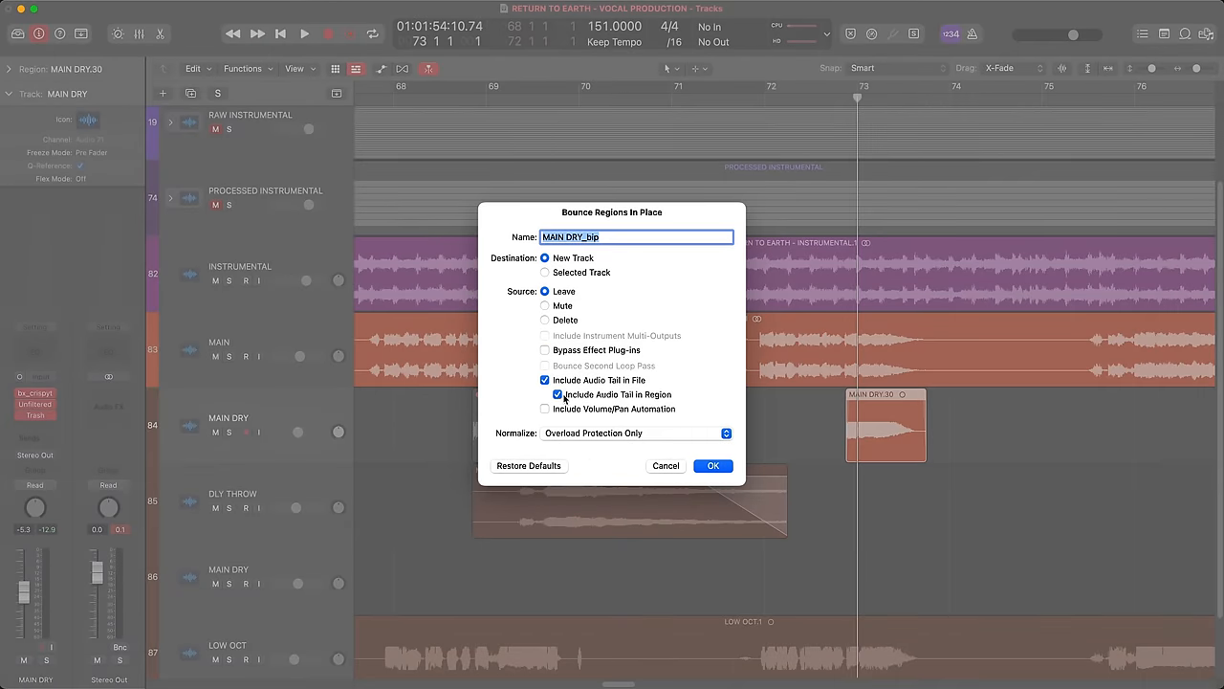
# Step: Confirm the in-place bounce of MAIN DRY.30, adding MAIN DRY_bip_1.1 to DLY THROW
pyautogui.click(712, 467)
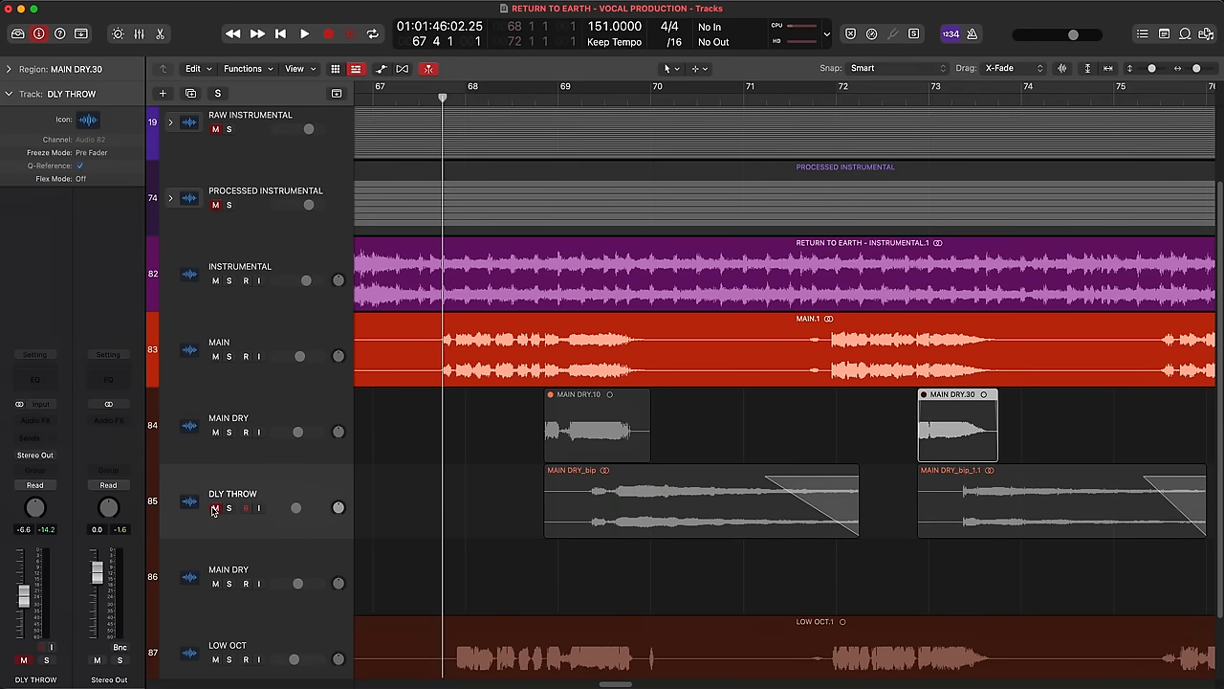
pyautogui.click(303, 35)
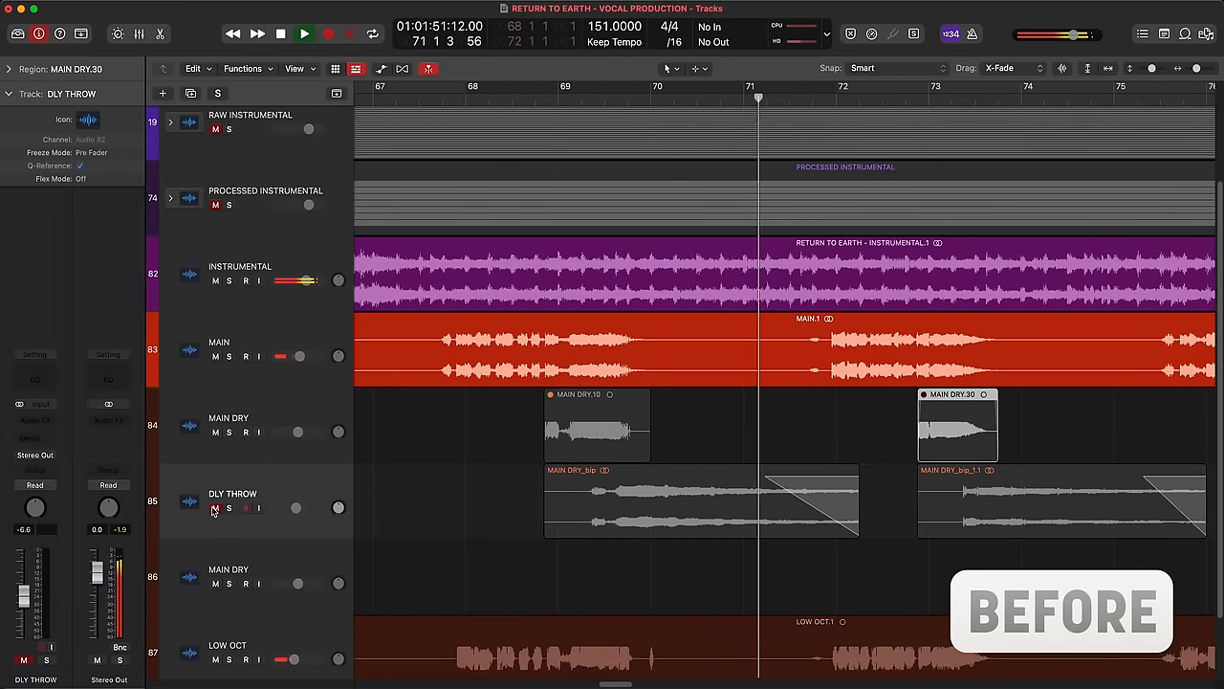
pyautogui.click(304, 35)
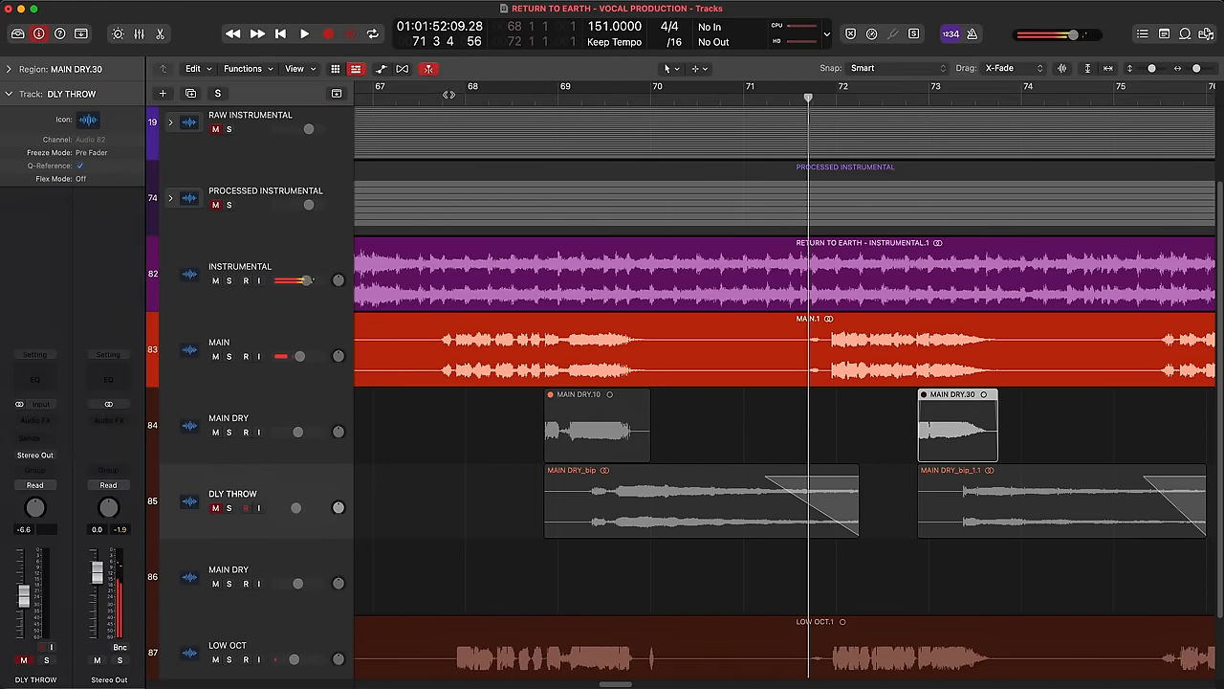
pyautogui.click(302, 35)
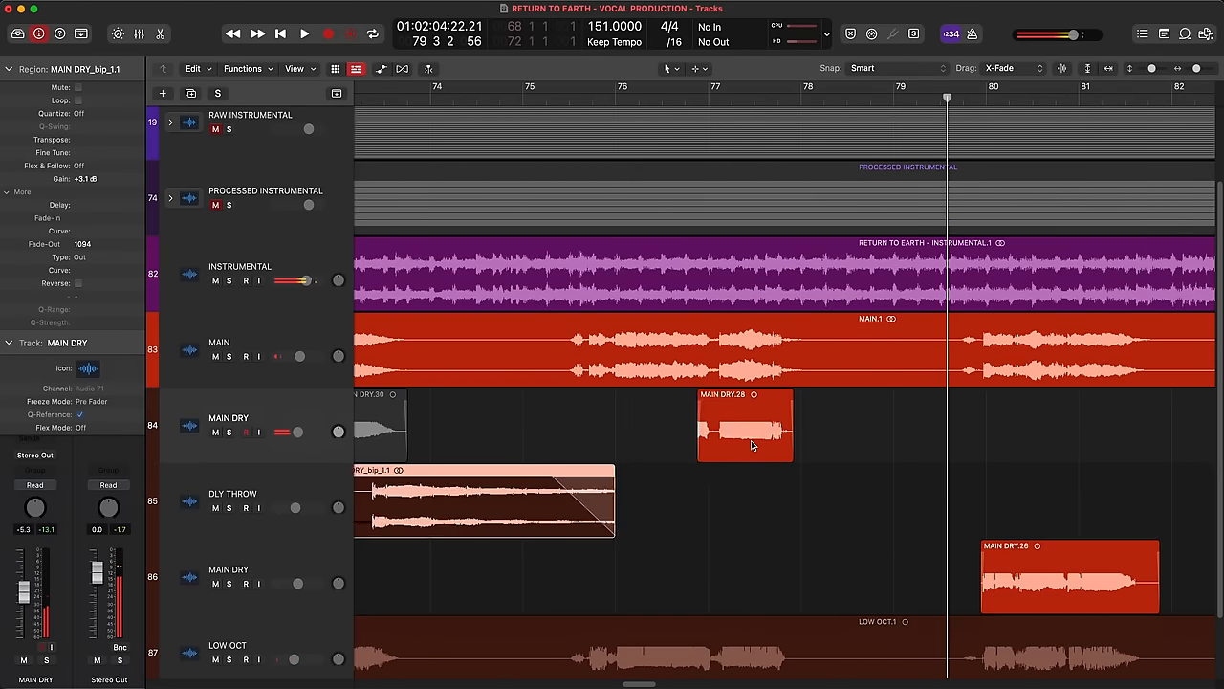
# Step: Bounce MAIN DRY.28 in place onto DLY THROW and fade out the new region's end
pyautogui.rightClick(746, 424)
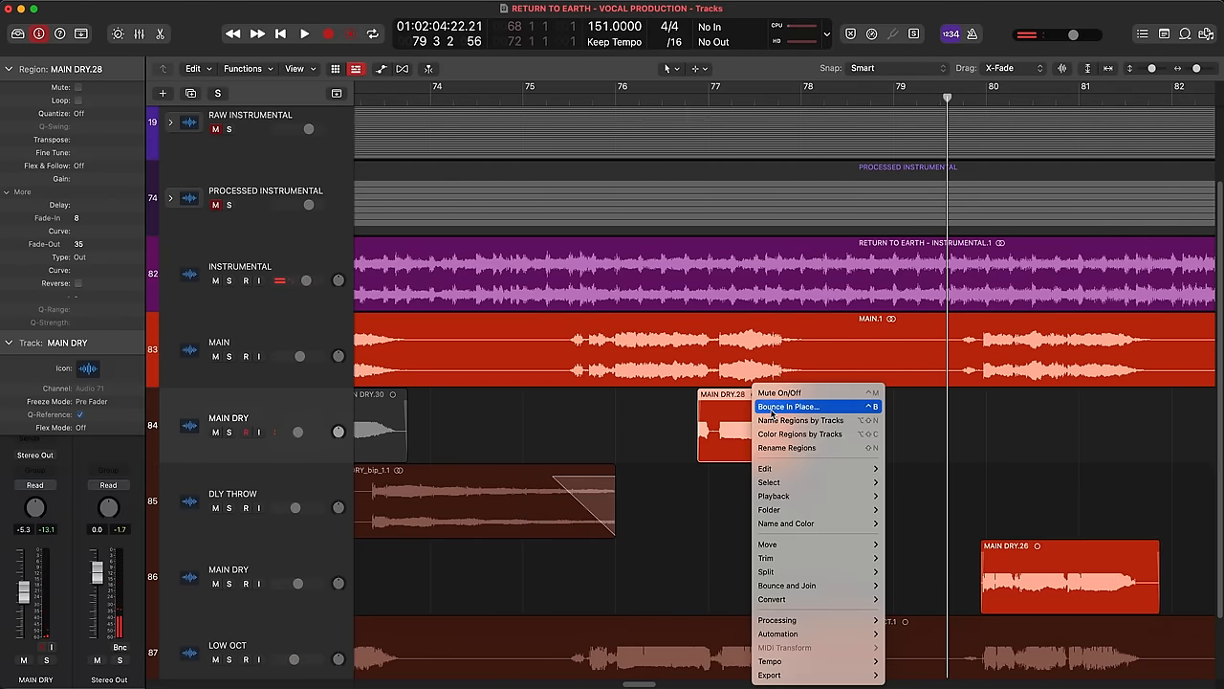
pyautogui.click(787, 406)
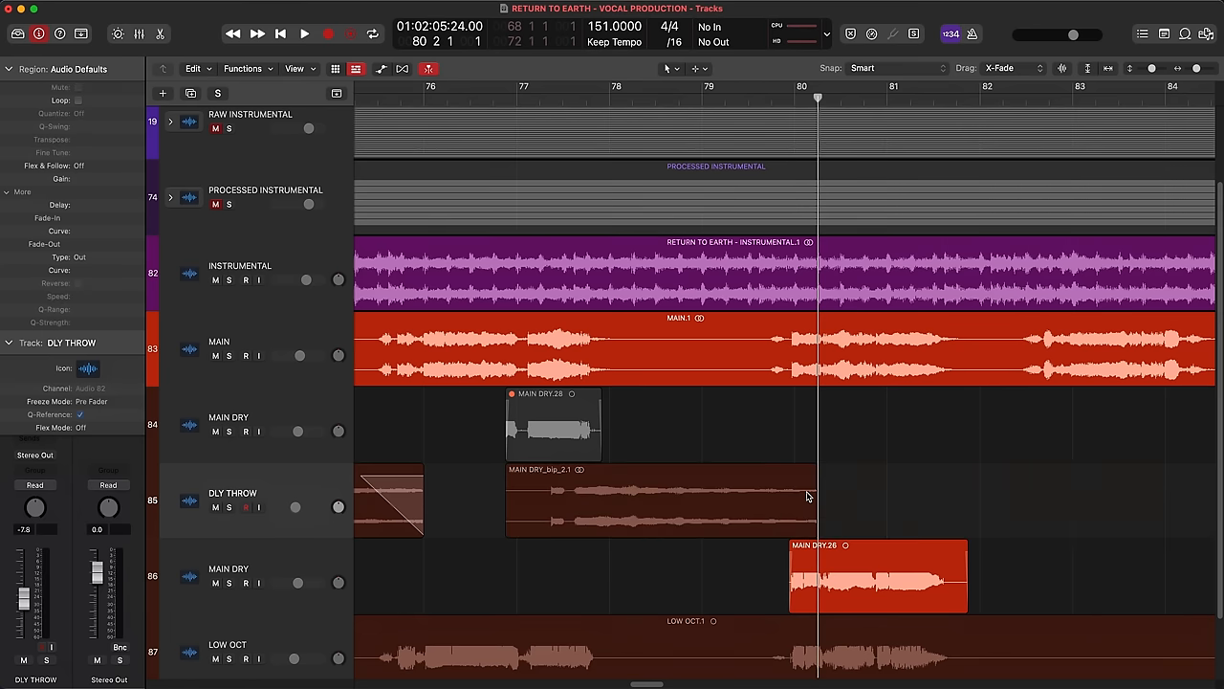
pyautogui.moveTo(819, 475); pyautogui.dragTo(766, 474)
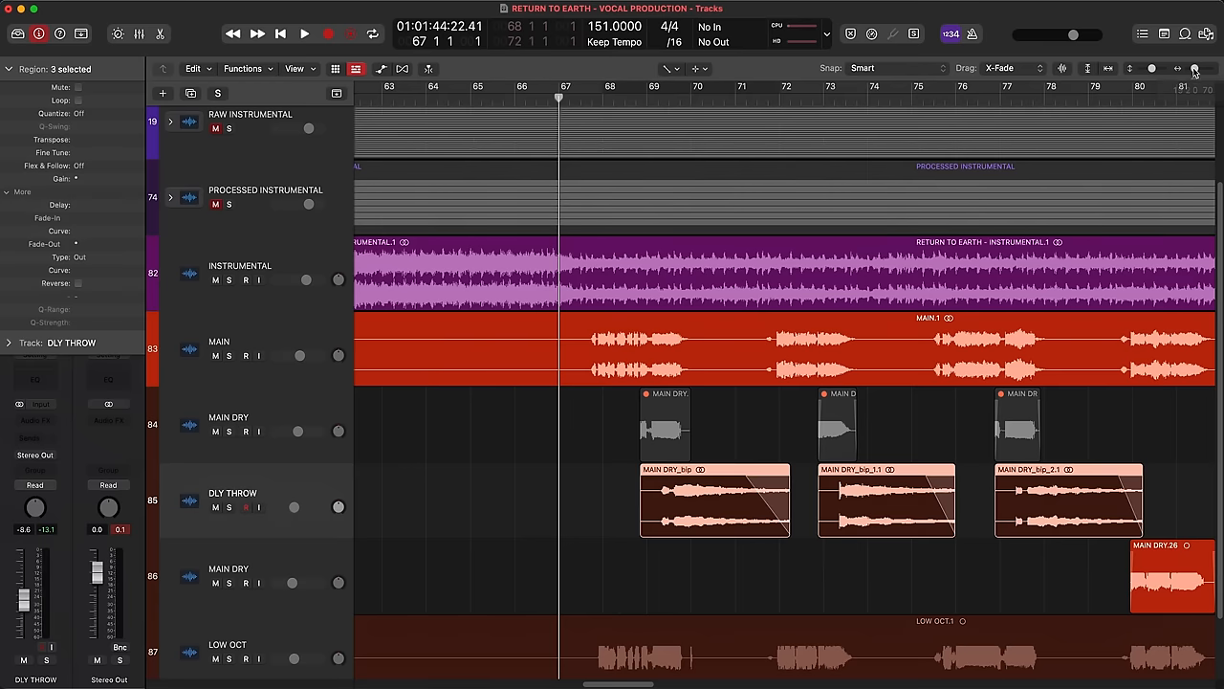
pyautogui.click(302, 34)
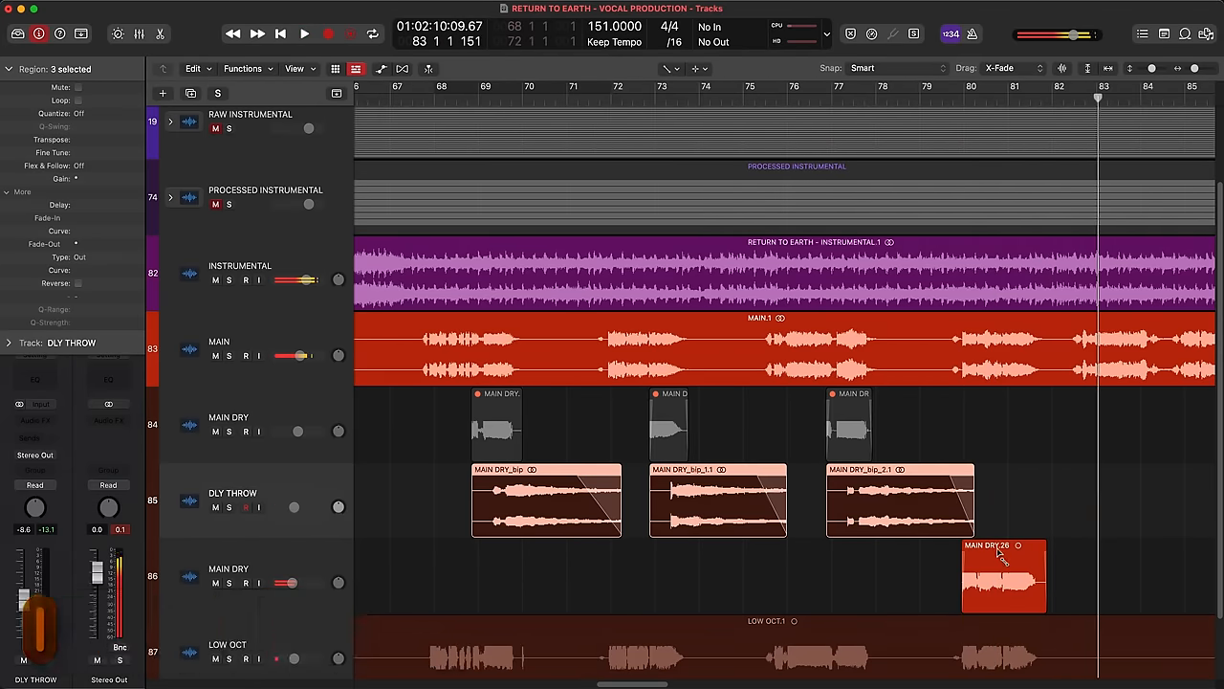
# Step: Bounce MAIN DRY.29 in place with the current settings as a new audio region
pyautogui.rightClick(1003, 574)
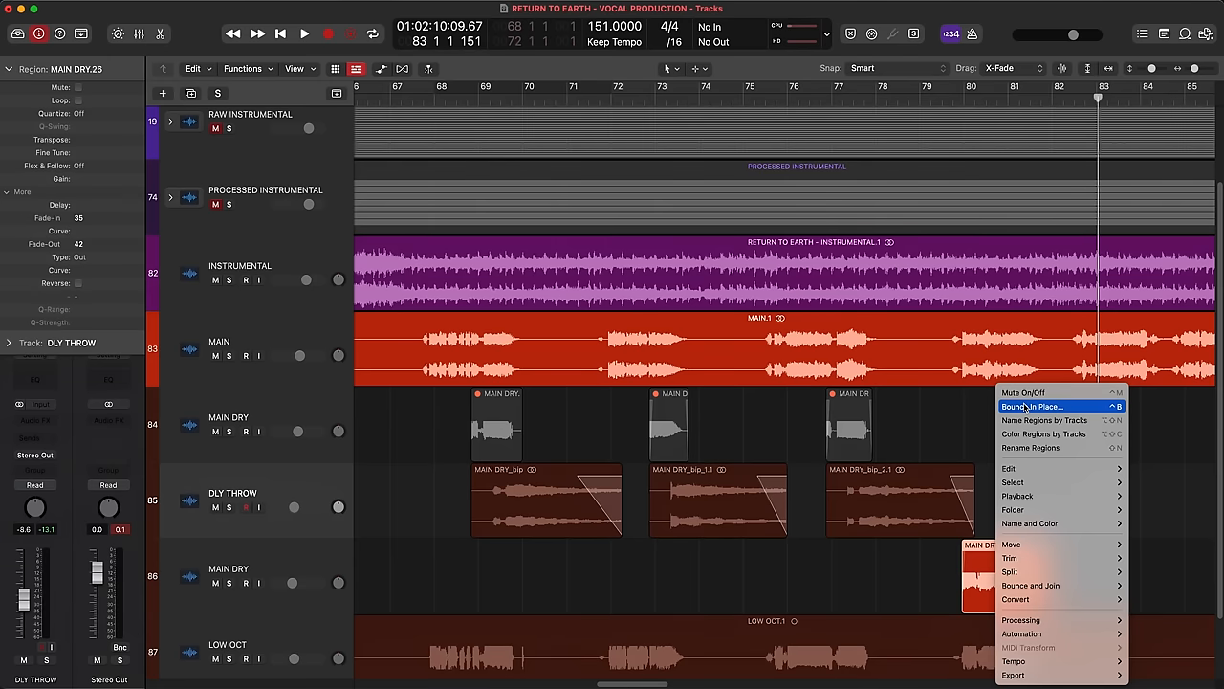
pyautogui.click(1033, 406)
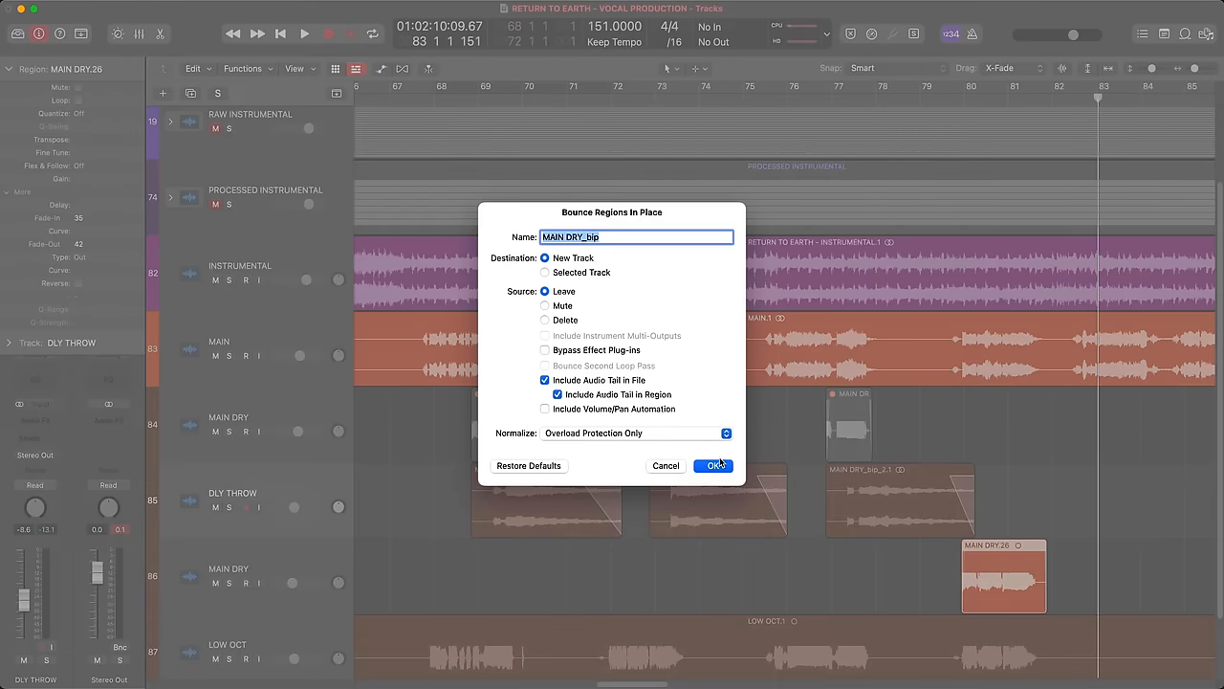
pyautogui.click(713, 467)
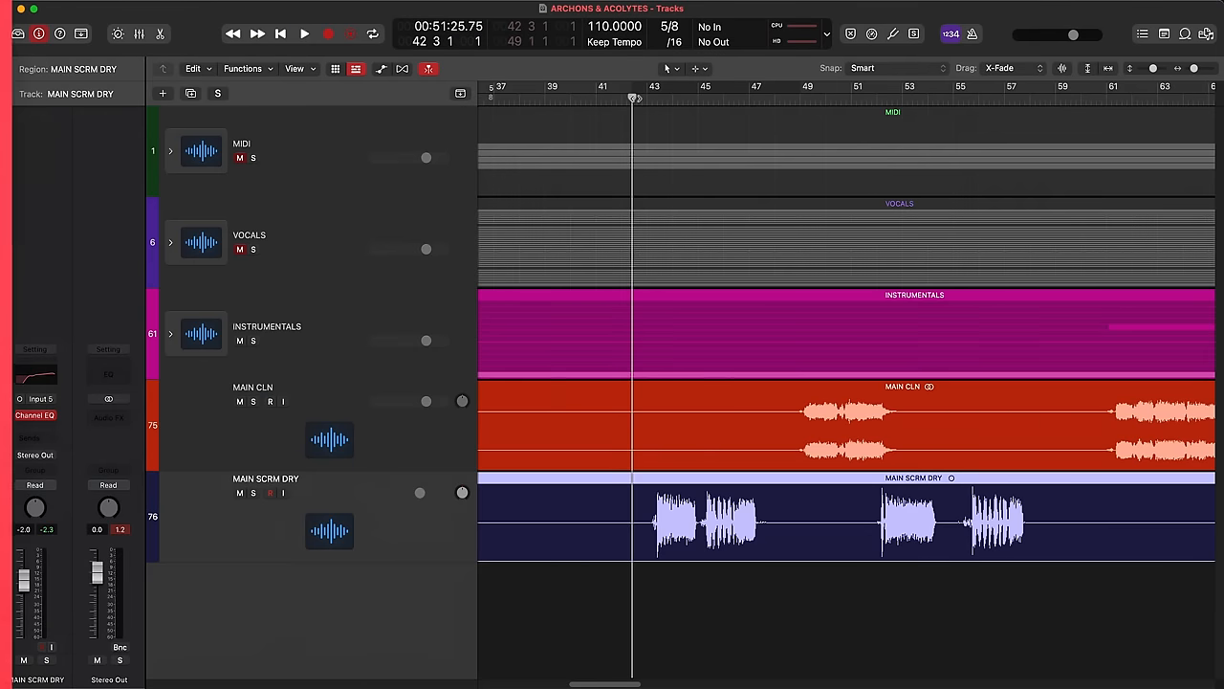
# Step: Load the ARCHONS & ACOLYTES project and select its MAIN SCRM DRY scream track
pyautogui.click(832, 521)
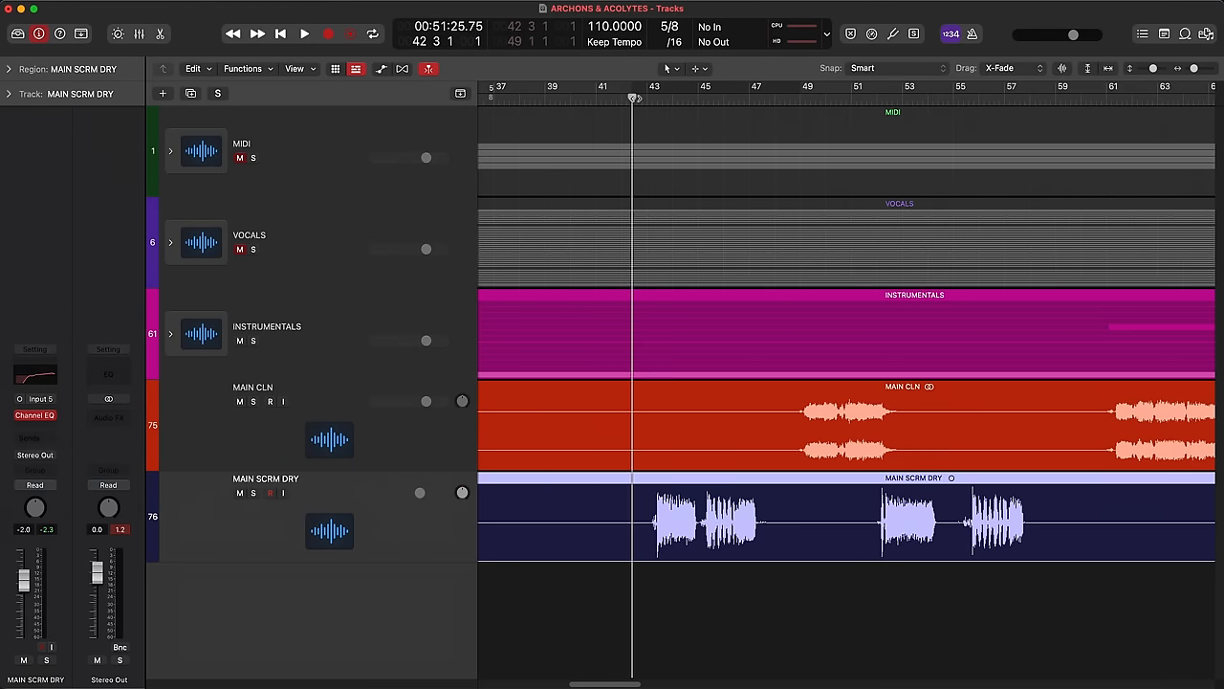
pyautogui.click(302, 35)
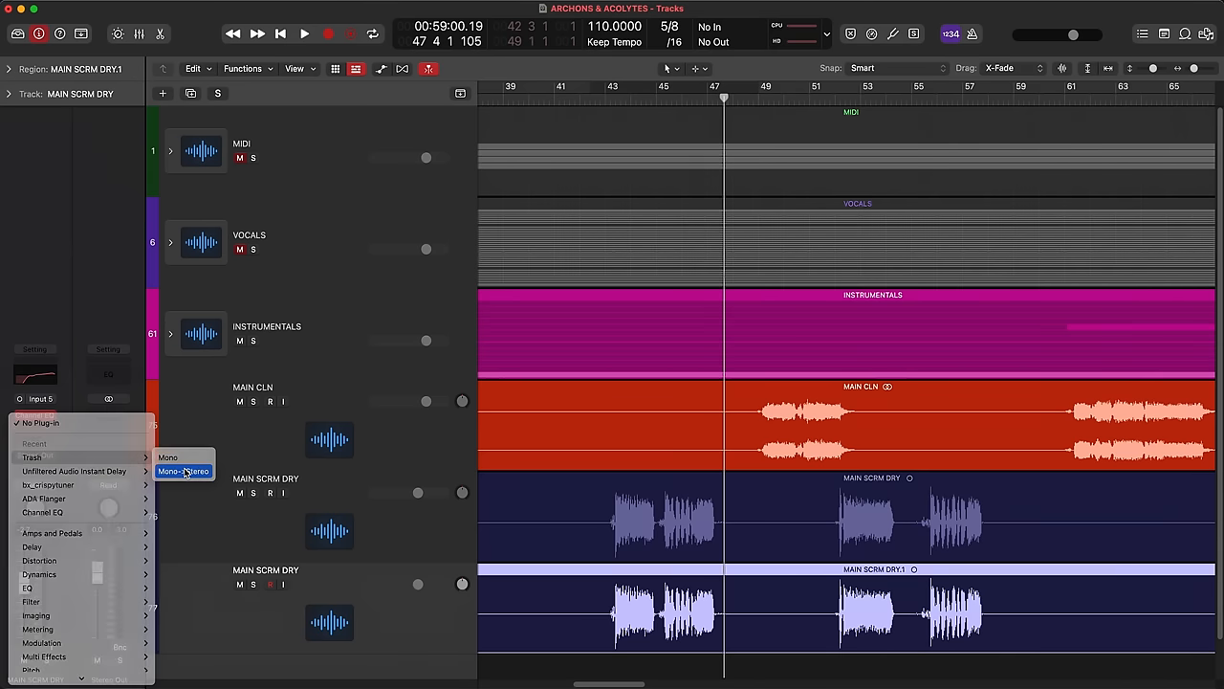
# Step: Load Trash on the dry scream and randomize its corner modes and patch toward Amped Vox
pyautogui.click(31, 455)
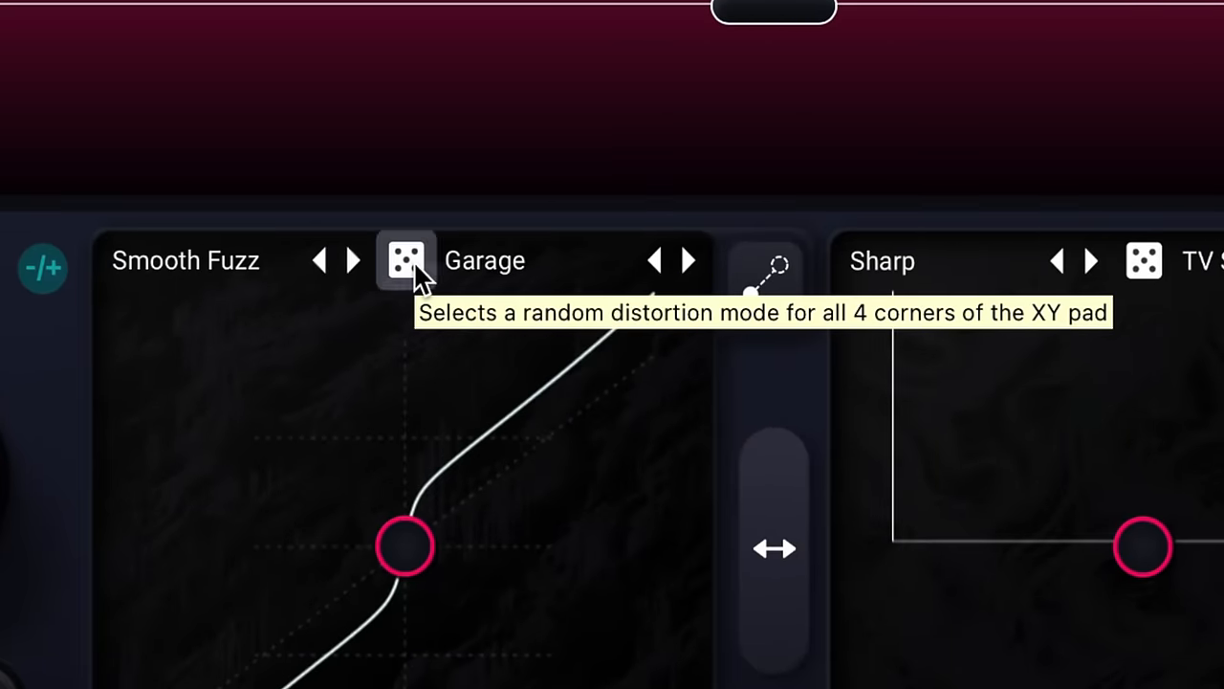
pyautogui.click(405, 260)
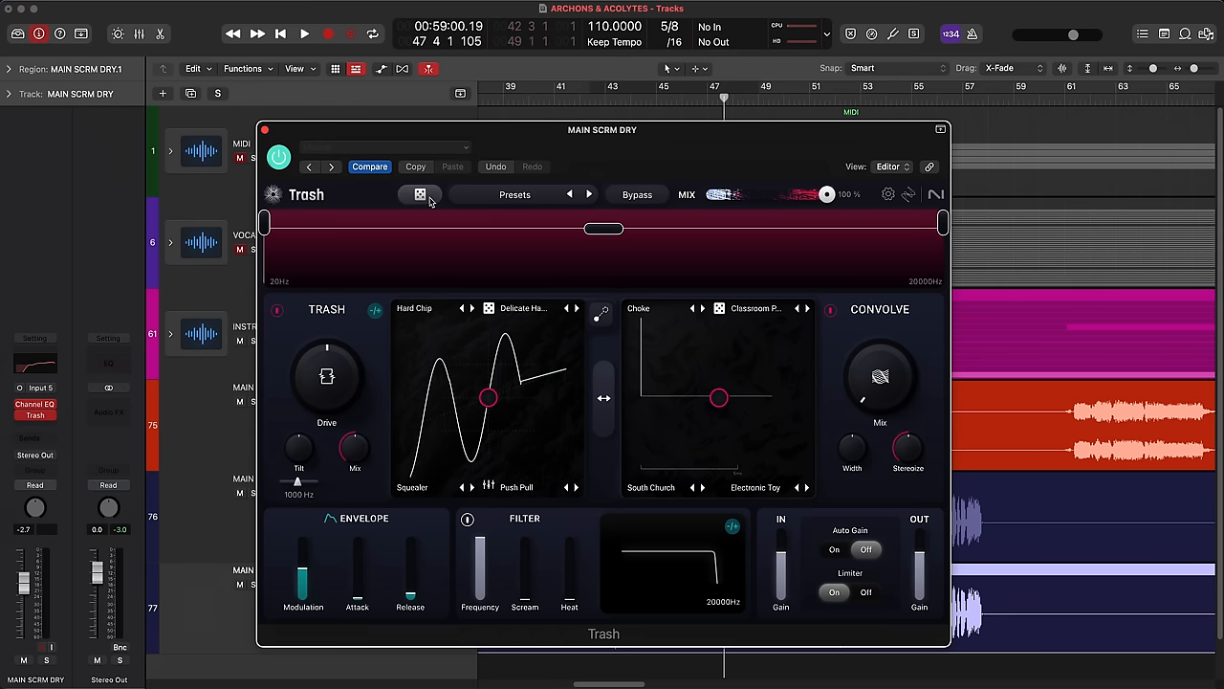
pyautogui.click(419, 195)
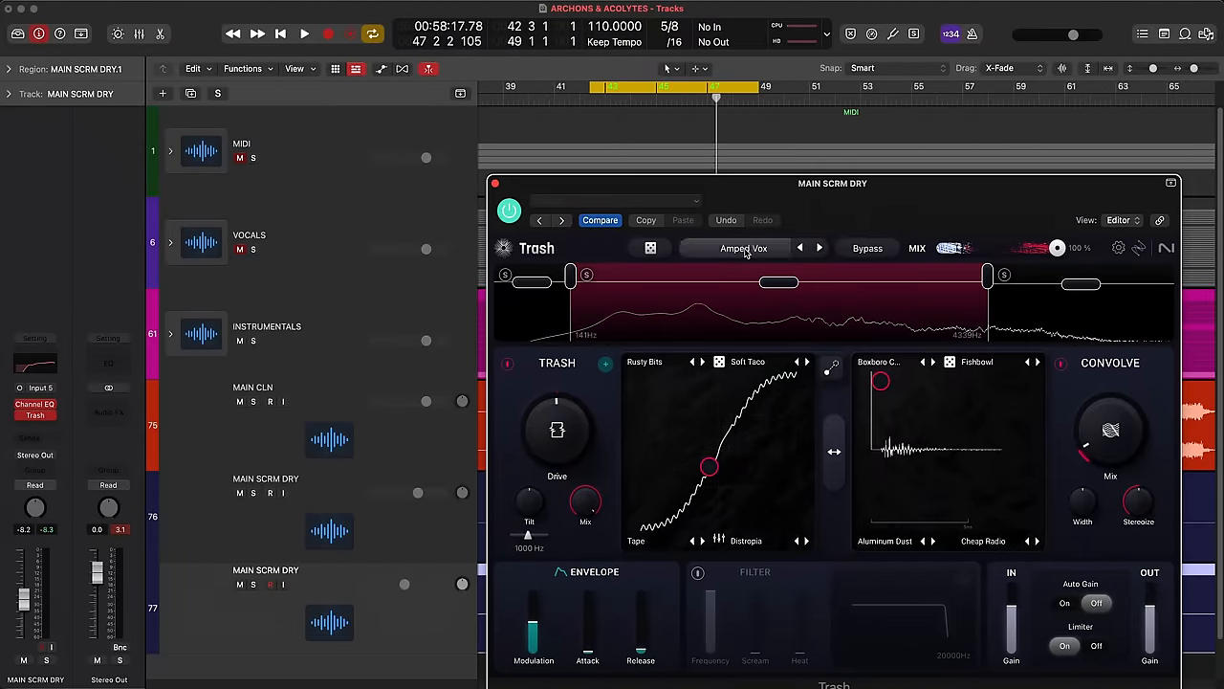
# Step: Adjust the dry scream's fader and re-randomize Trash until the Moody Room preset loads
pyautogui.moveTo(832, 184); pyautogui.dragTo(1002, 163)
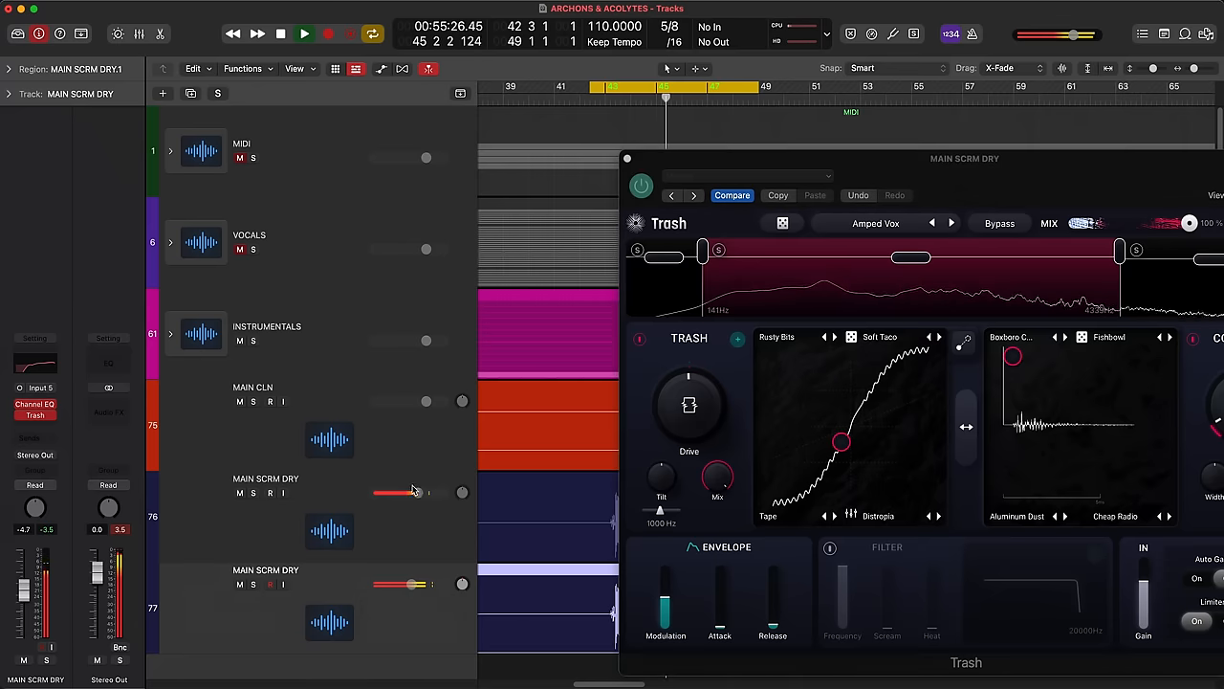
pyautogui.moveTo(383, 493); pyautogui.dragTo(409, 493)
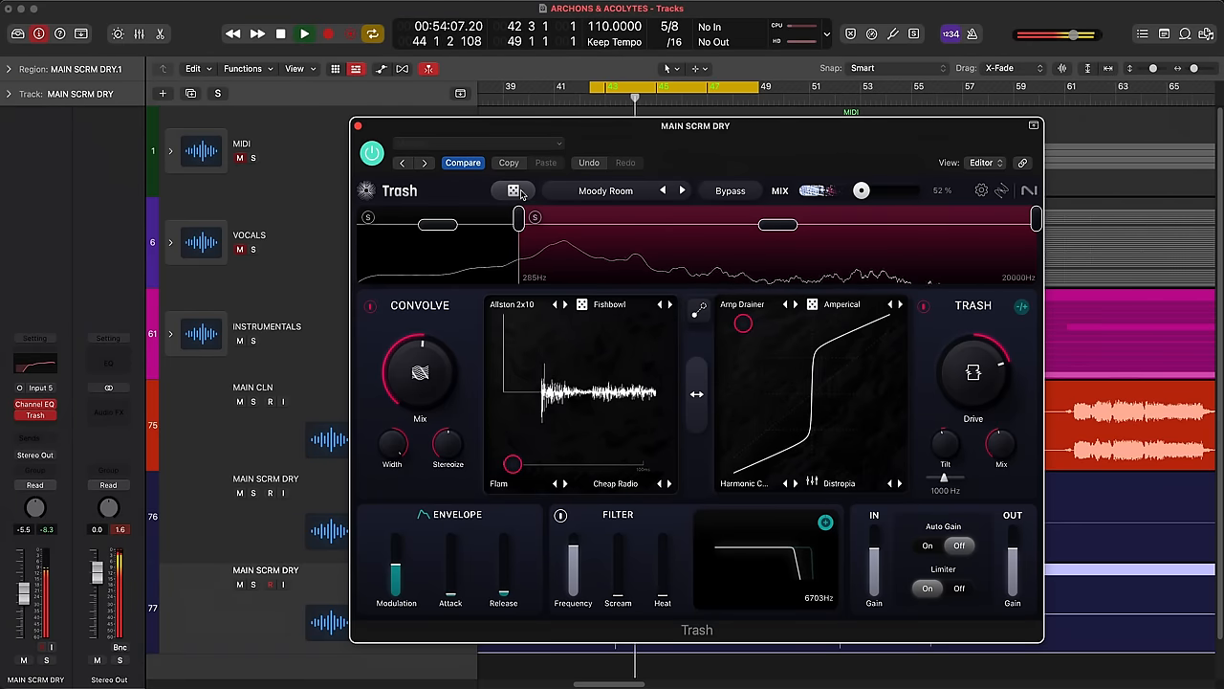
pyautogui.click(513, 191)
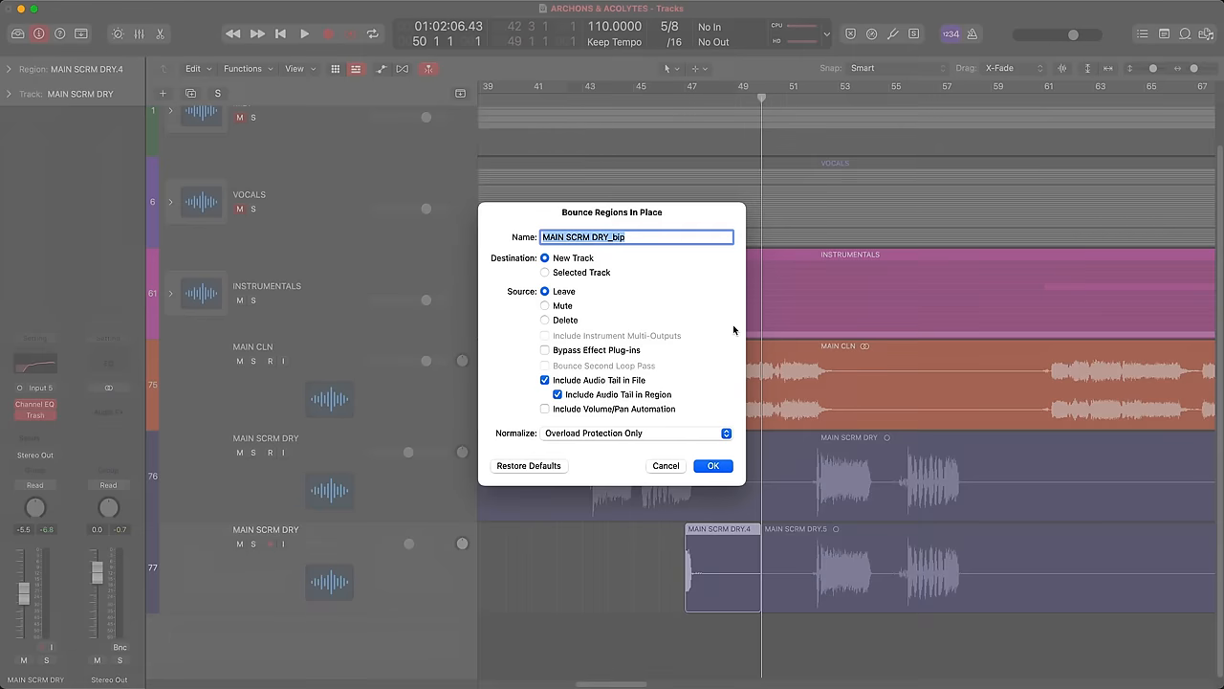
# Step: Bounce the scream region in place to a new track named WEIRD TAIL and start adding an effect to it
pyautogui.write('WEIRD TAIL')
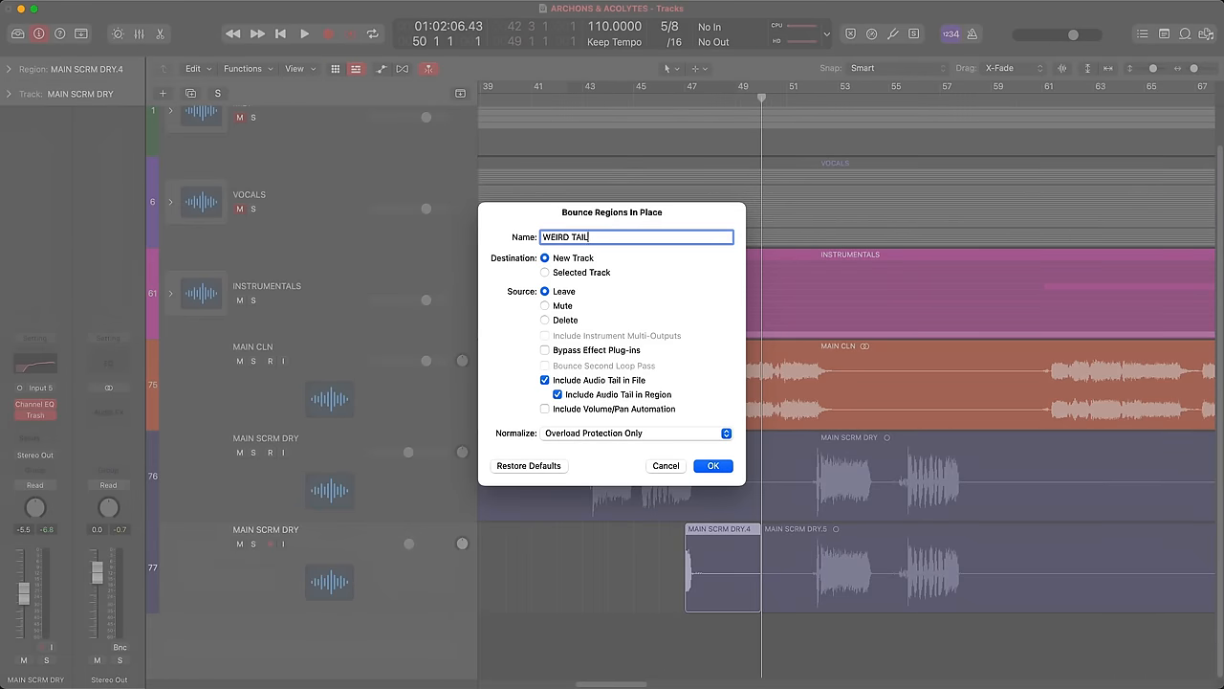
pyautogui.click(711, 467)
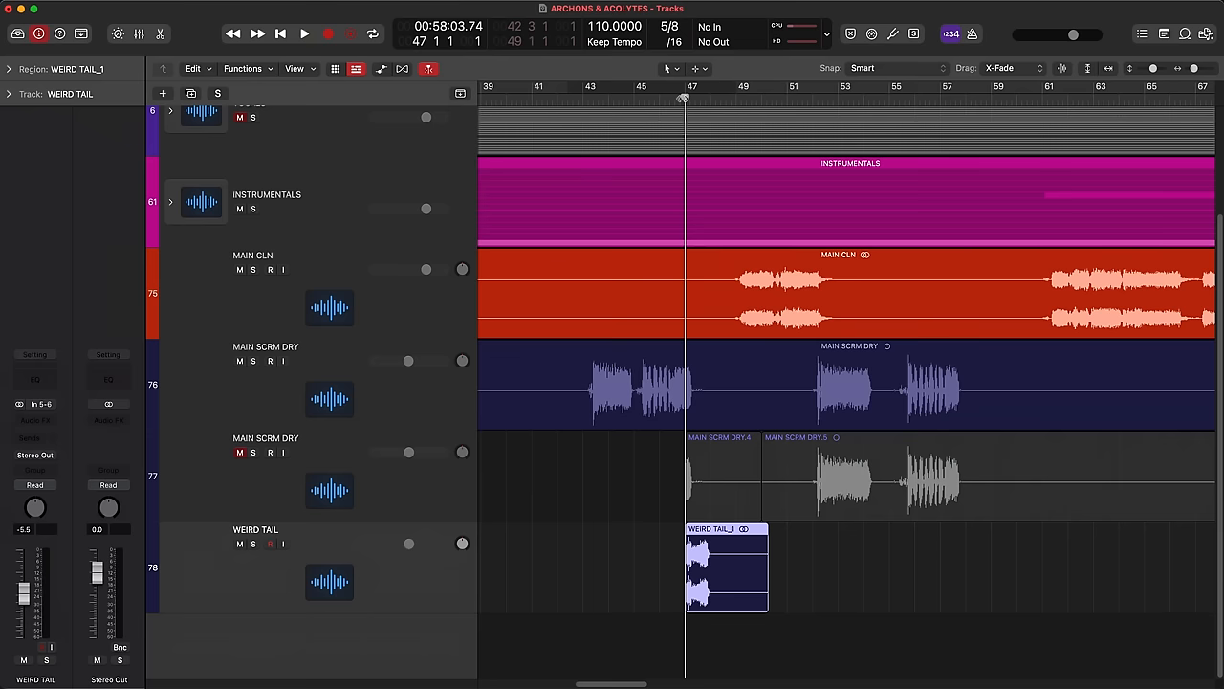
pyautogui.click(34, 421)
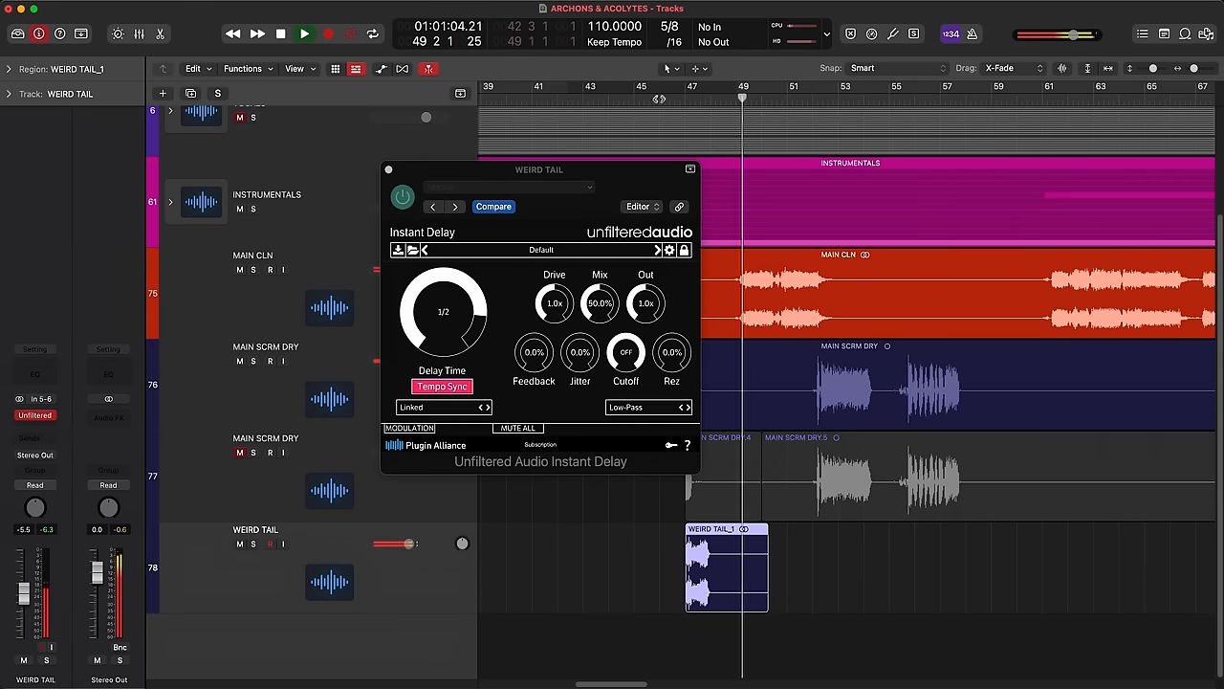
# Step: Raise the Instant Delay feedback on WEIRD TAIL to about 54%
pyautogui.moveTo(532, 344); pyautogui.dragTo(532, 316)
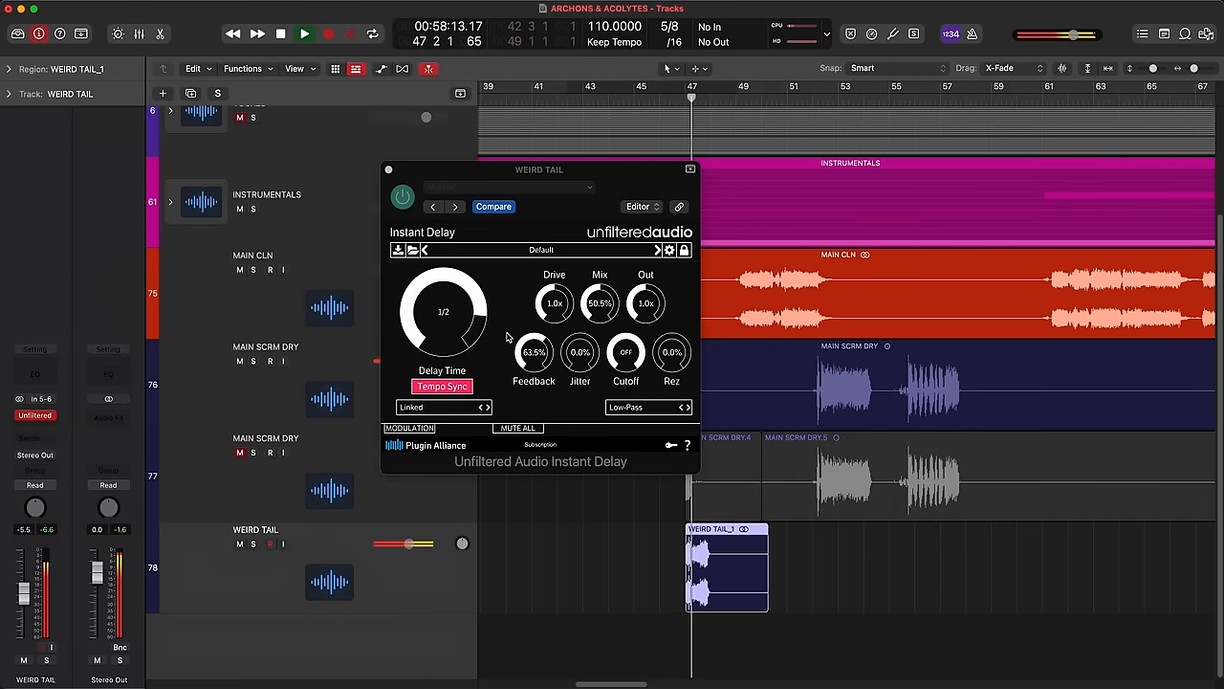
pyautogui.moveTo(533, 352)
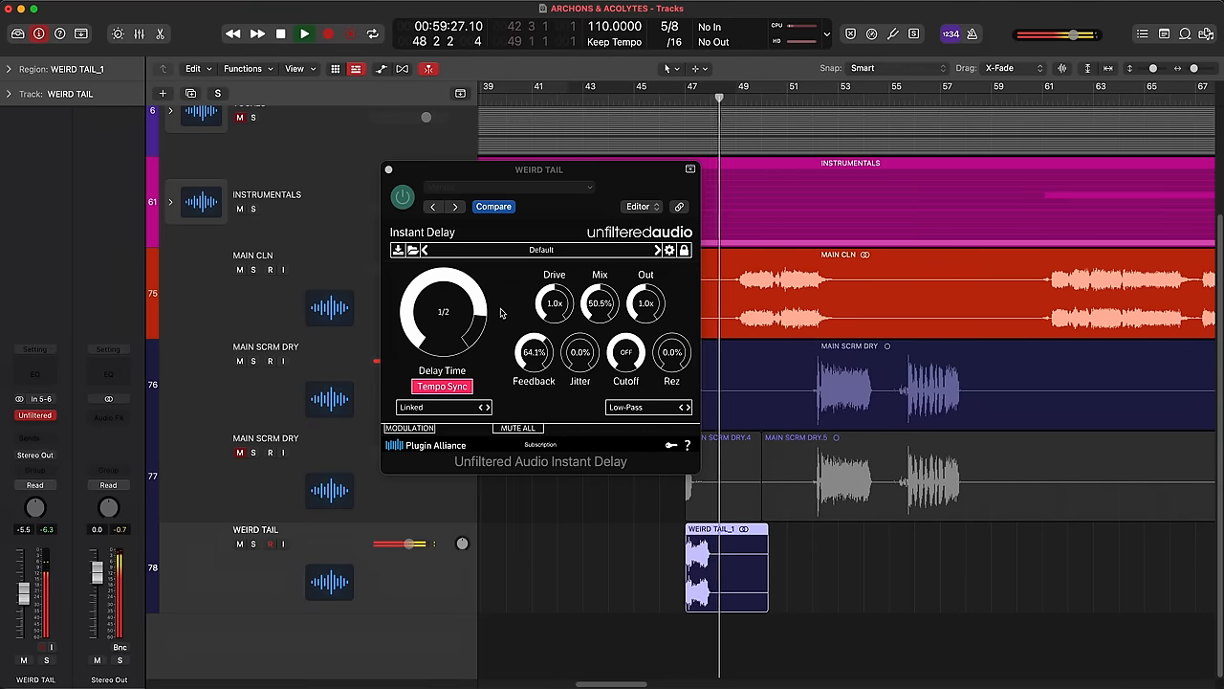
pyautogui.click(279, 35)
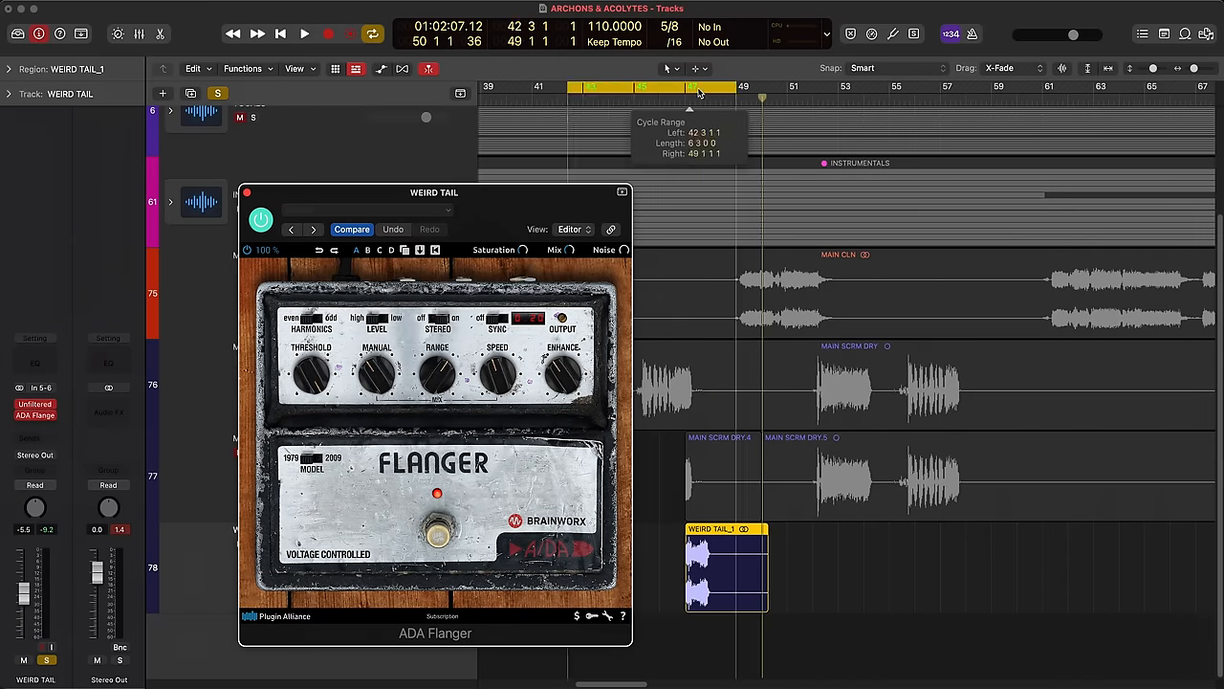
# Step: Insert the ADA Flanger in the slot below Instant Delay on WEIRD TAIL
pyautogui.click(302, 35)
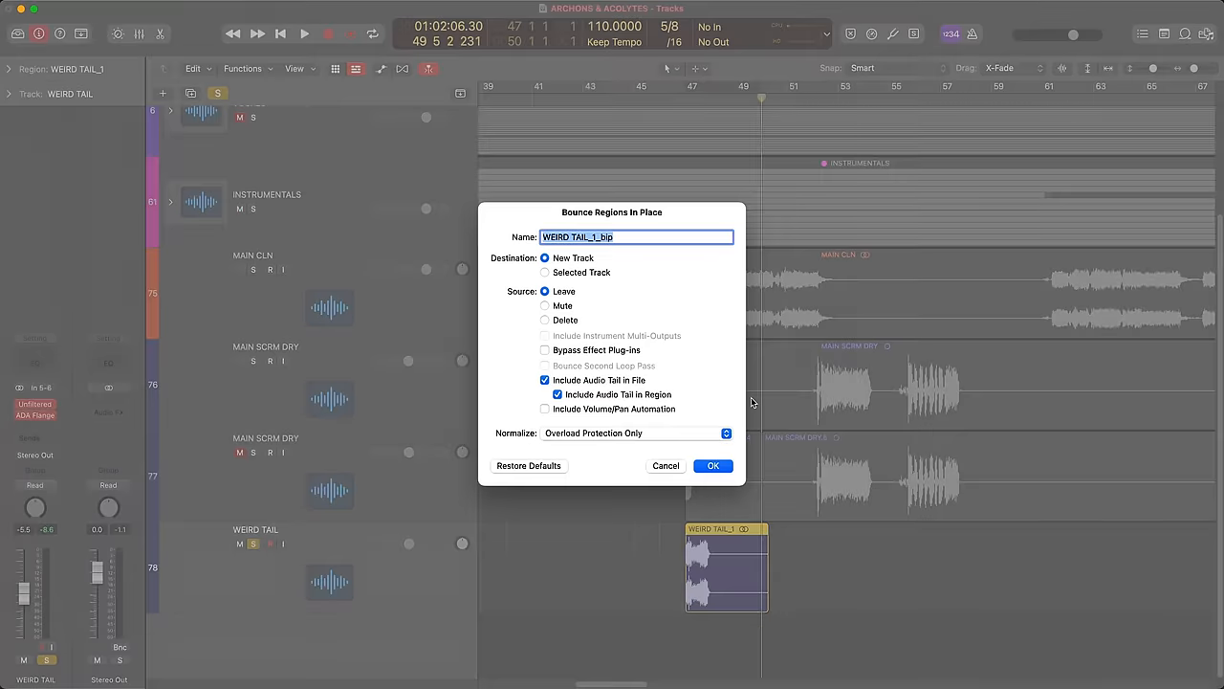
# Step: Bounce the WEIRD TAIL region in place to a new track named FINAL TAIL
pyautogui.write('FINAL TAI')
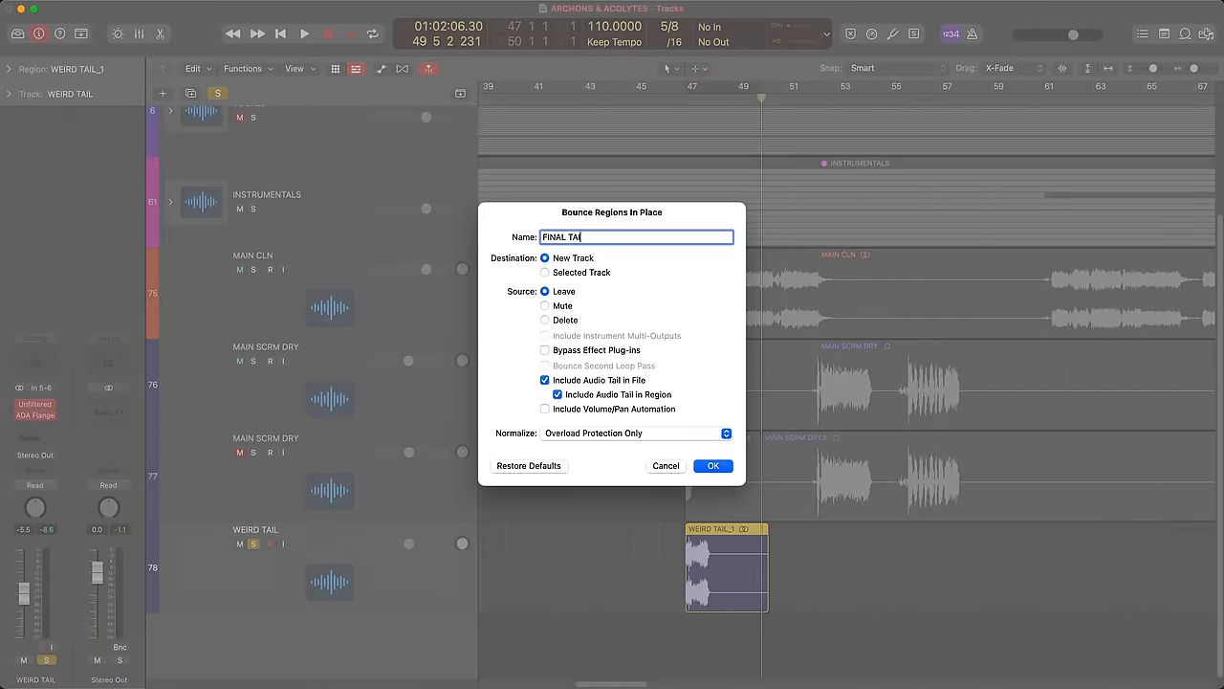
pyautogui.click(712, 466)
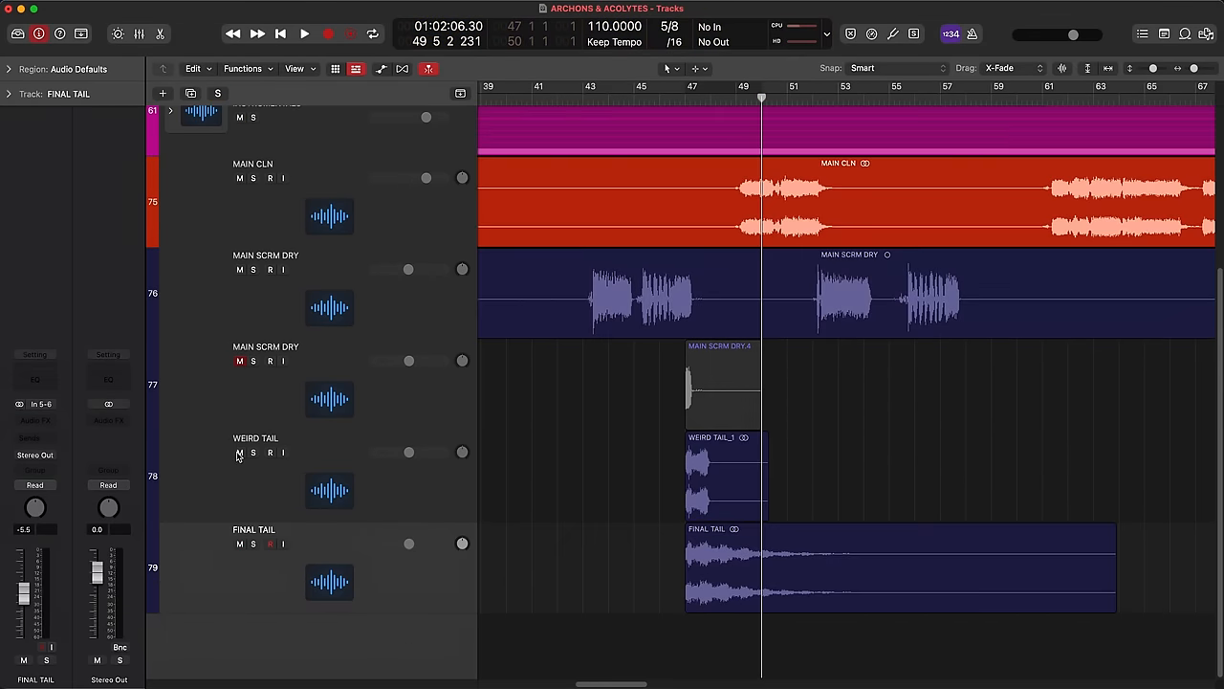
# Step: Rename the second dry scream track to TRASH TAIL, trim the FINAL TAIL region and lower its volume
pyautogui.click(277, 346)
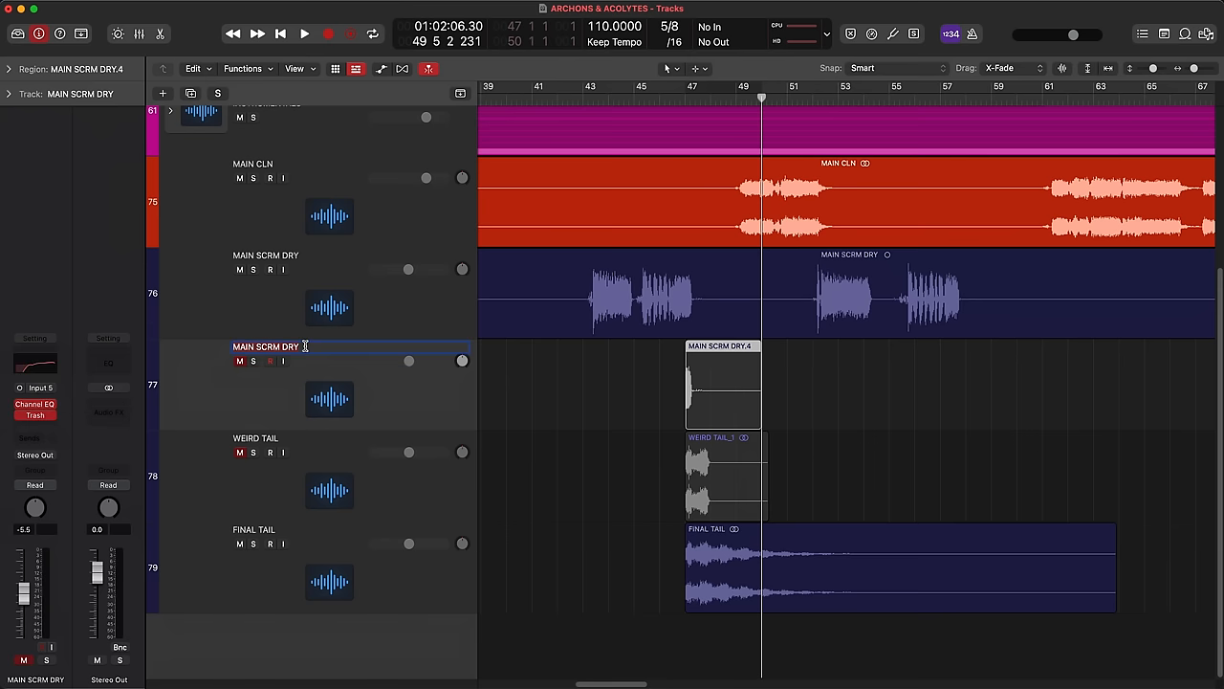
pyautogui.write('TRASH TAIL')
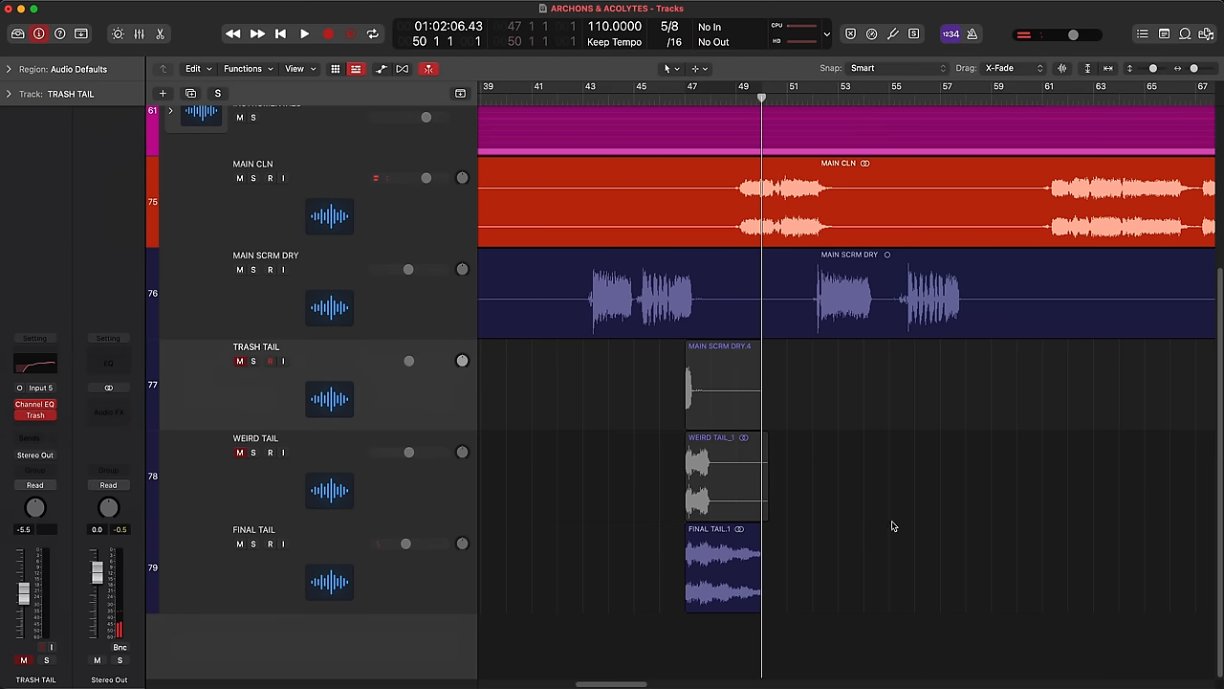
pyautogui.click(723, 570)
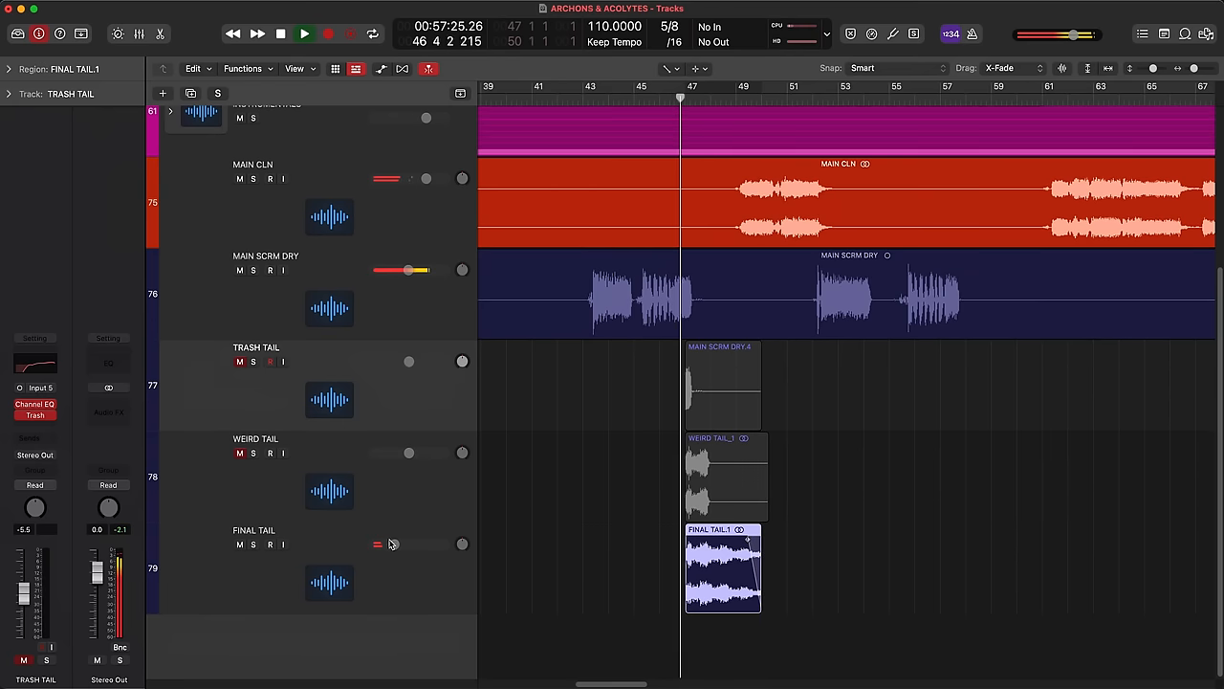
pyautogui.moveTo(382, 543); pyautogui.dragTo(402, 544)
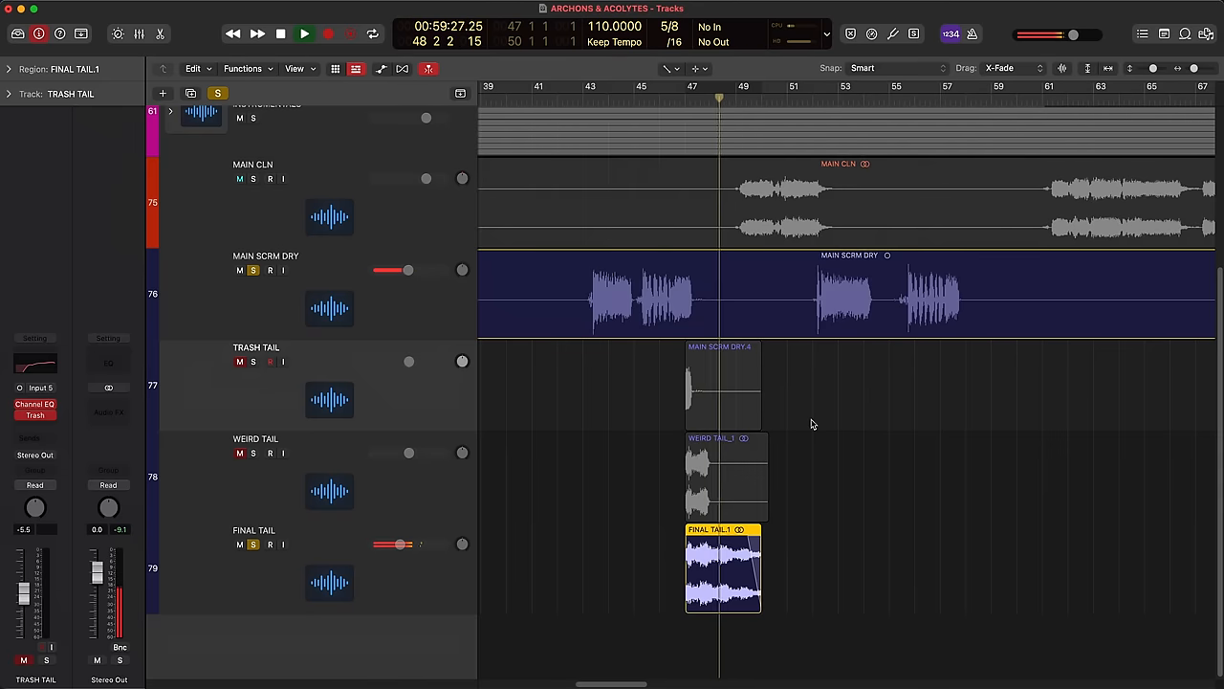
pyautogui.click(280, 34)
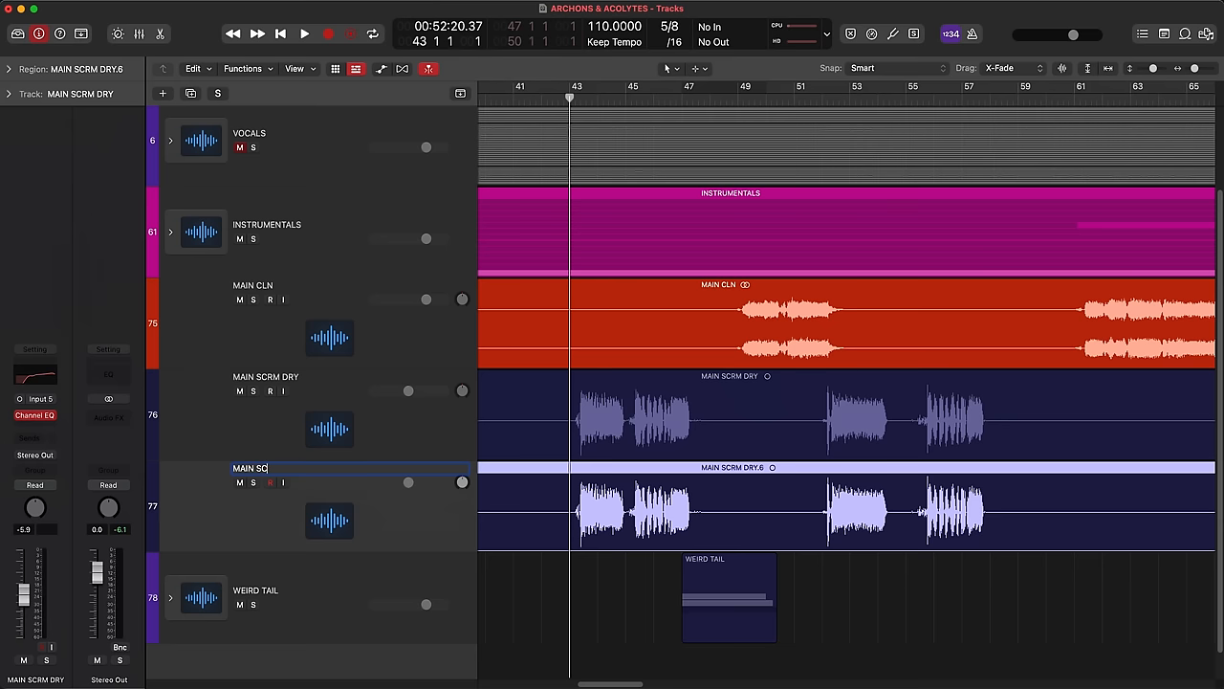
# Step: Name the duplicated dry scream track MAIN SCRM DIRT
pyautogui.write('MAIN SCRM DIRT')
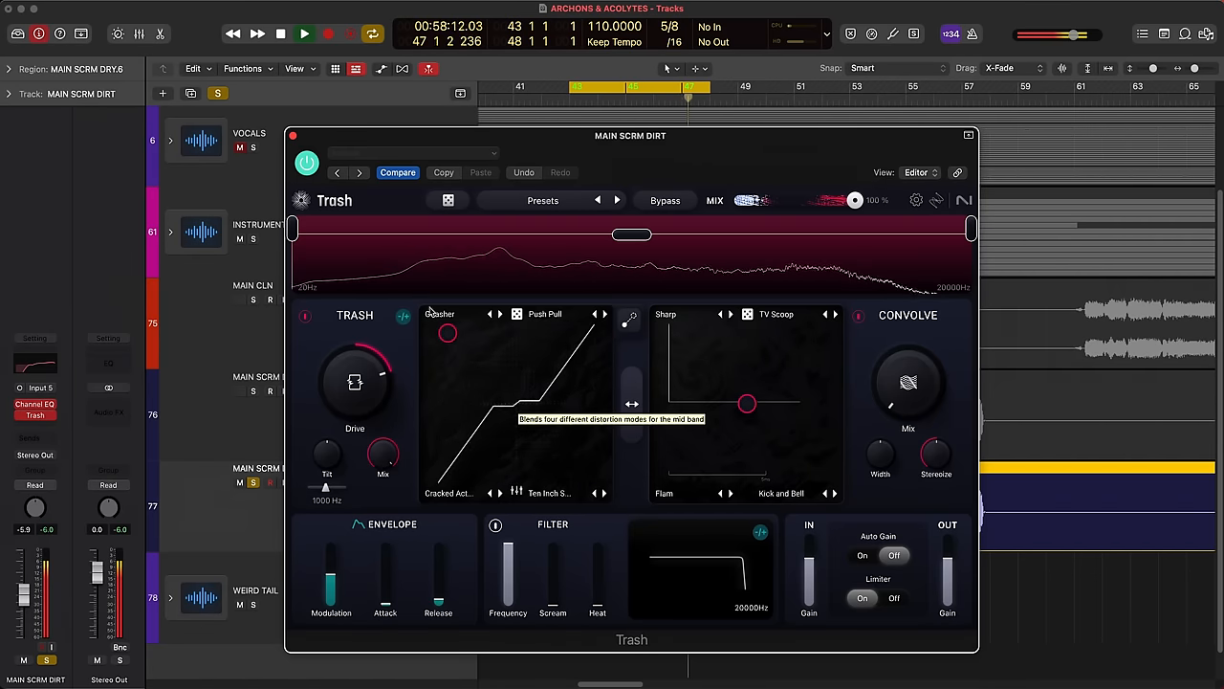
# Step: Blend the Trash distortion modes, reshape the dirt curve and split the signal into frequency bands
pyautogui.moveTo(447, 333); pyautogui.dragTo(447, 436)
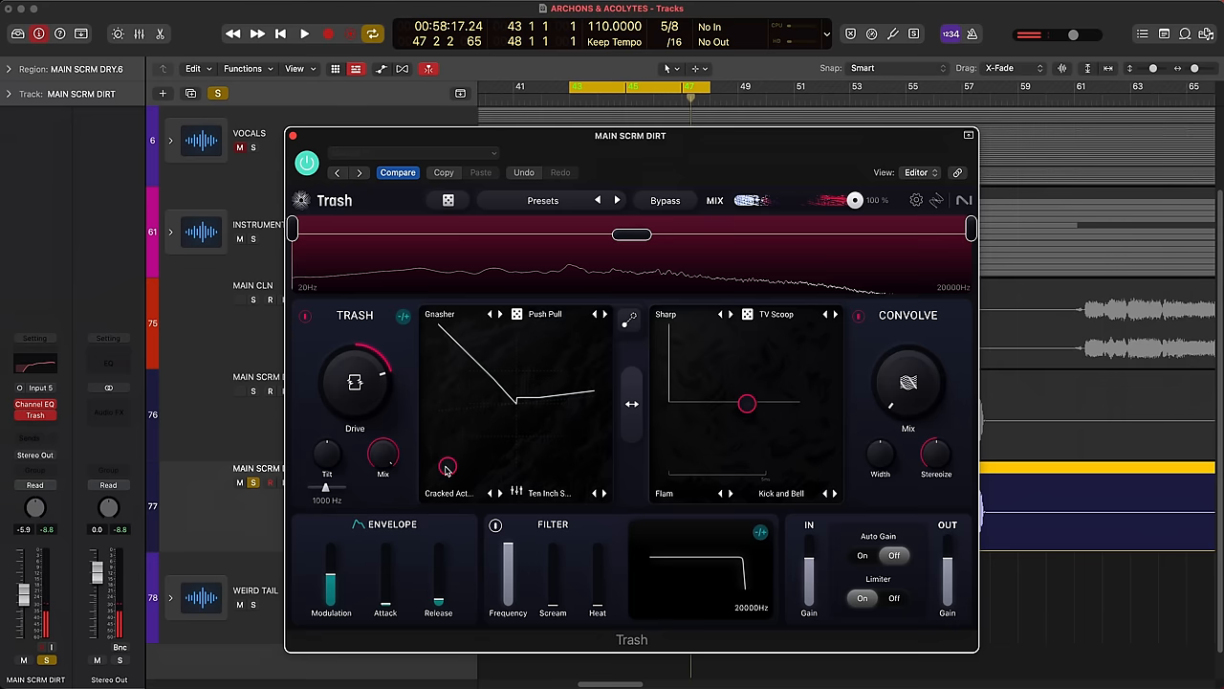
pyautogui.moveTo(448, 469); pyautogui.dragTo(447, 449)
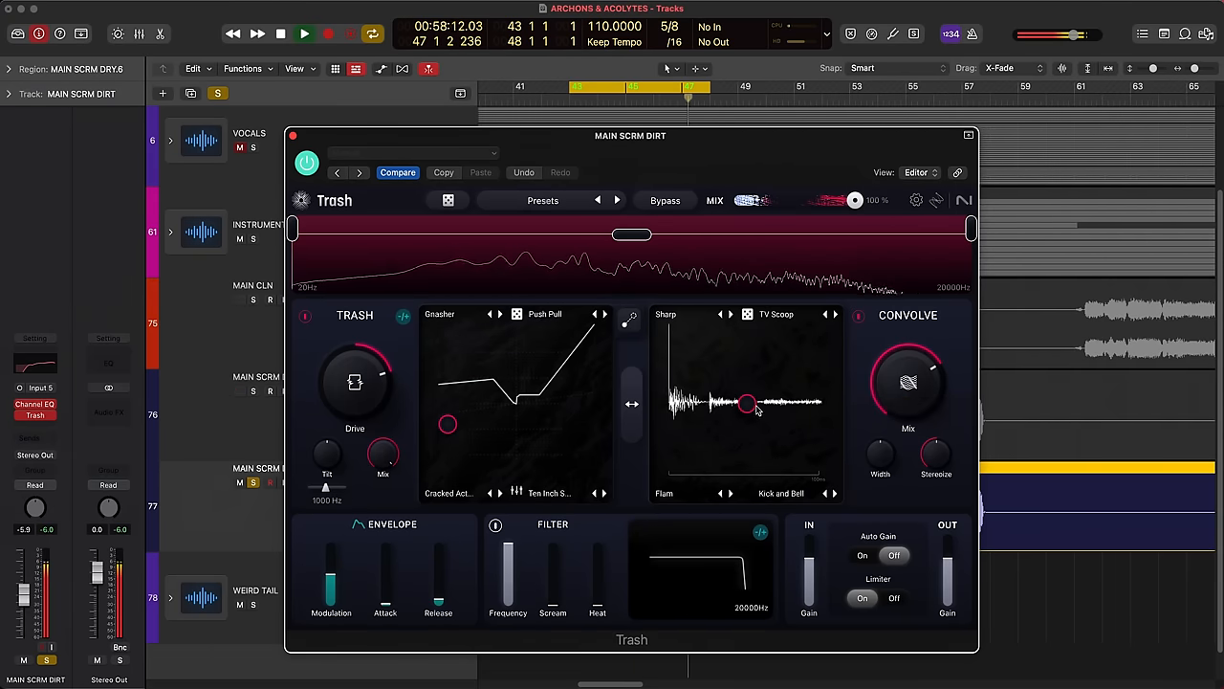
pyautogui.click(279, 35)
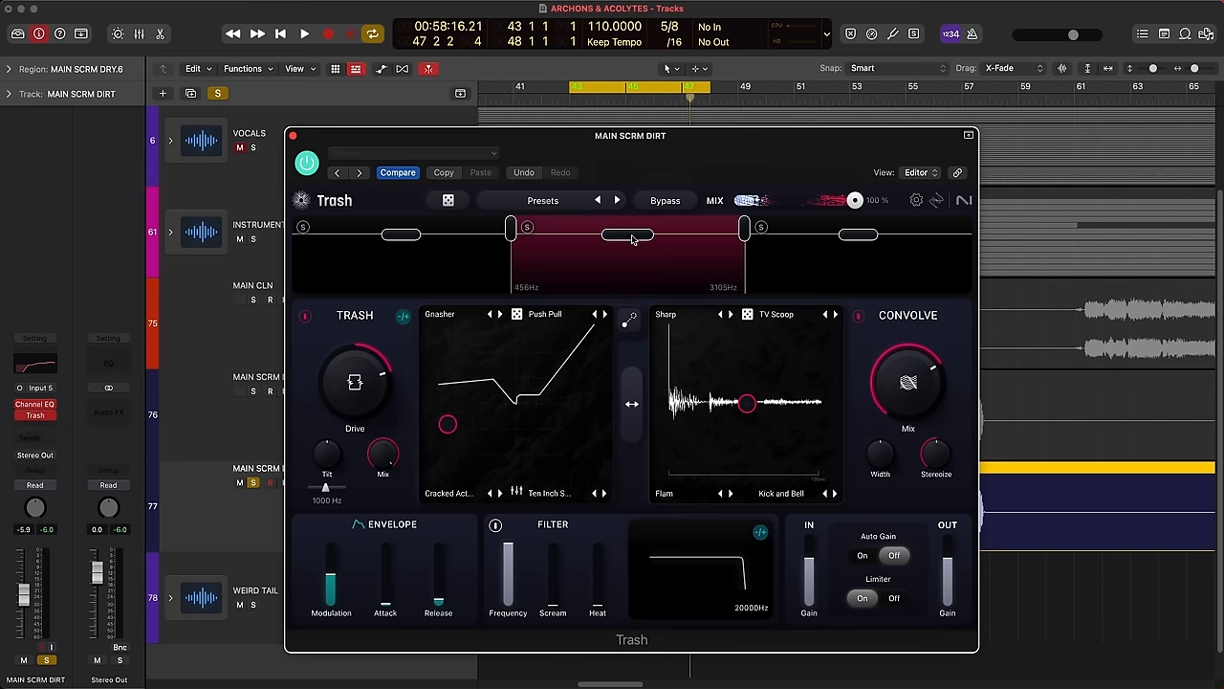
# Step: Give the highest band a harsh Hard Limits/Nasty Boy shape and open its curve for editing
pyautogui.click(302, 35)
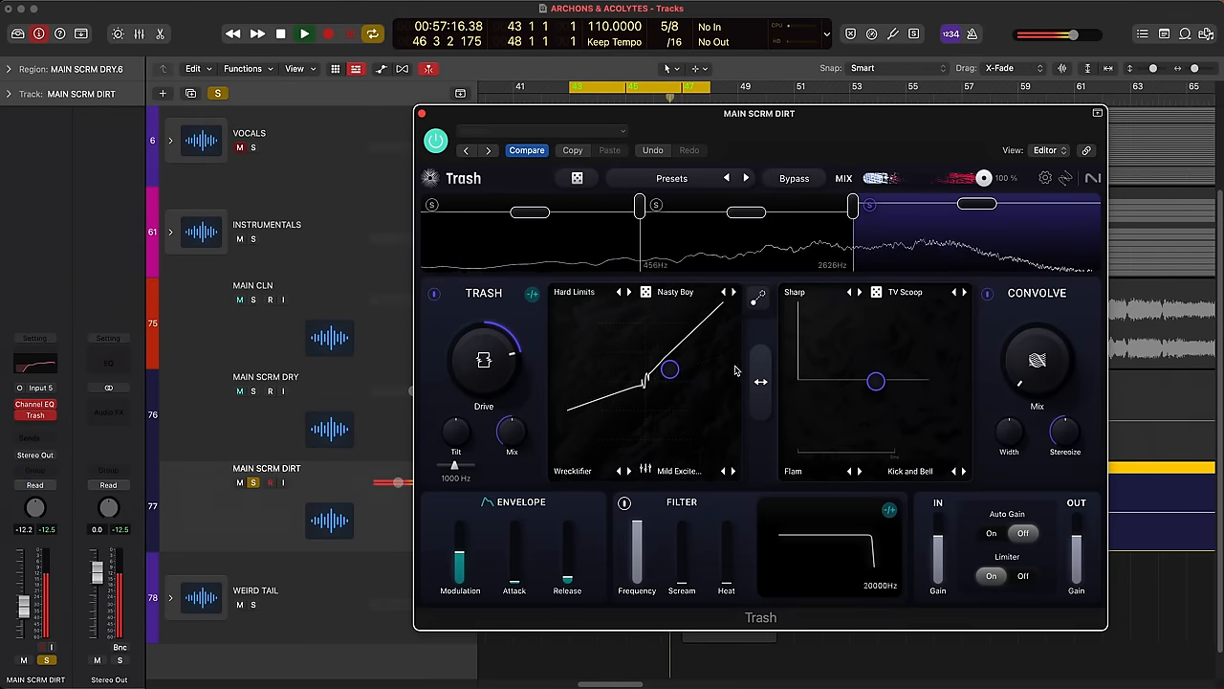
pyautogui.moveTo(670, 369); pyautogui.dragTo(695, 314)
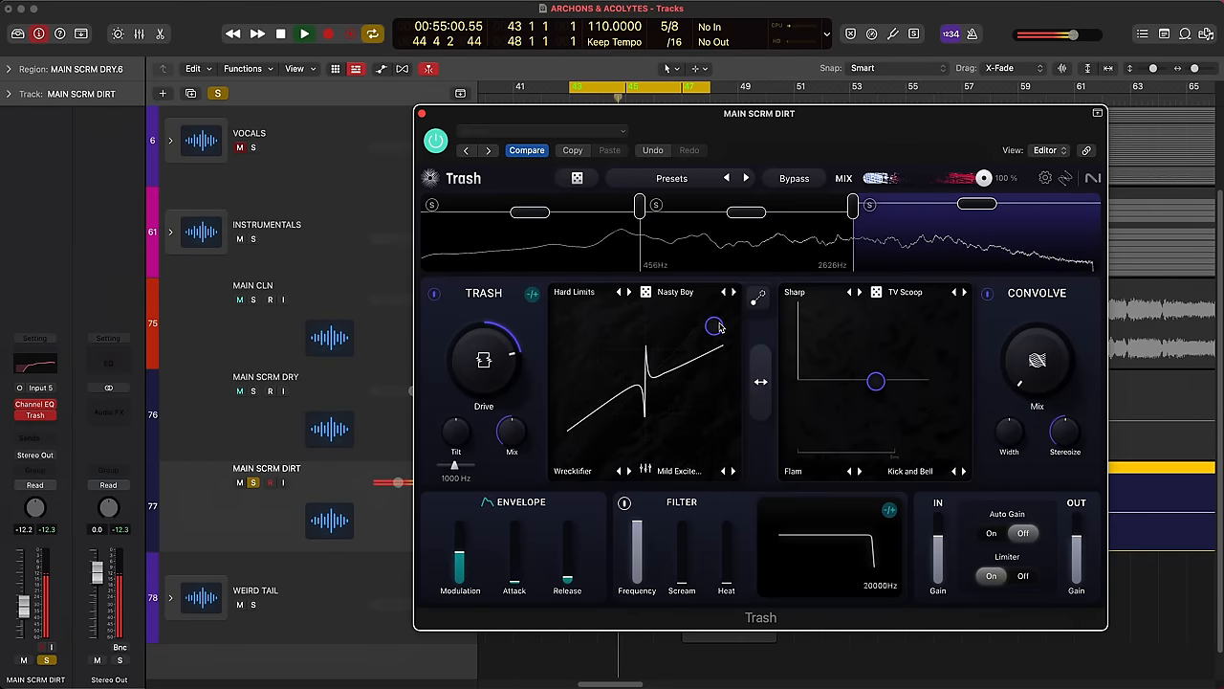
pyautogui.click(675, 291)
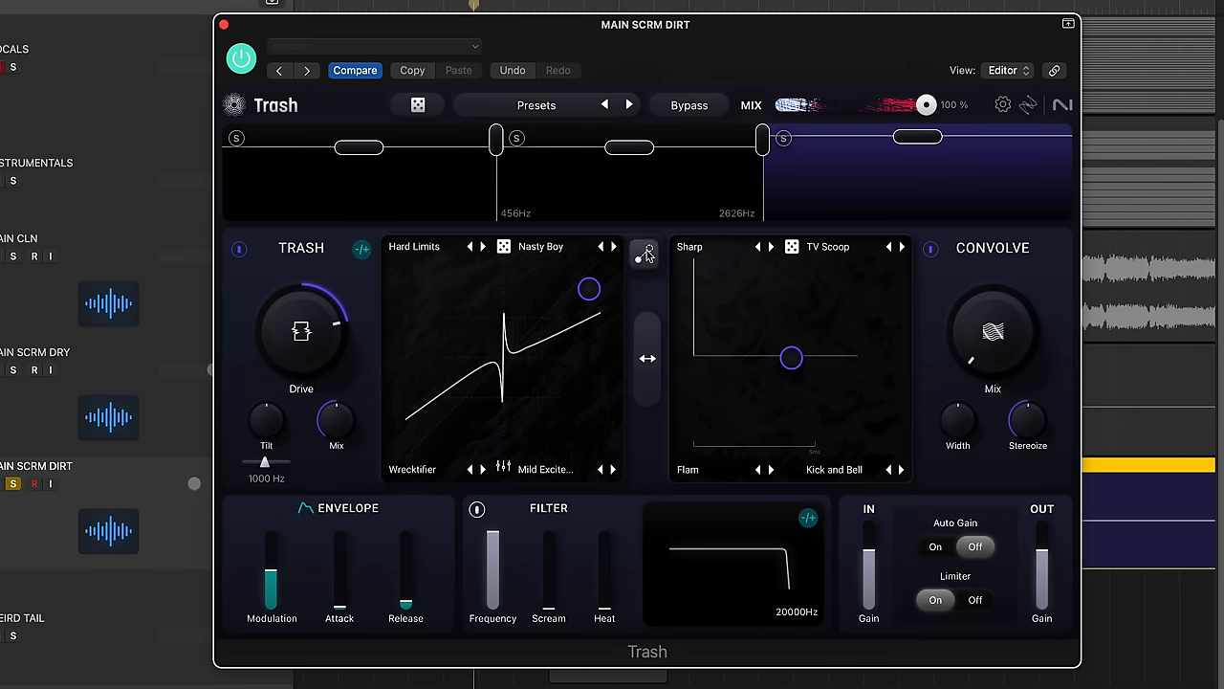
pyautogui.moveTo(642, 258)
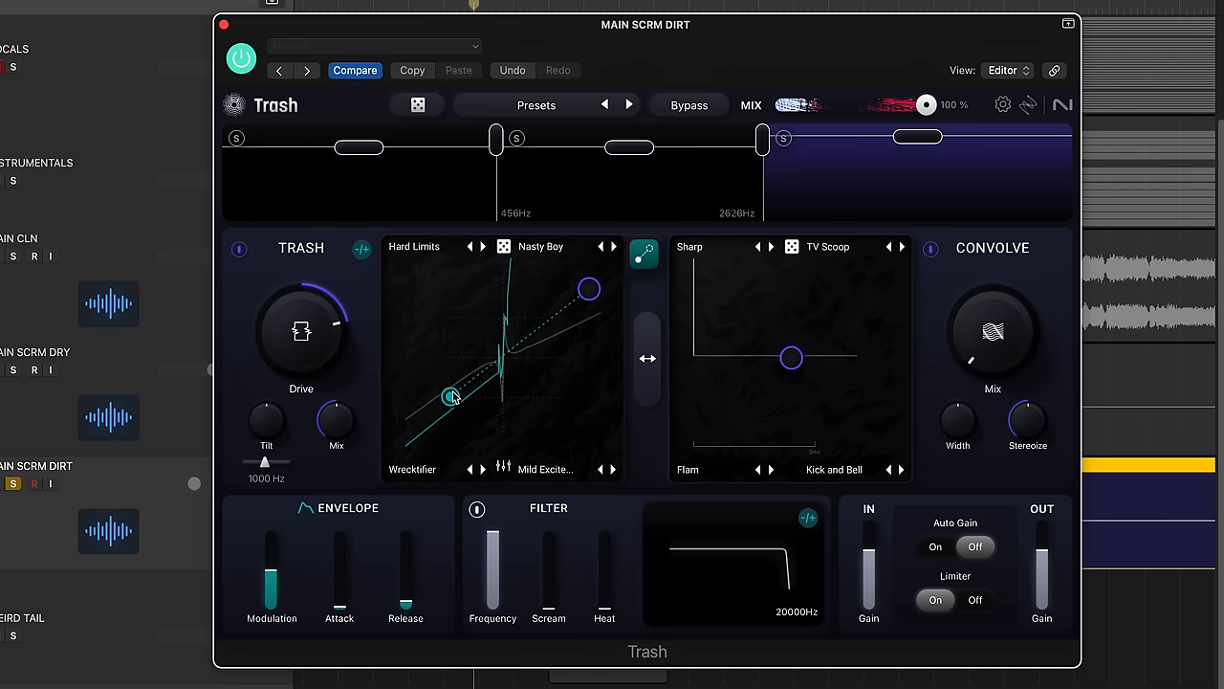
# Step: Adjust a point on the high-band distortion curve and set Drive to about 0.76
pyautogui.moveTo(451, 396); pyautogui.dragTo(447, 388)
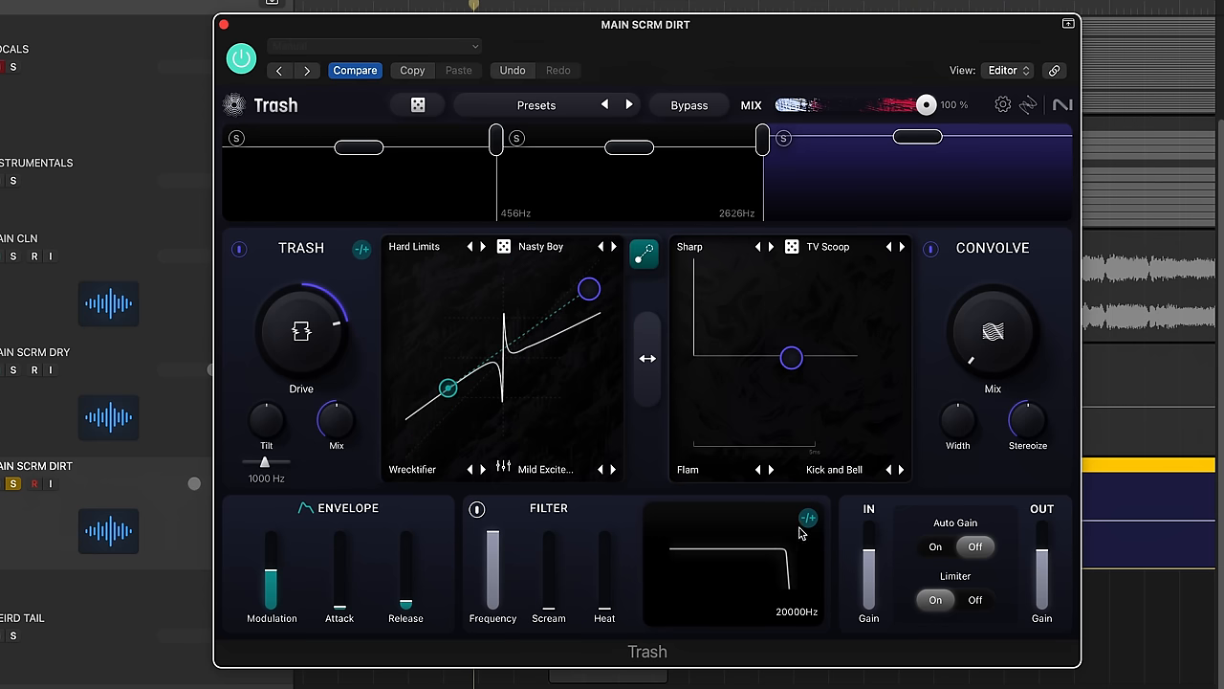
pyautogui.moveTo(365, 554)
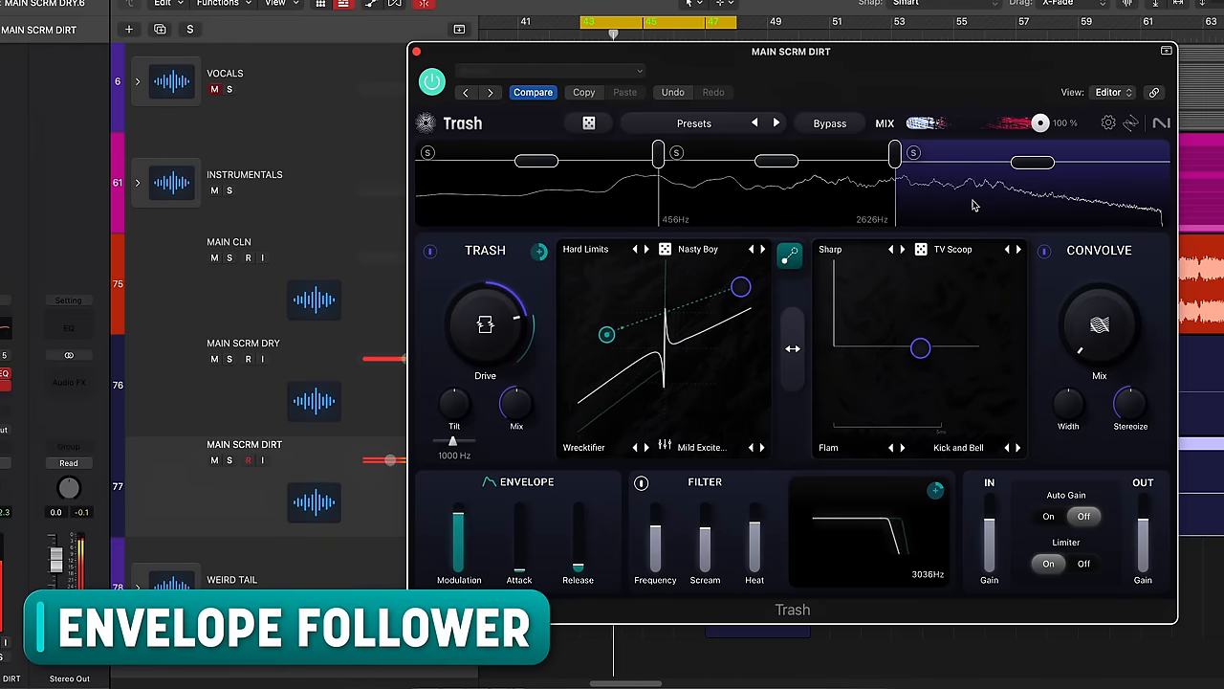
pyautogui.moveTo(486, 325); pyautogui.dragTo(507, 310)
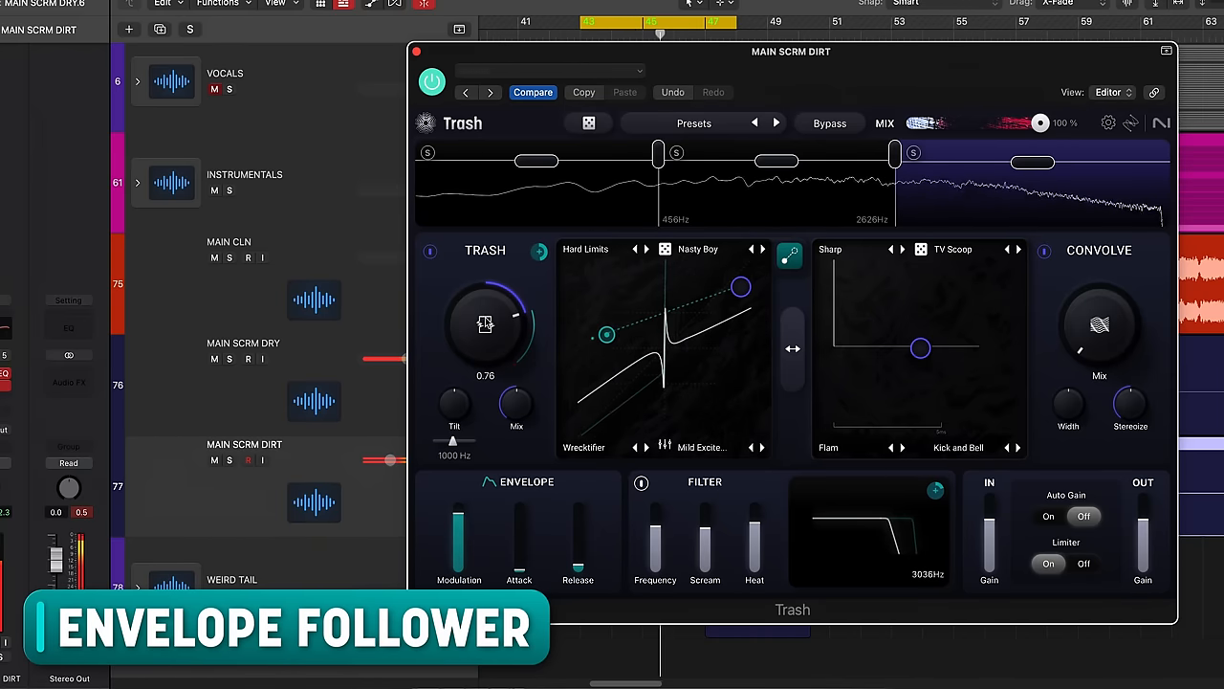
pyautogui.moveTo(486, 323); pyautogui.dragTo(482, 335)
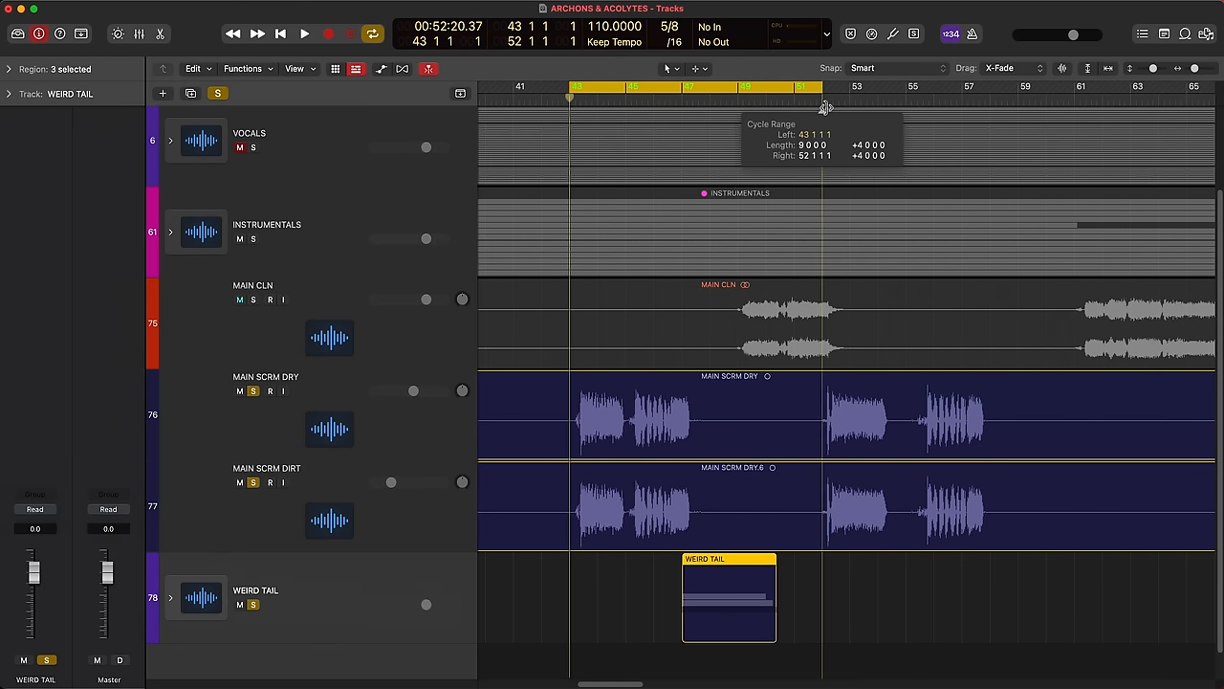
# Step: Set up the DLY track from the dry scream with an Instant Delay tempo-synced at a quarter note
pyautogui.click(302, 34)
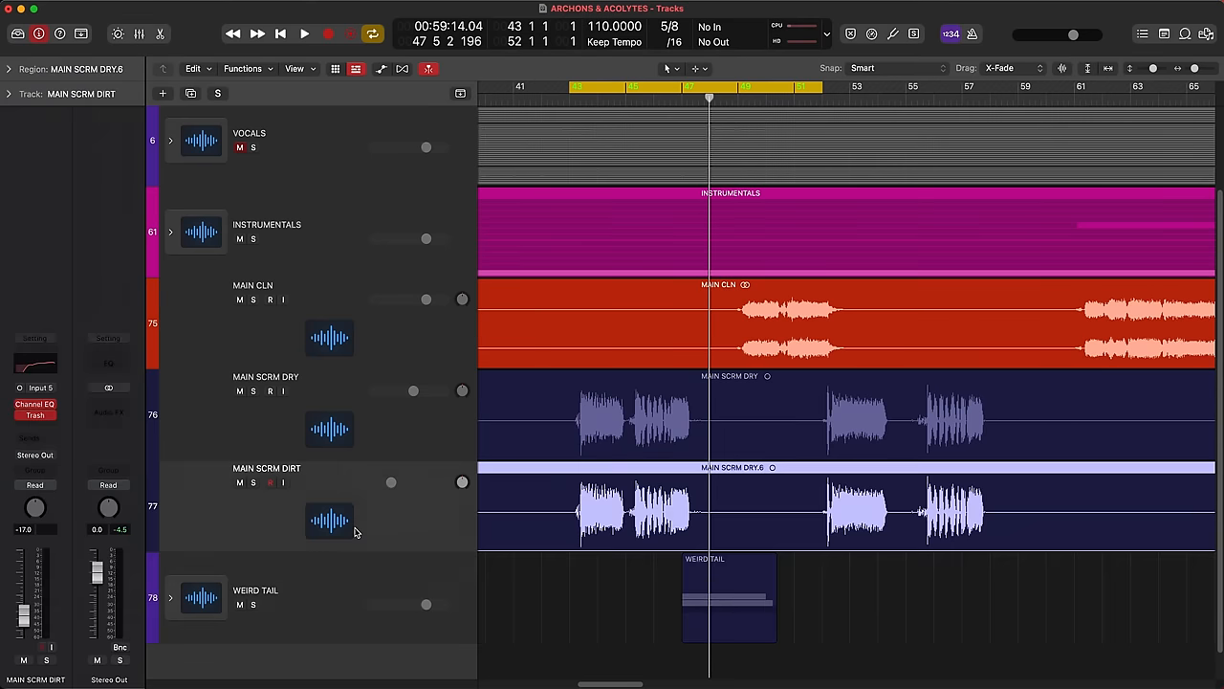
pyautogui.moveTo(704, 515)
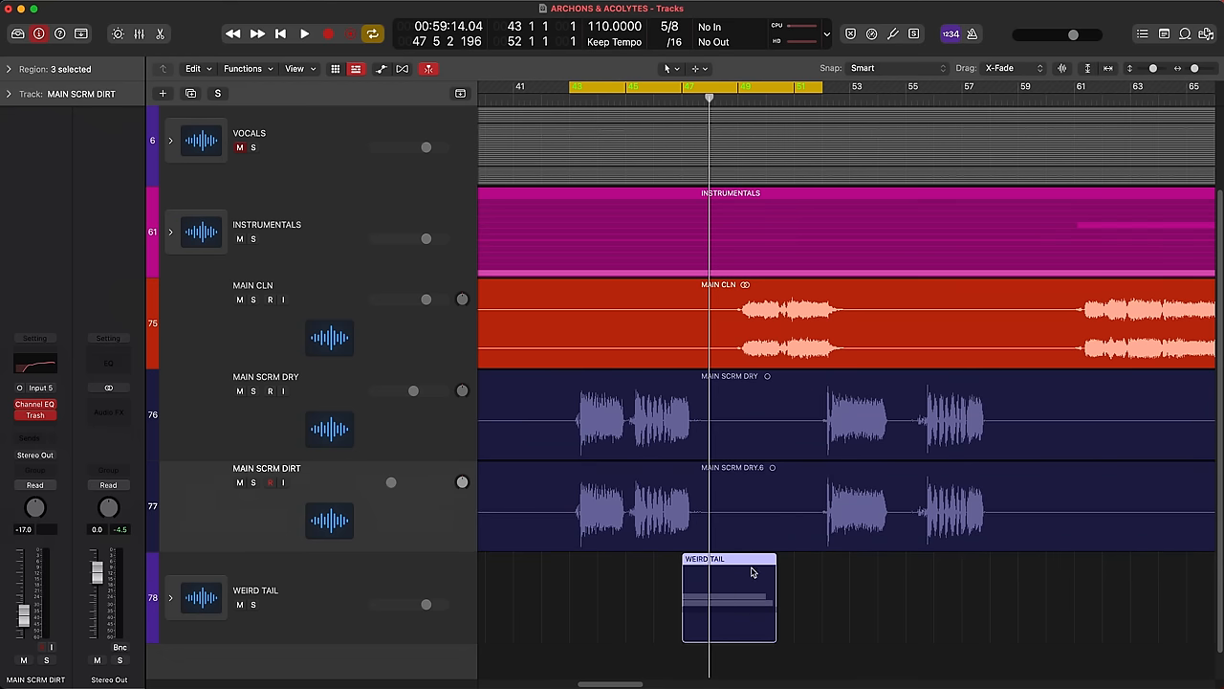
pyautogui.click(852, 513)
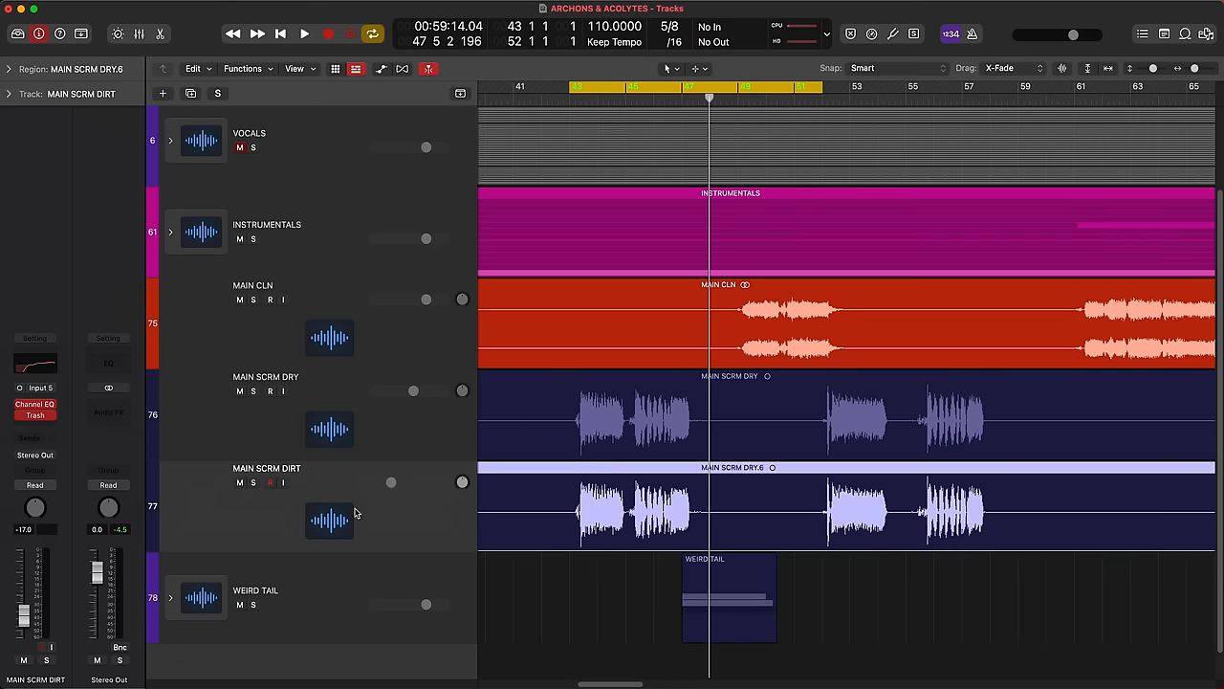
pyautogui.click(266, 382)
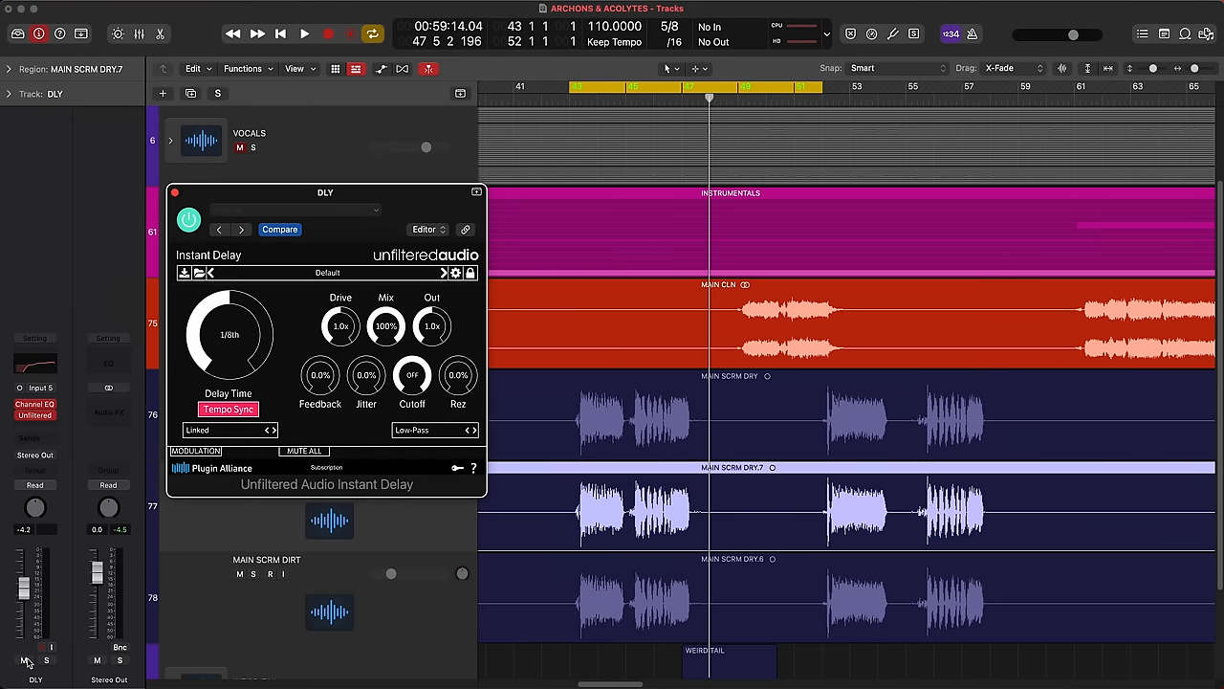
# Step: Set Delay Time to 1/4, rename the track 1/4 DLY and duplicate it as a second DLY track
pyautogui.click(302, 35)
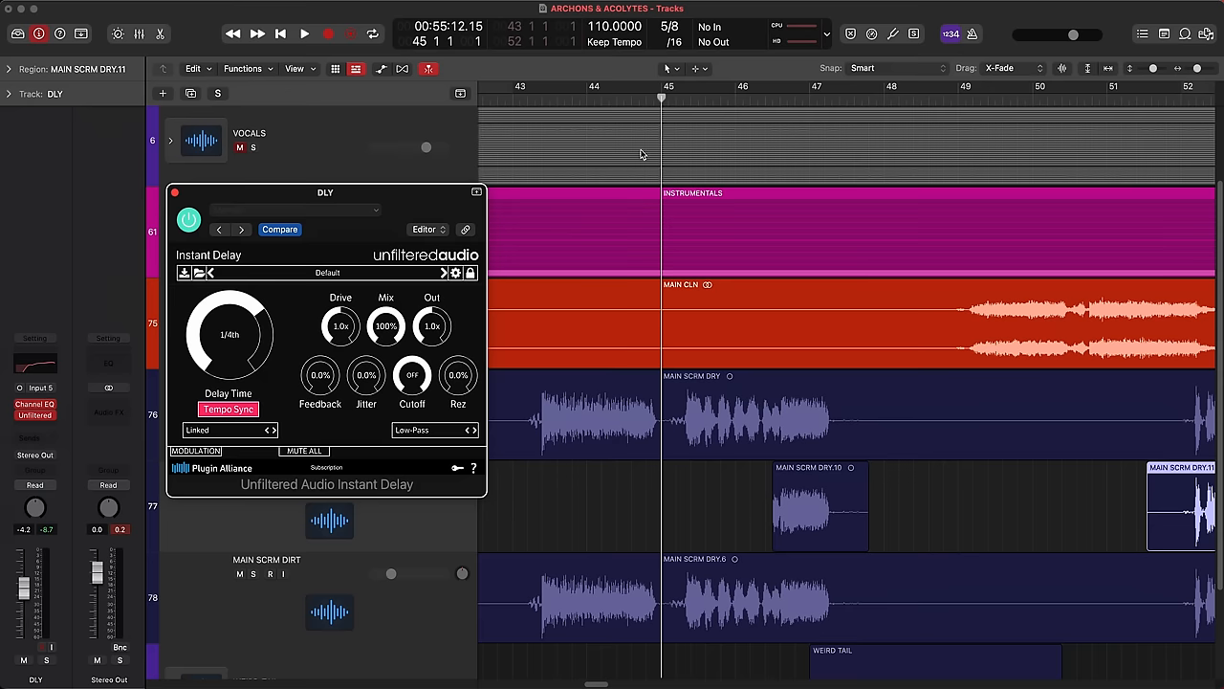
pyautogui.click(302, 35)
pyautogui.write('1/4 DLY')
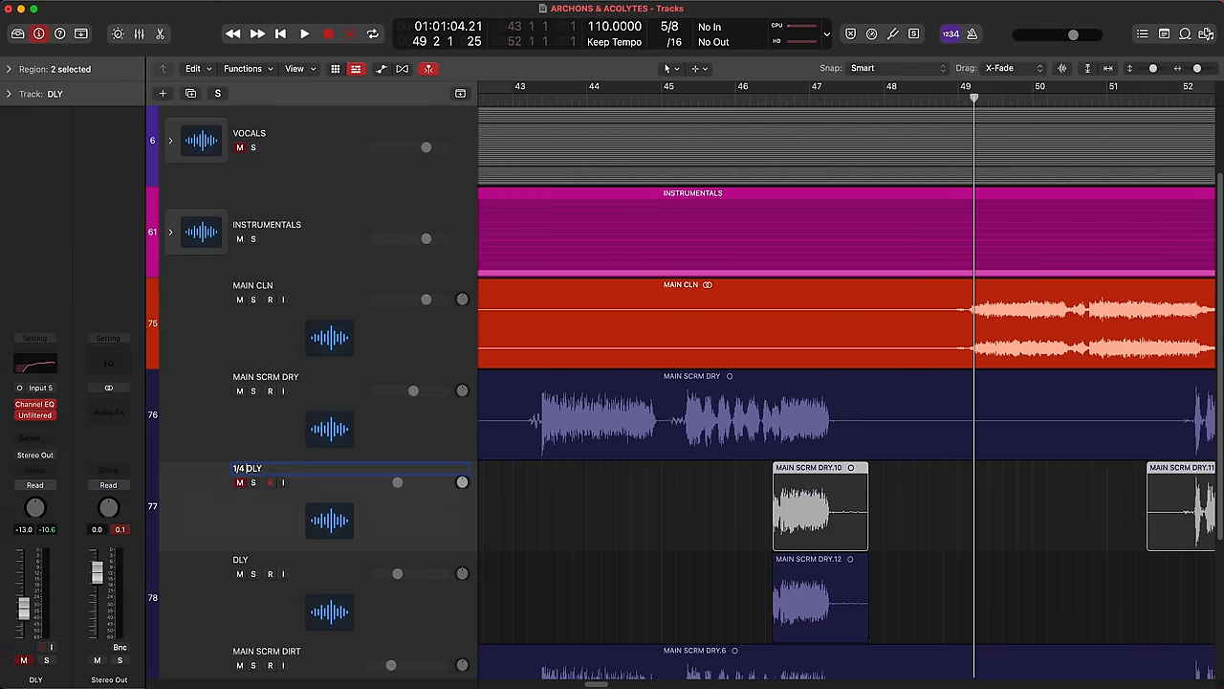
# Step: Rename the lower delay track 1/2 DLY and insert Trash with Positive Fuzz/Straight Fuzz settings
pyautogui.click(819, 597)
pyautogui.write('1/2 ')
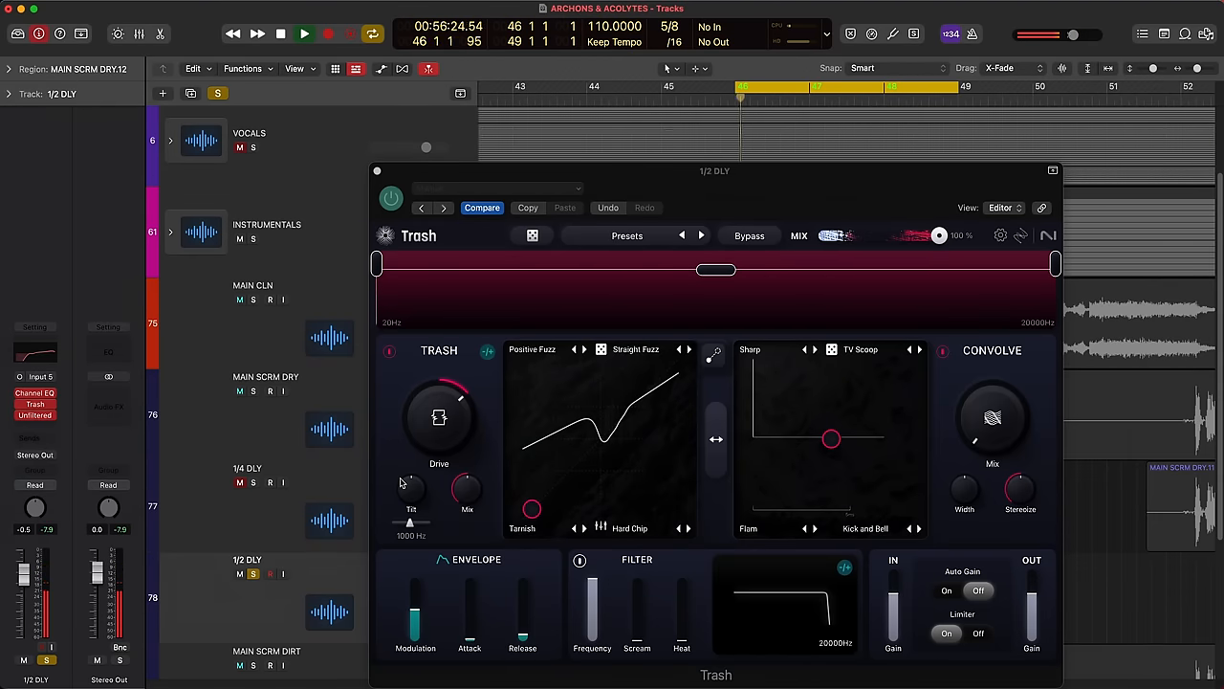
# Step: Duplicate the 1/2 DLY track via New Track With Duplicate Setting, copying the scream region onto it
pyautogui.click(302, 35)
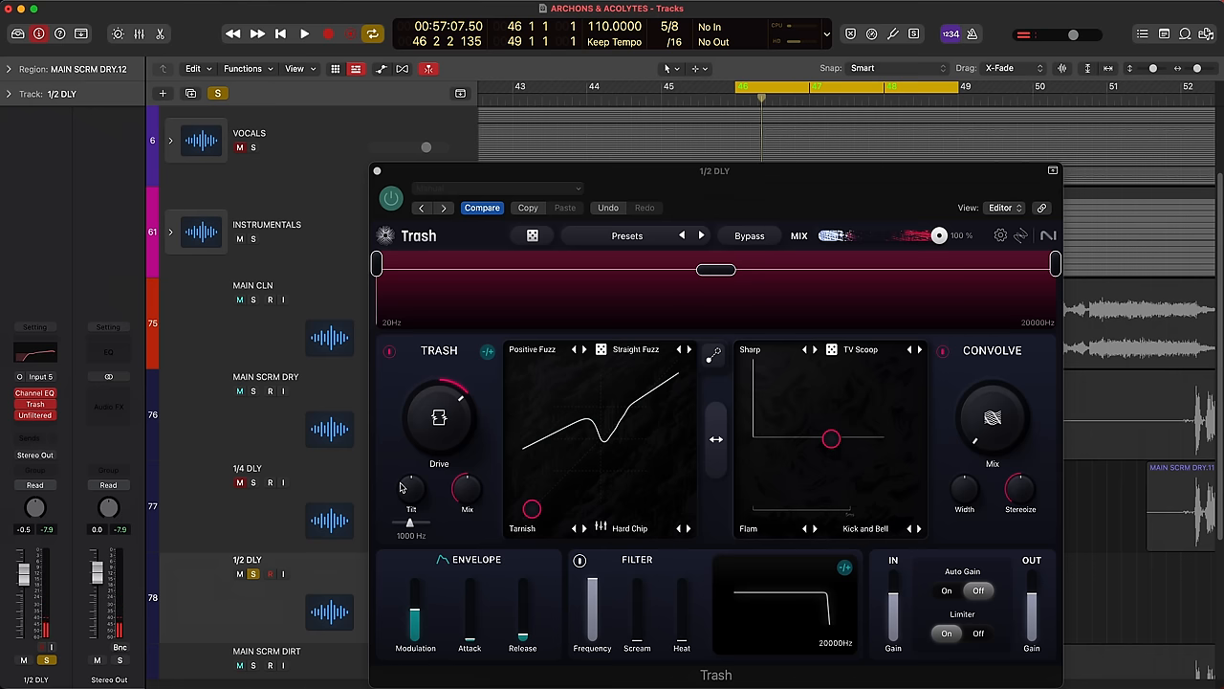
pyautogui.click(303, 34)
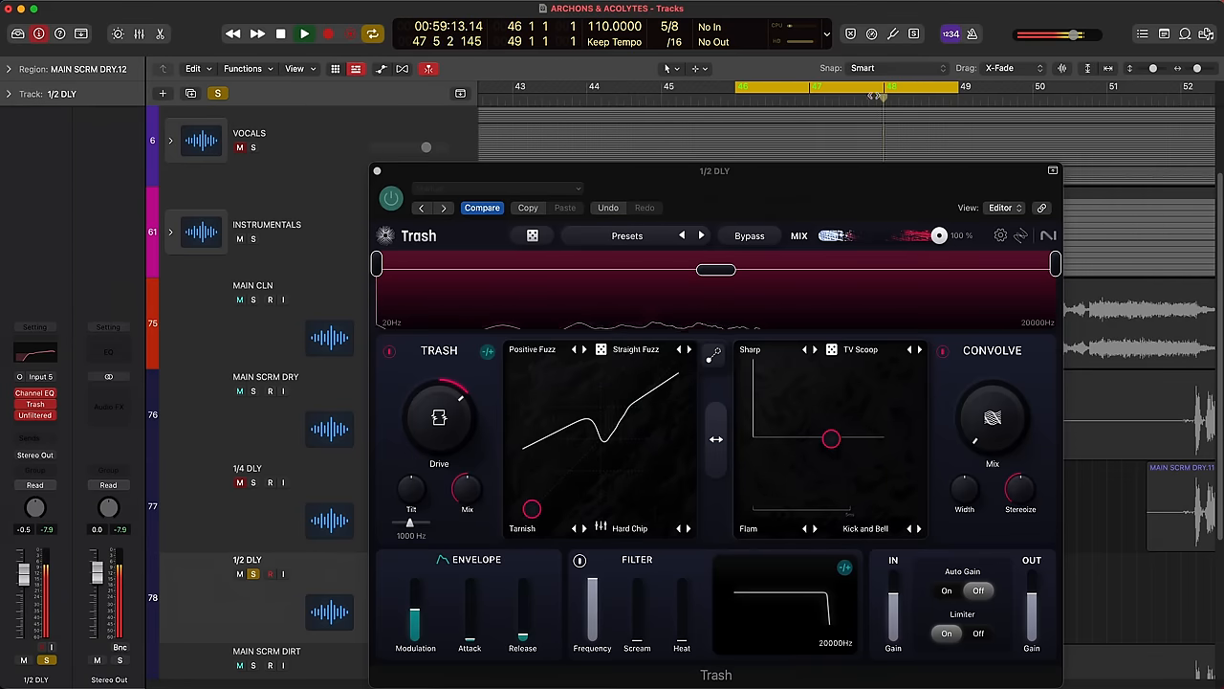
pyautogui.click(279, 35)
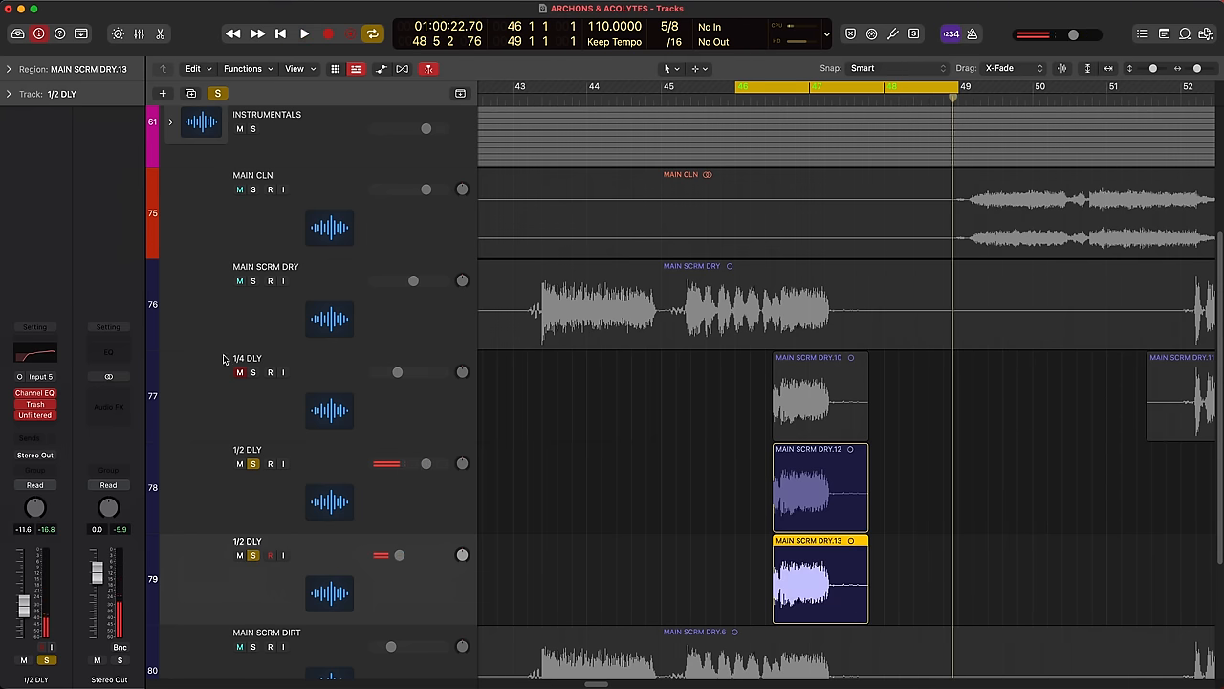
pyautogui.click(302, 35)
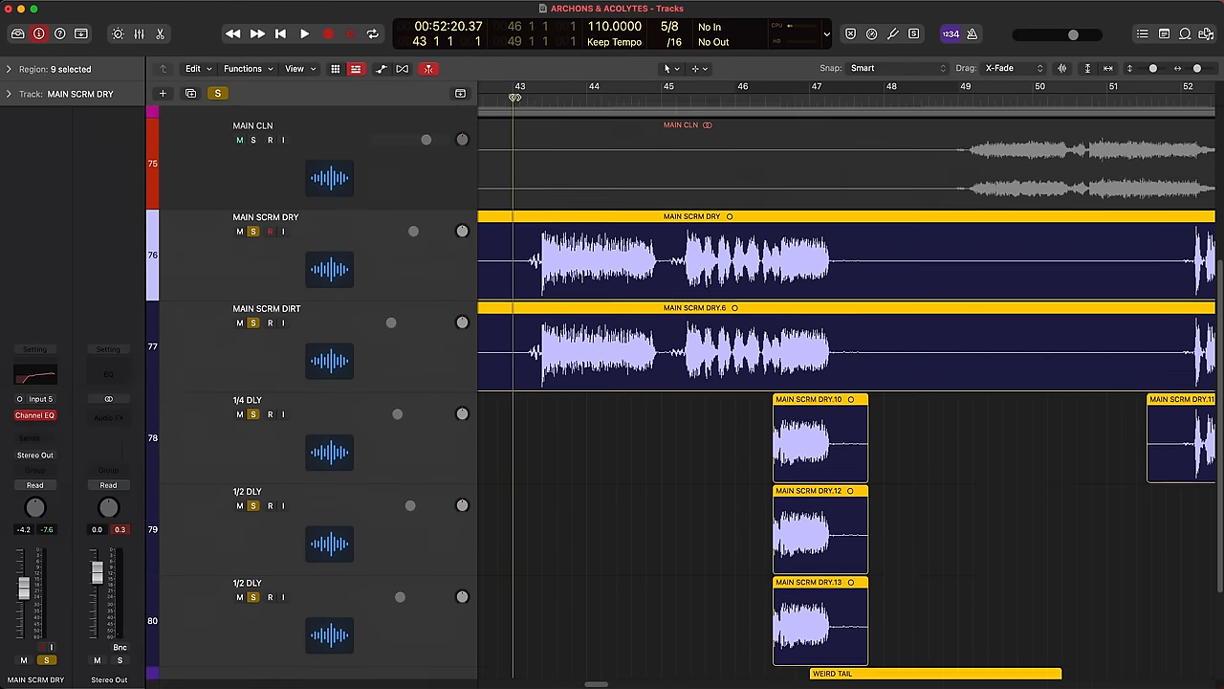
# Step: Rebalance the volume sliders of MAIN SCRM DRY, MAIN SCRM DIRT and 1/4 DLY
pyautogui.click(304, 34)
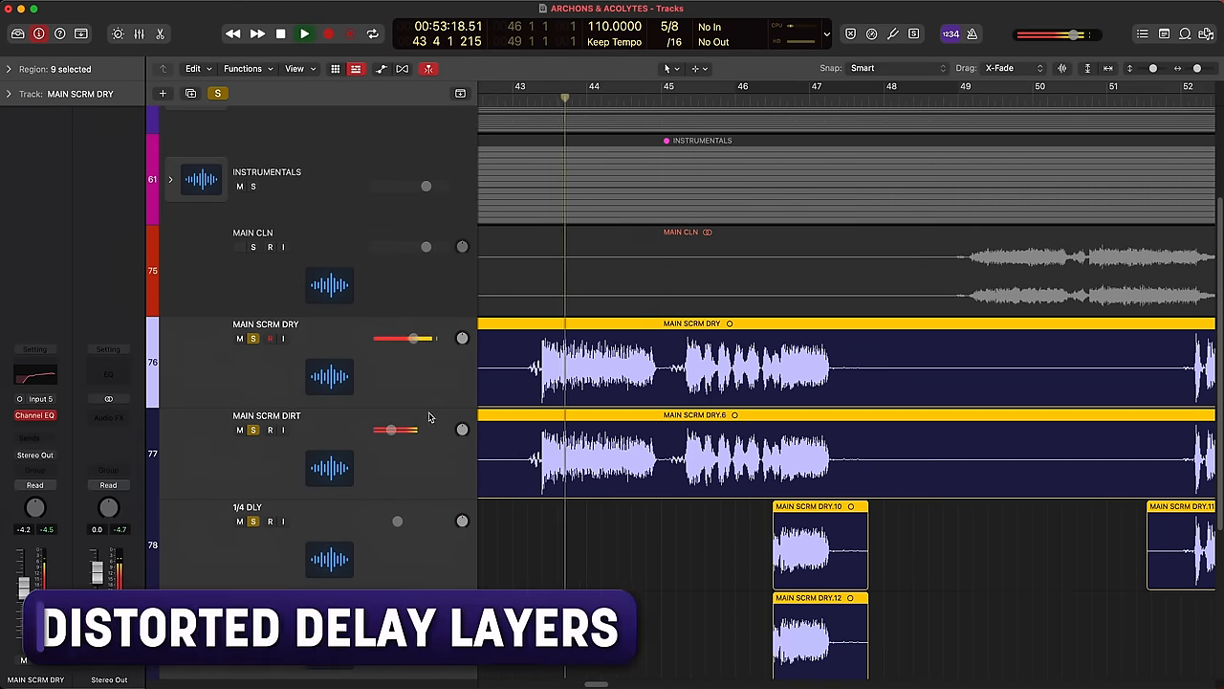
pyautogui.moveTo(411, 429); pyautogui.dragTo(387, 429)
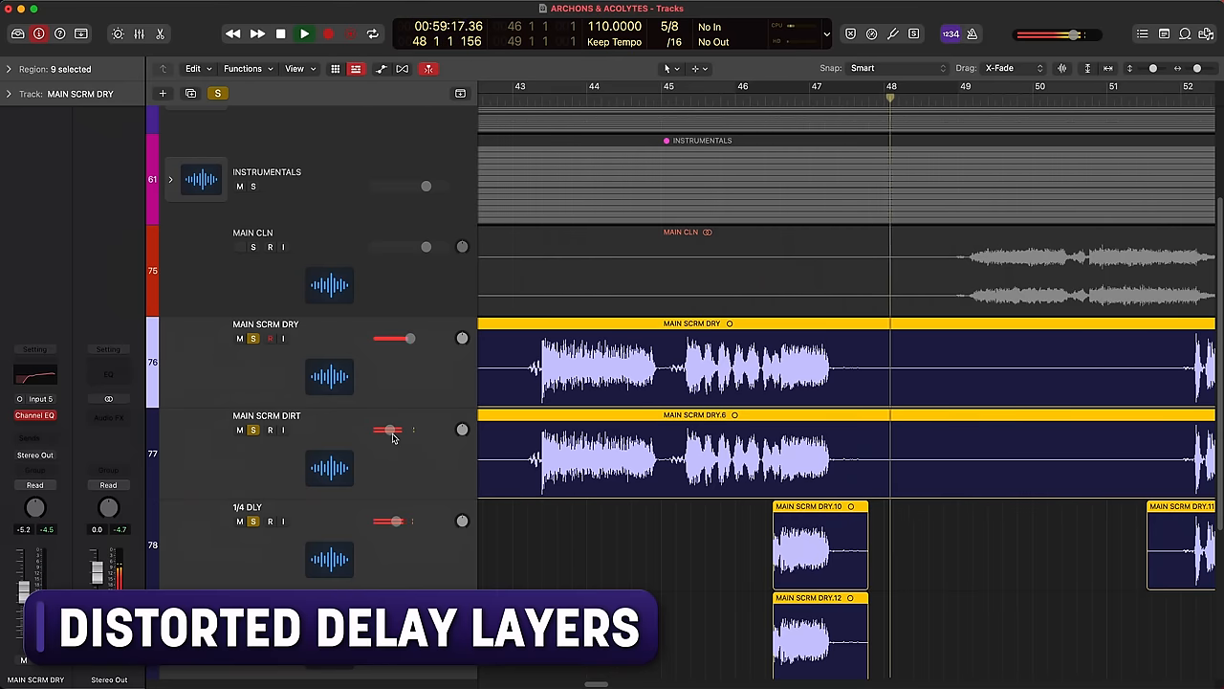
pyautogui.scroll(-3)
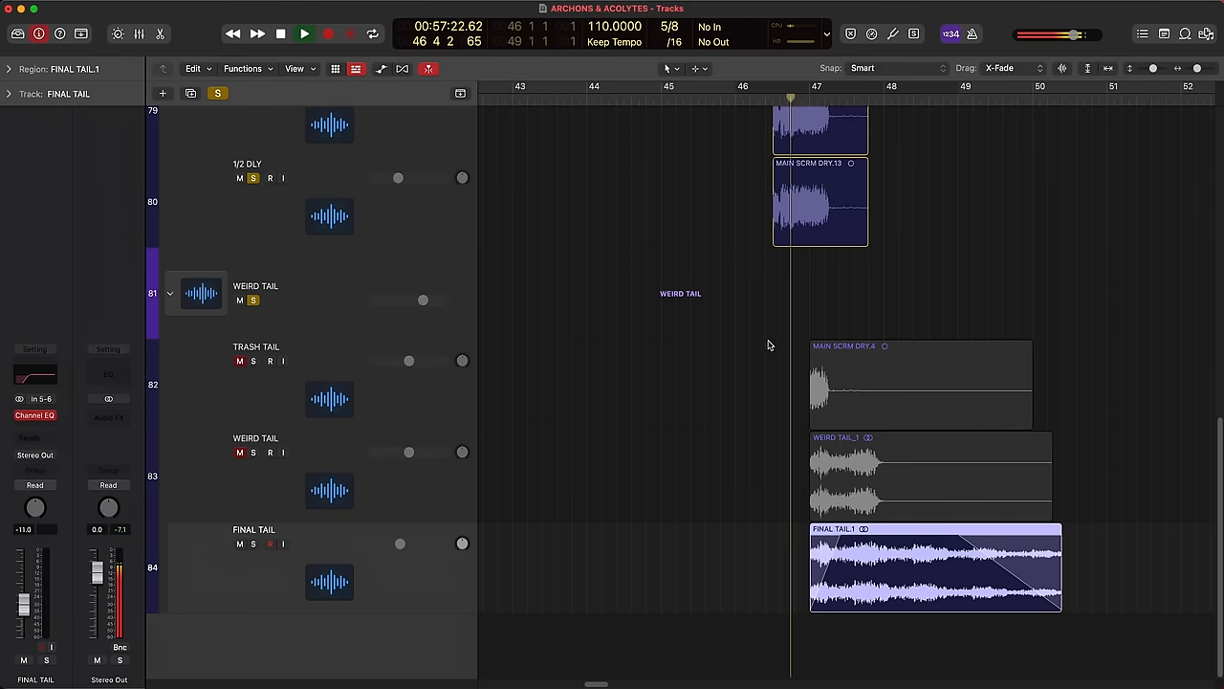
# Step: Option-drag MAIN SCRM DRY regions onto the 1/4 DLY and 1/2 DLY tracks around bars 58–61
pyautogui.moveTo(400, 544); pyautogui.dragTo(383, 544)
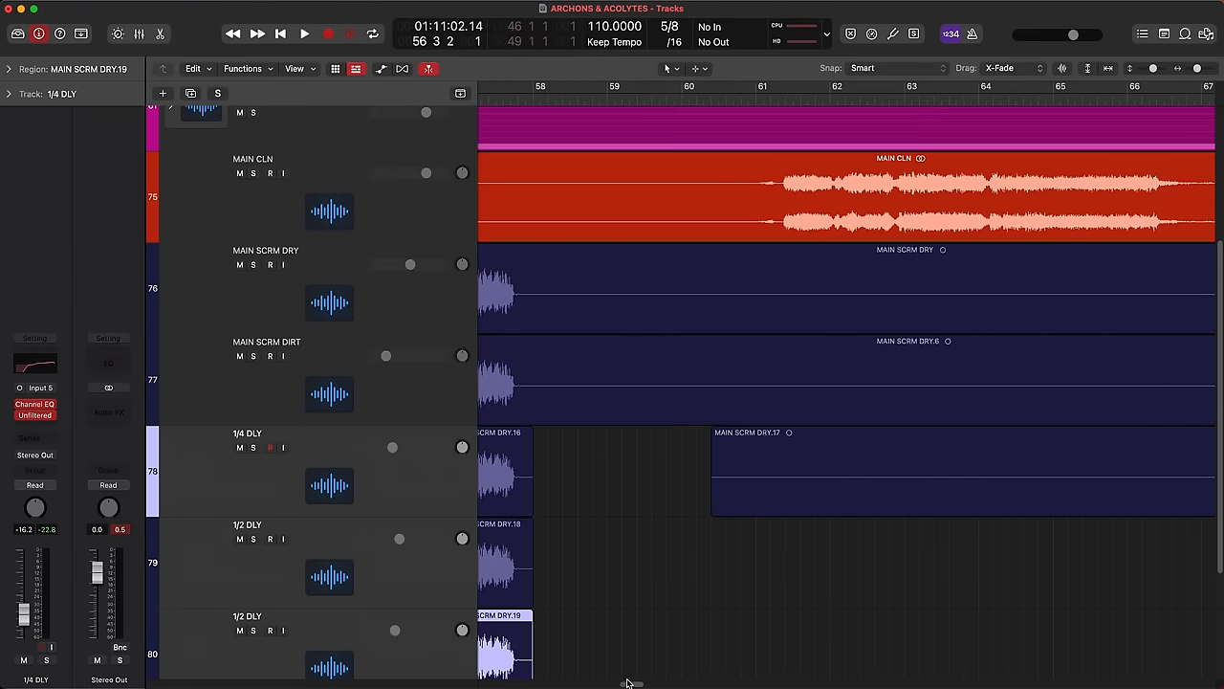
# Step: Create an ARCHONS REPEAT audio track holding a scream region and insert Trash on it
pyautogui.click(302, 35)
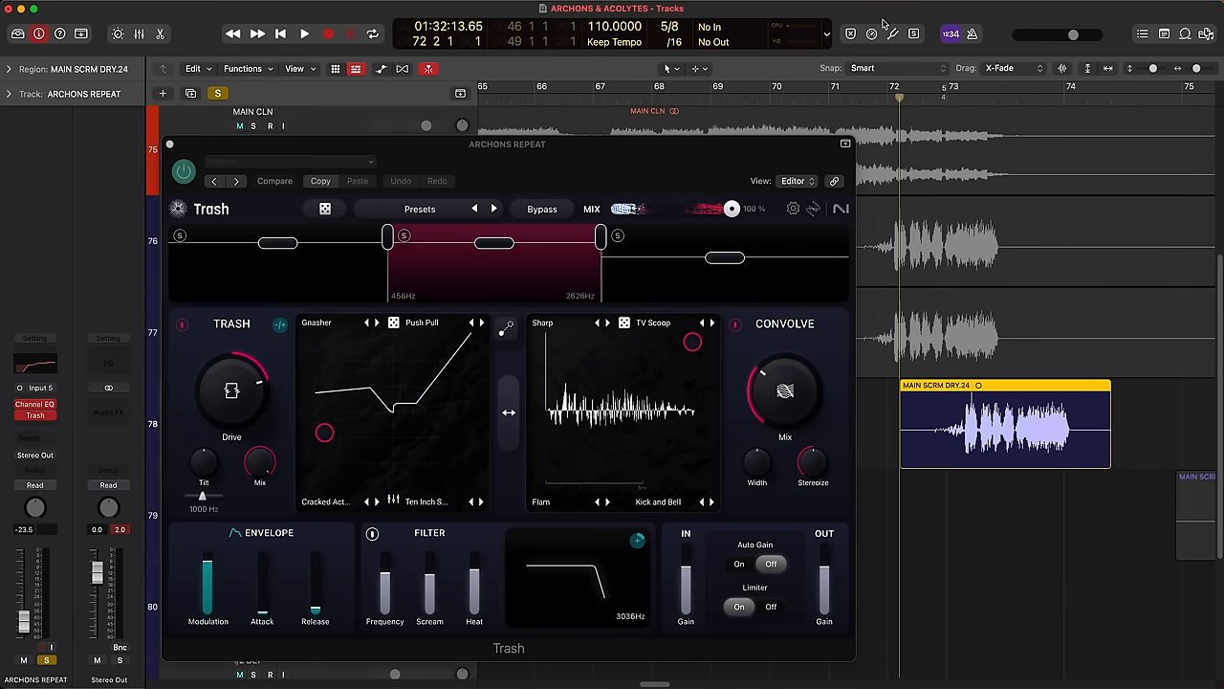
# Step: Load the Reverb > Asylum impulse in Convolve and split the bands with Hard Clip and Brittle Clip
pyautogui.moveTo(899, 87); pyautogui.dragTo(1014, 87)
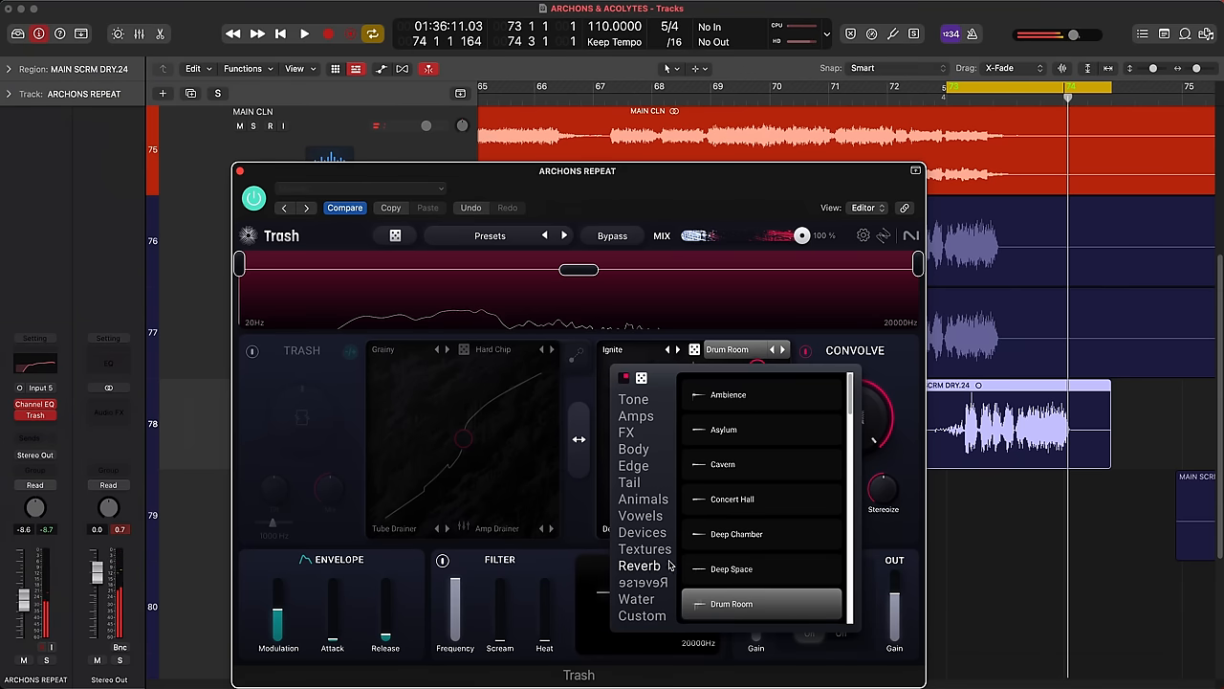
pyautogui.scroll(-3)
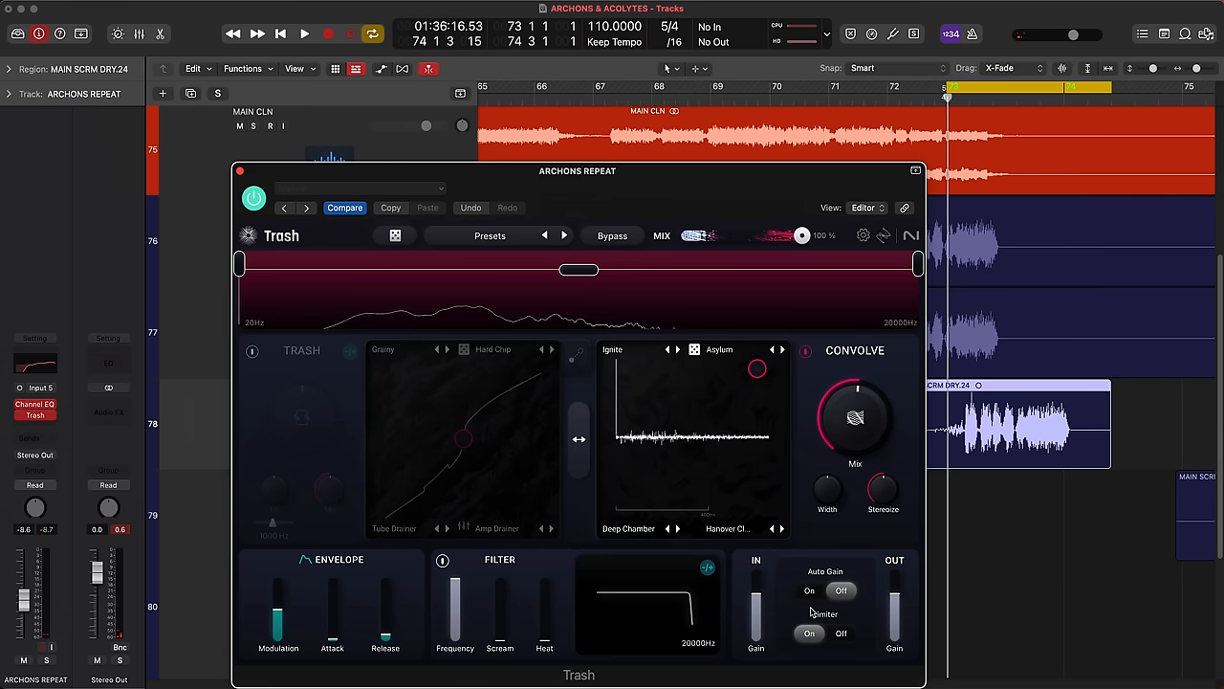
pyautogui.click(302, 34)
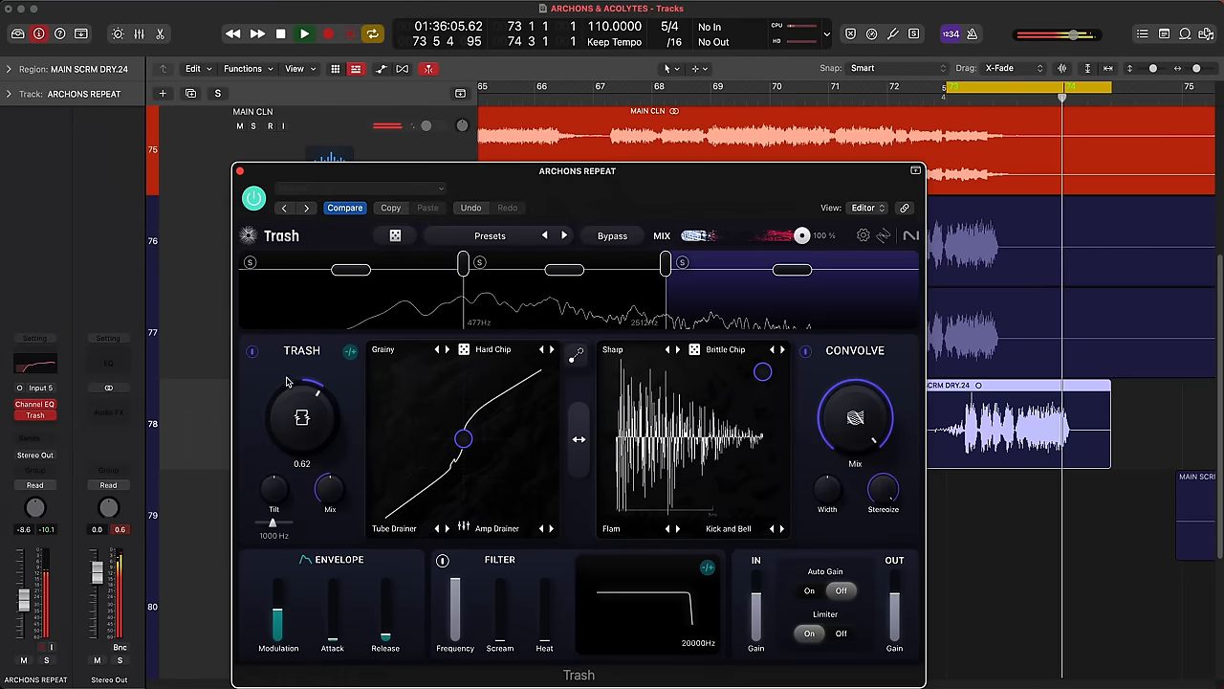
# Step: Raise the Trash Drive knob and fine-tune the distortion amount
pyautogui.moveTo(303, 417); pyautogui.dragTo(316, 383)
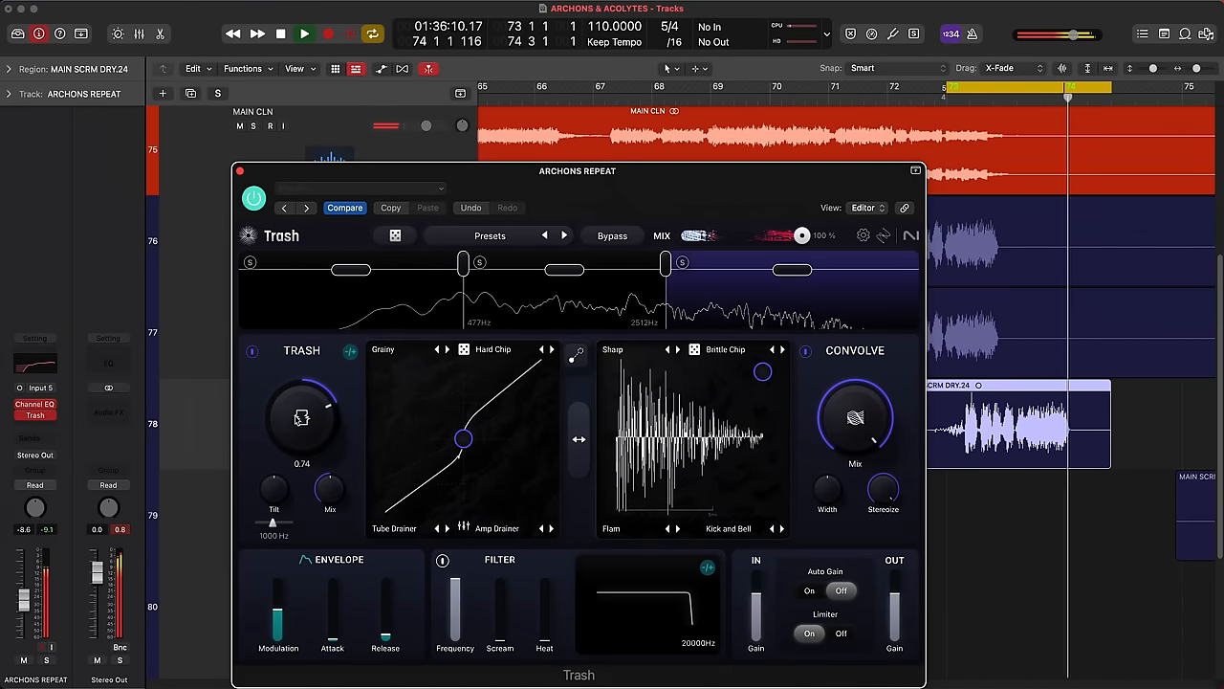
pyautogui.moveTo(463, 438); pyautogui.dragTo(394, 509)
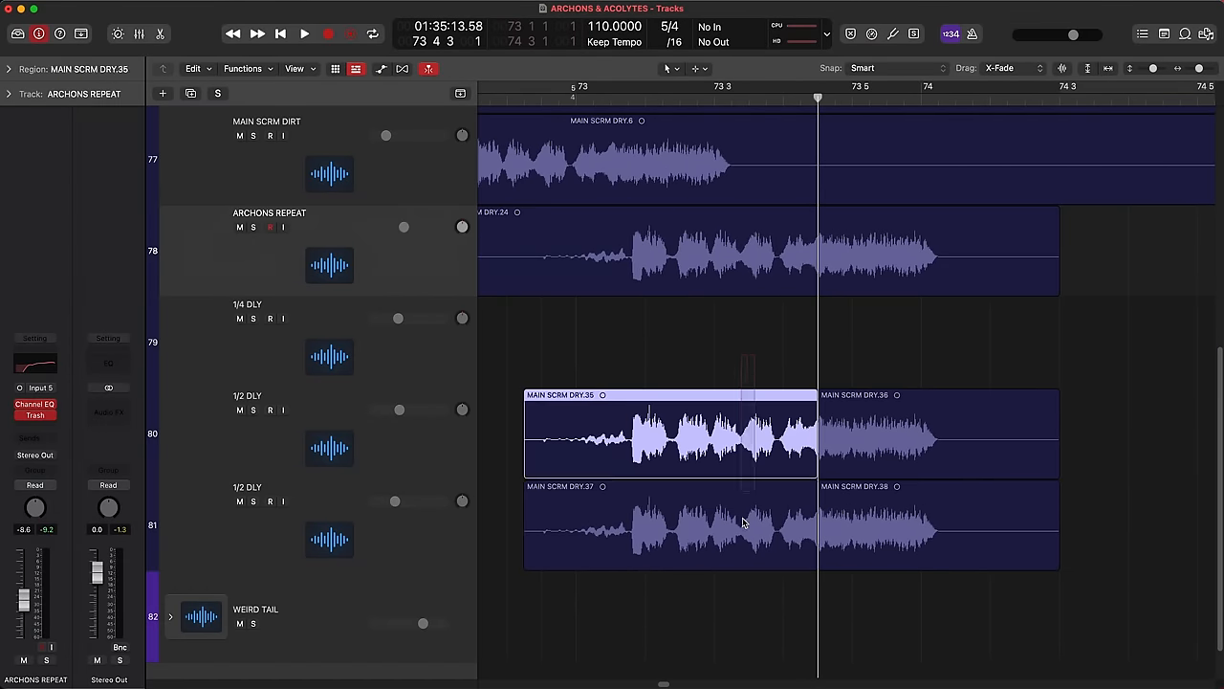
# Step: Lower the ARCHONS REPEAT track volume to -9.0 dB
pyautogui.click(302, 35)
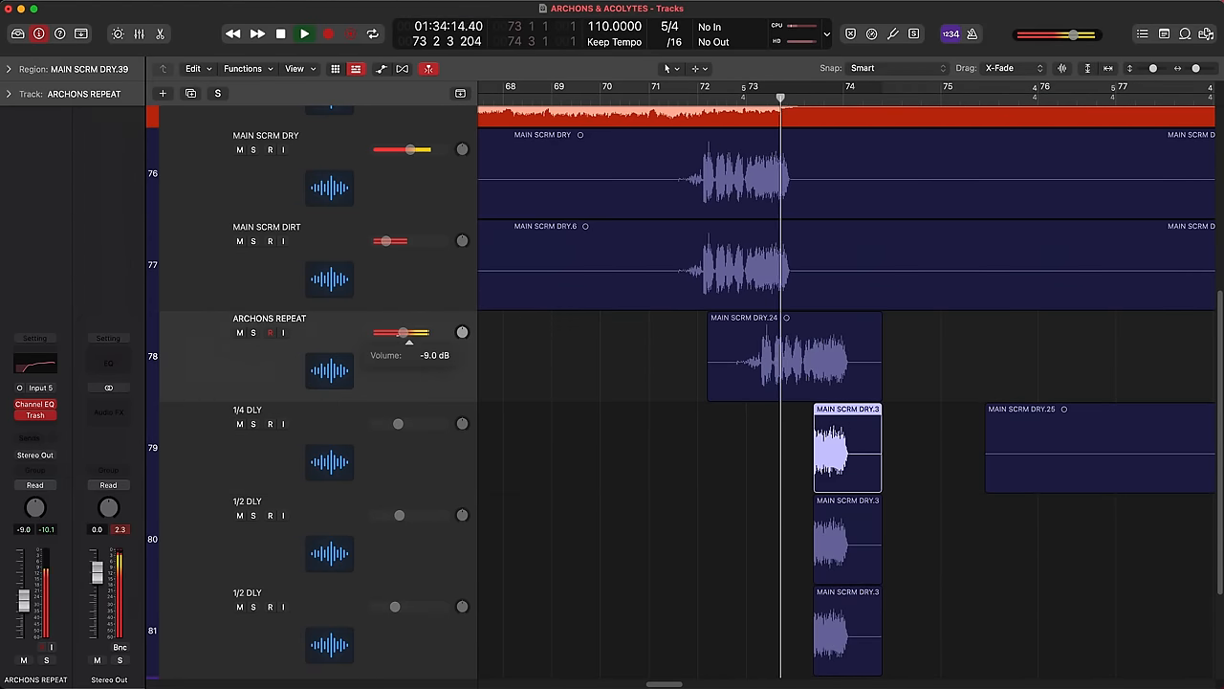
# Step: Duplicate the MAIN SCRM DRY track and copy its scream region onto the new track
pyautogui.moveTo(401, 333); pyautogui.dragTo(391, 333)
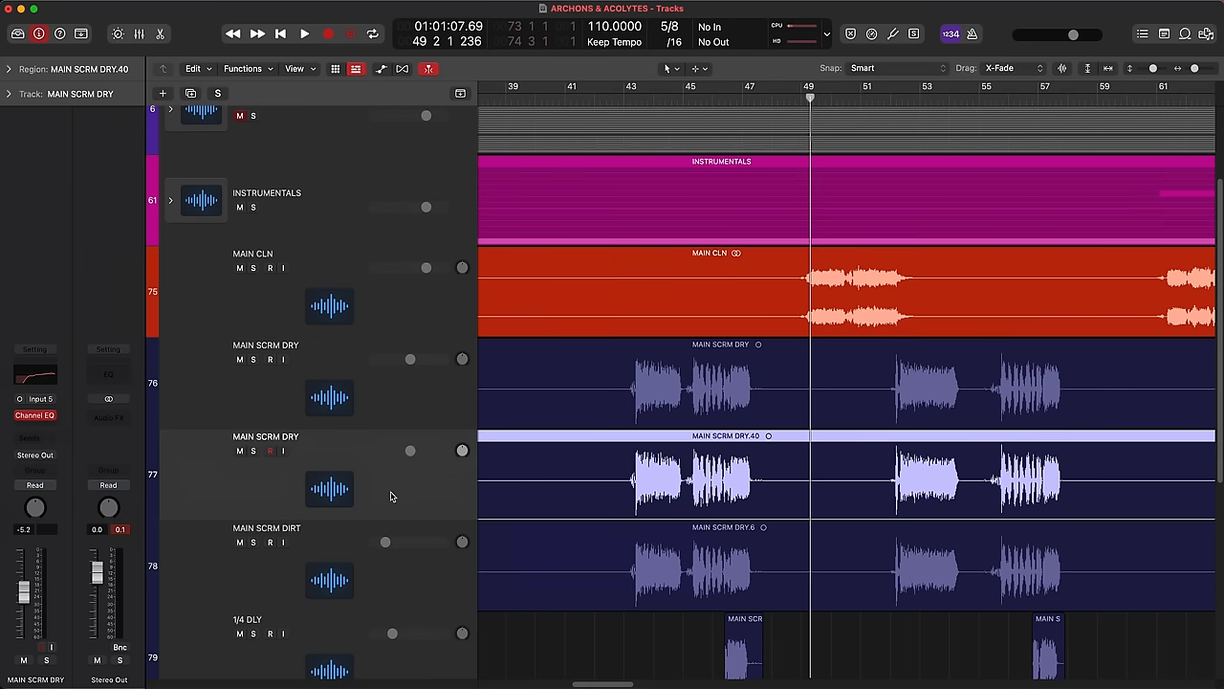
# Step: Insert stereo Trash on the duplicate MAIN SCRM DRY track and browse its presets
pyautogui.click(35, 417)
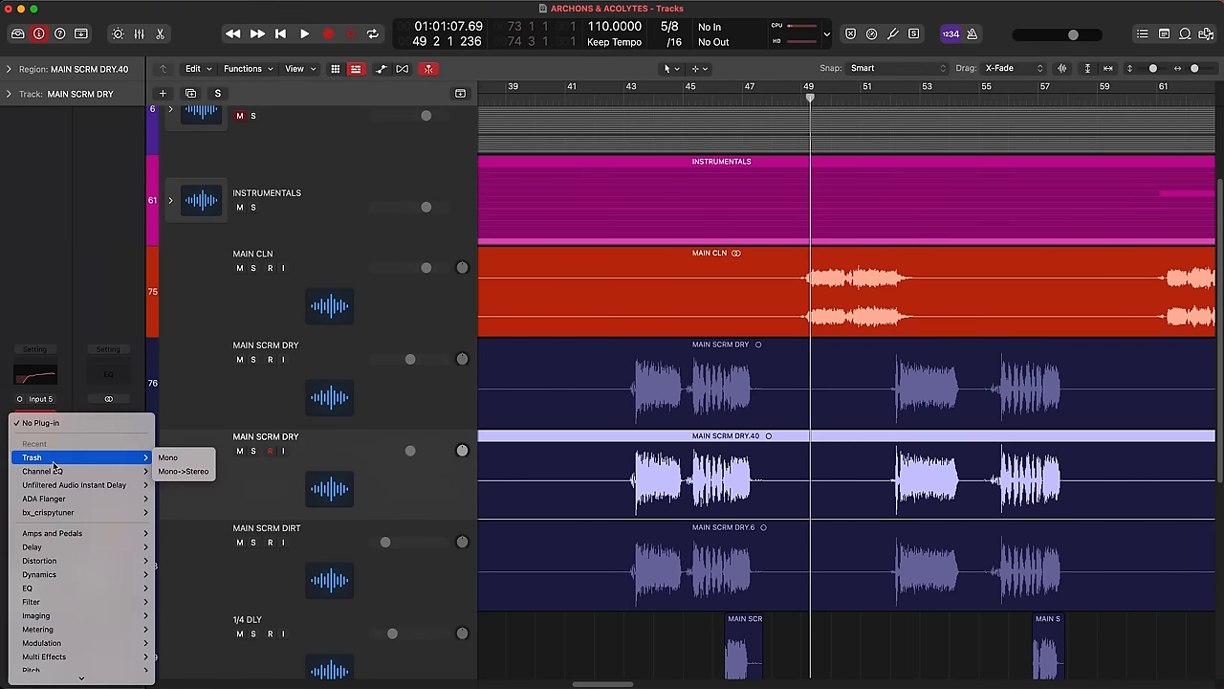
pyautogui.click(31, 455)
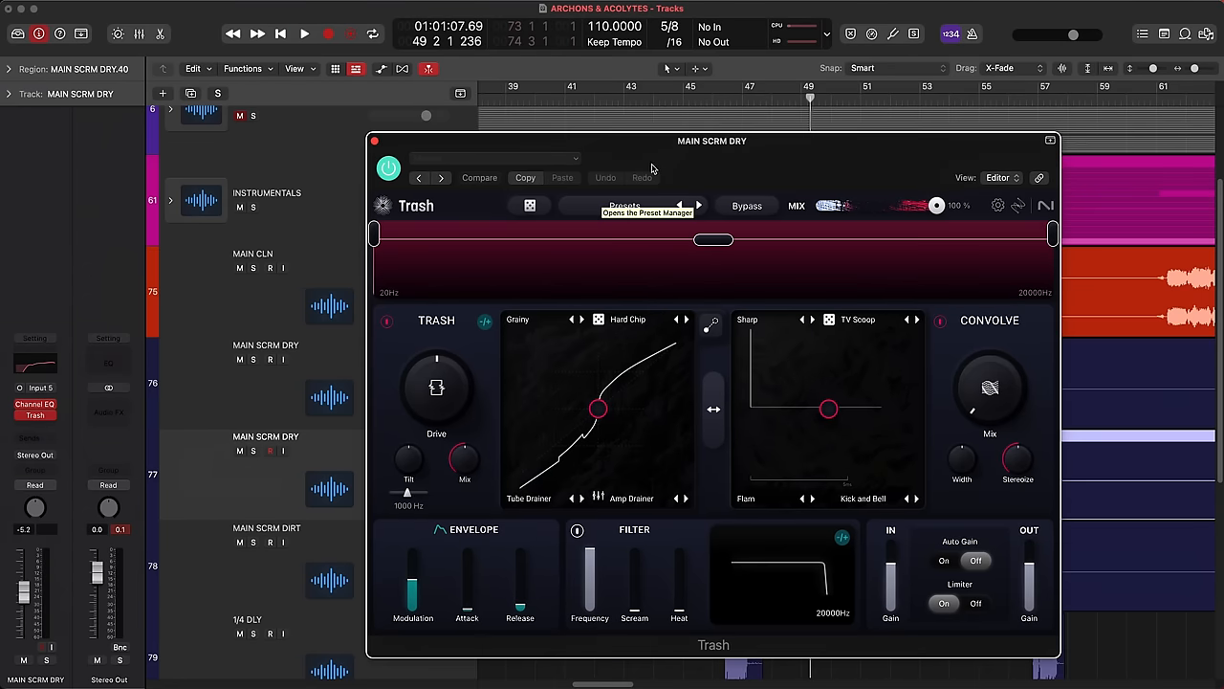
pyautogui.click(623, 205)
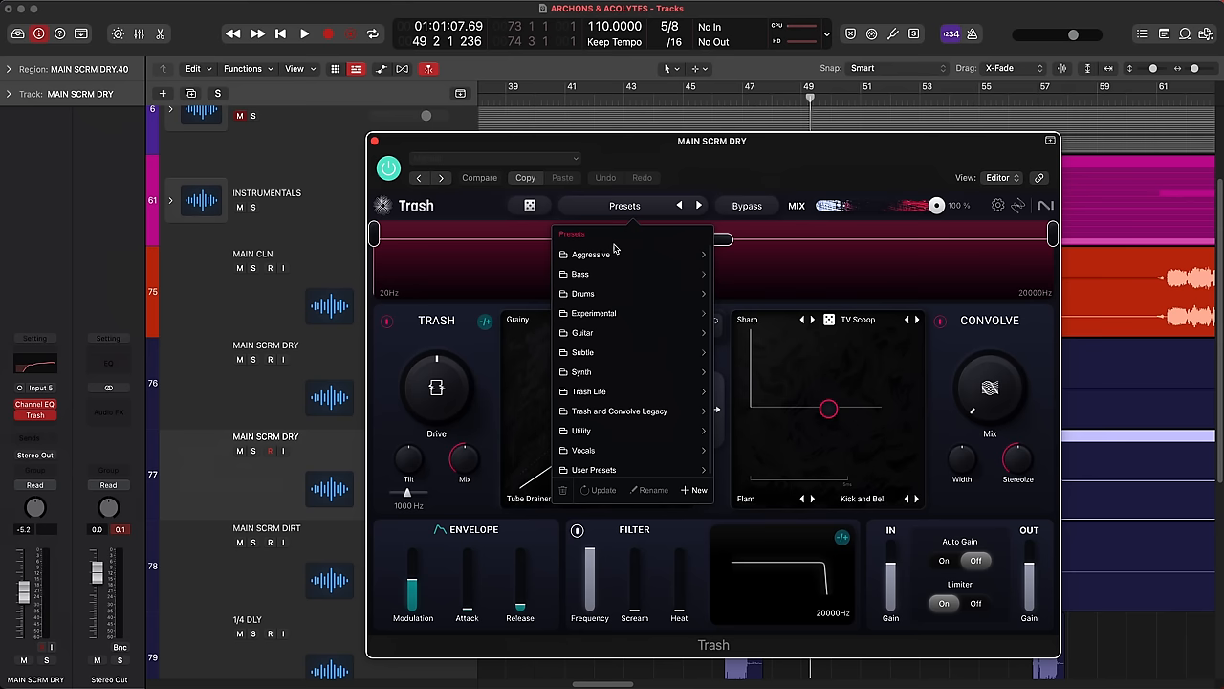
pyautogui.moveTo(612, 253)
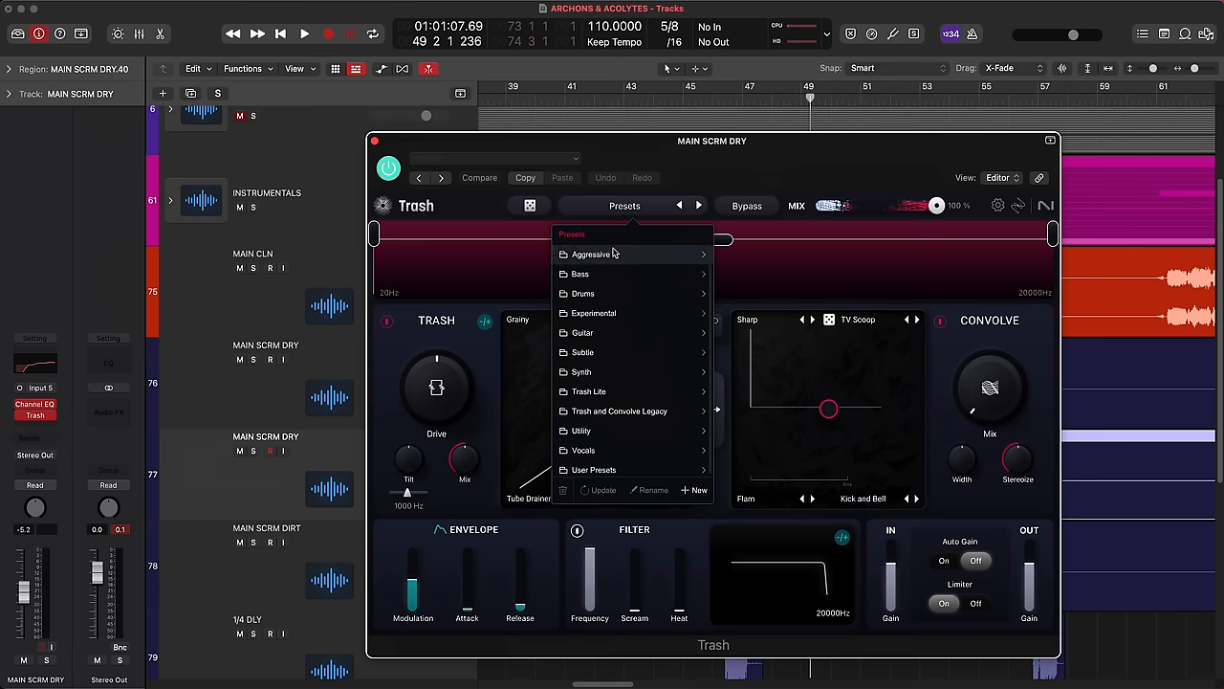
pyautogui.moveTo(593, 313)
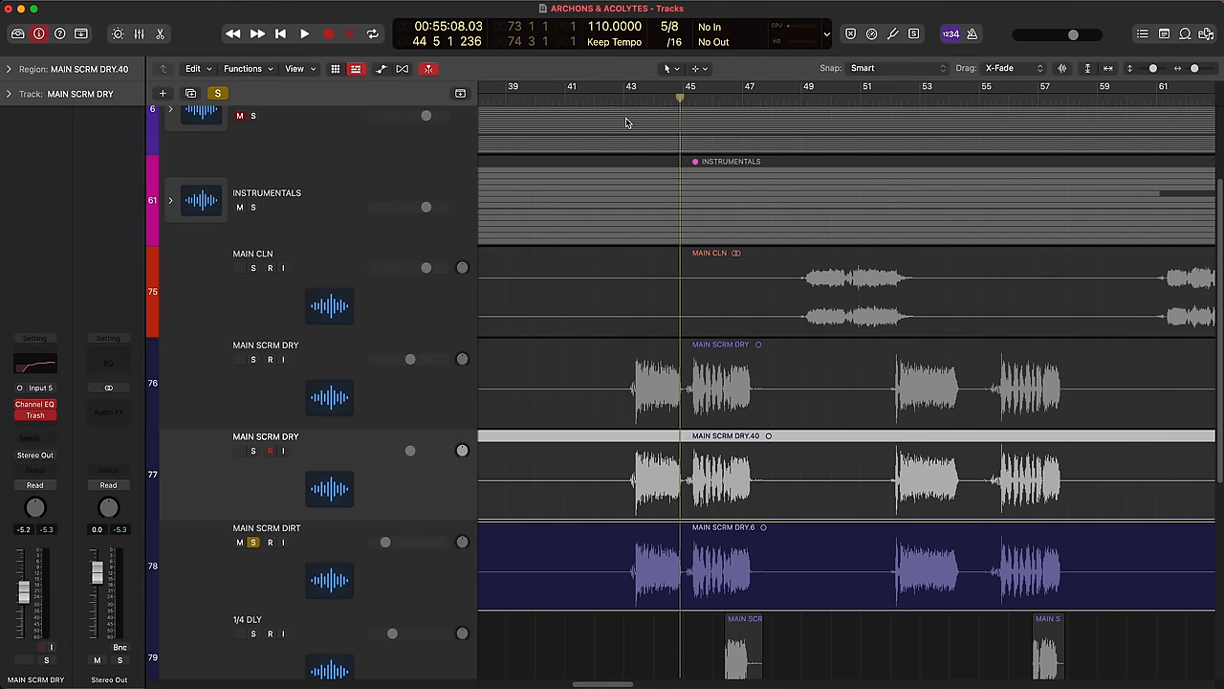
# Step: Start and stop playback to audition MAIN SCRM SCREECH alongside the DRY and DIRT scream tracks
pyautogui.click(302, 35)
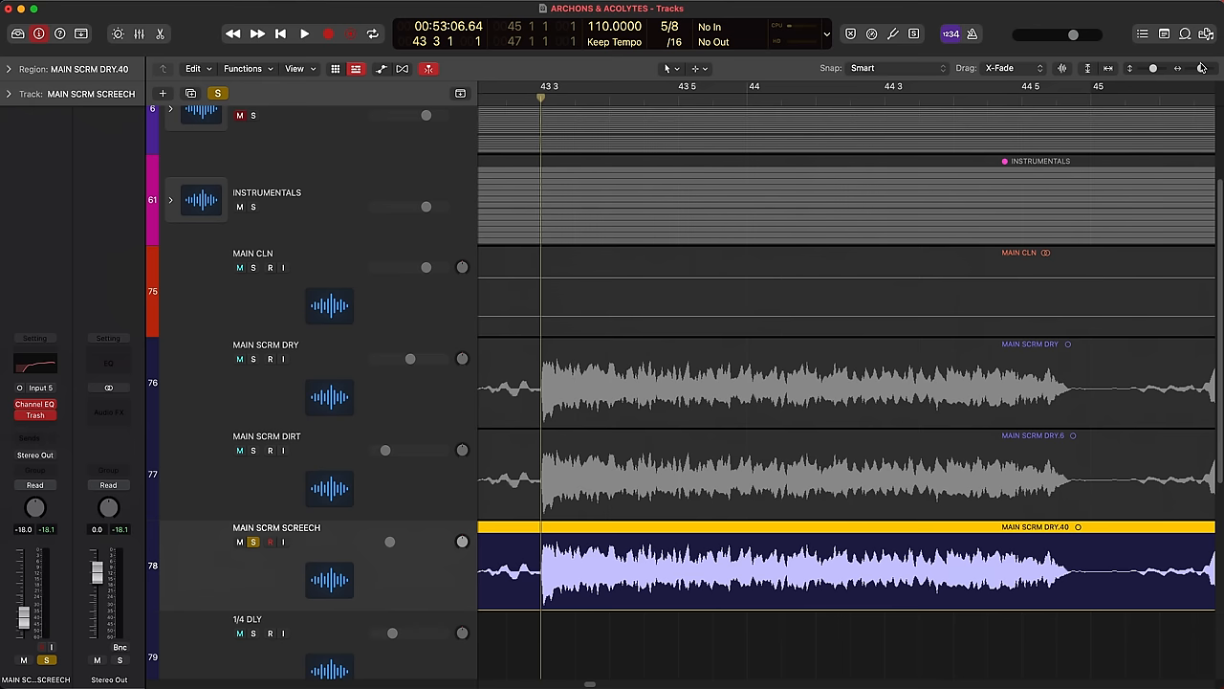
pyautogui.moveTo(587, 681)
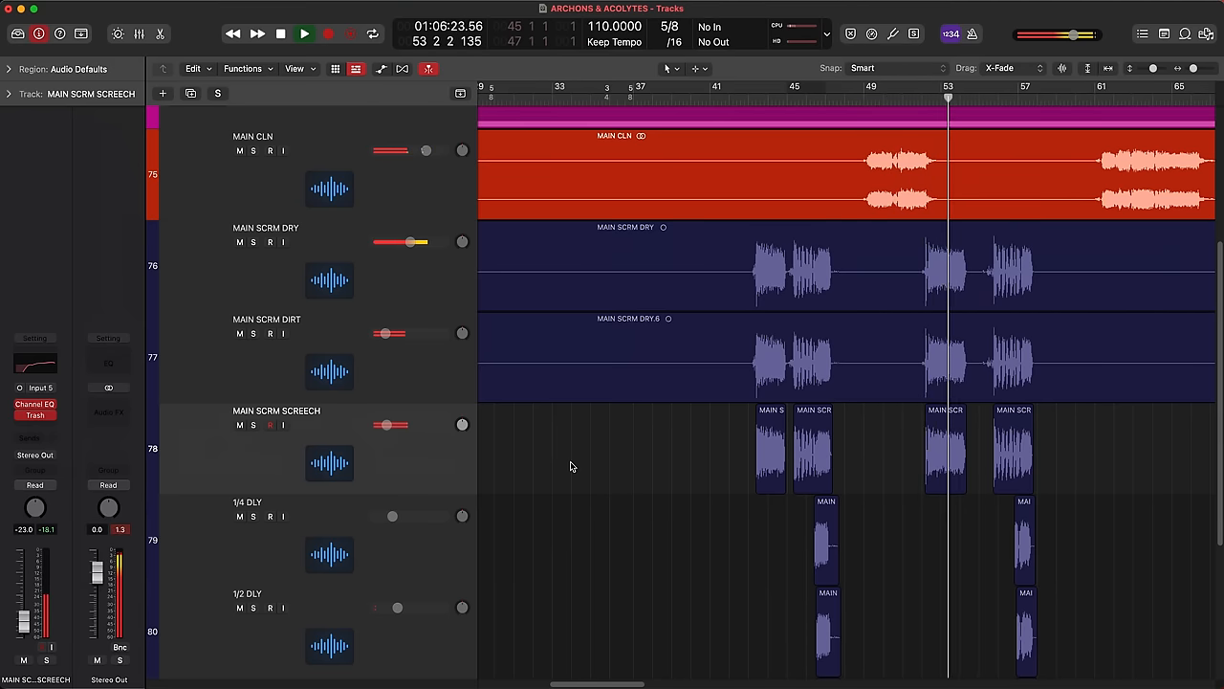
pyautogui.click(302, 34)
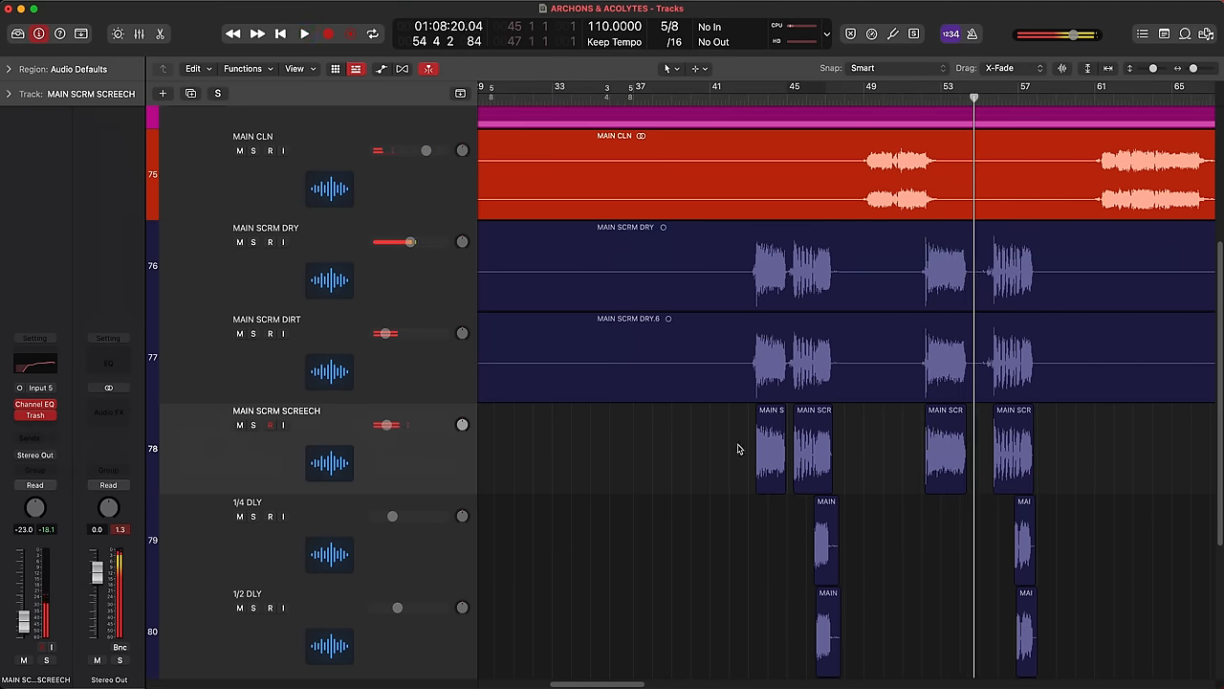